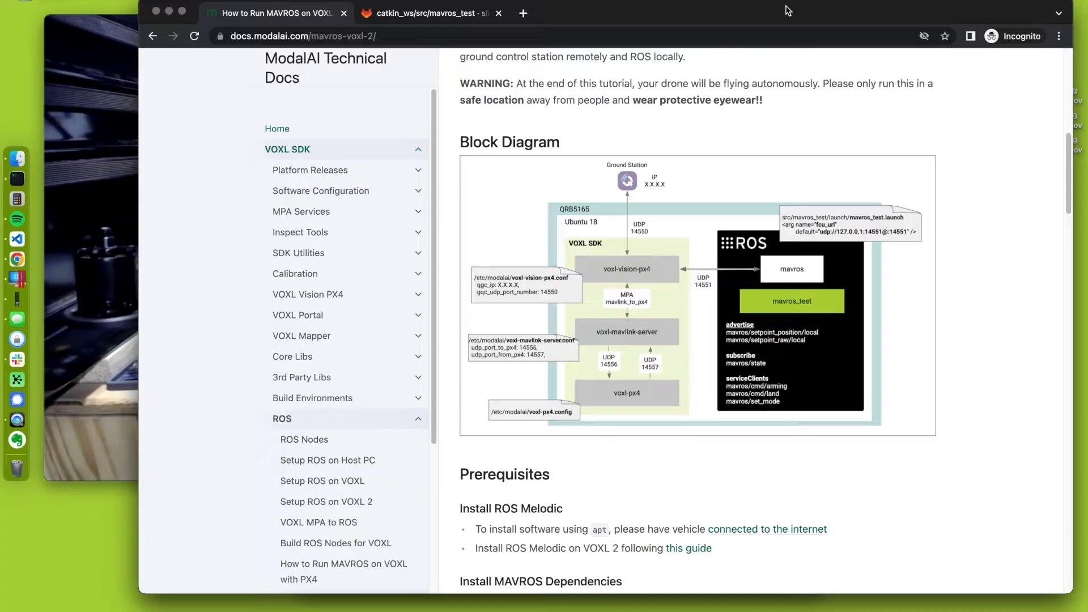
Open the Setup ROS on VOXL 2 guide in the docs
scroll(up, 3)
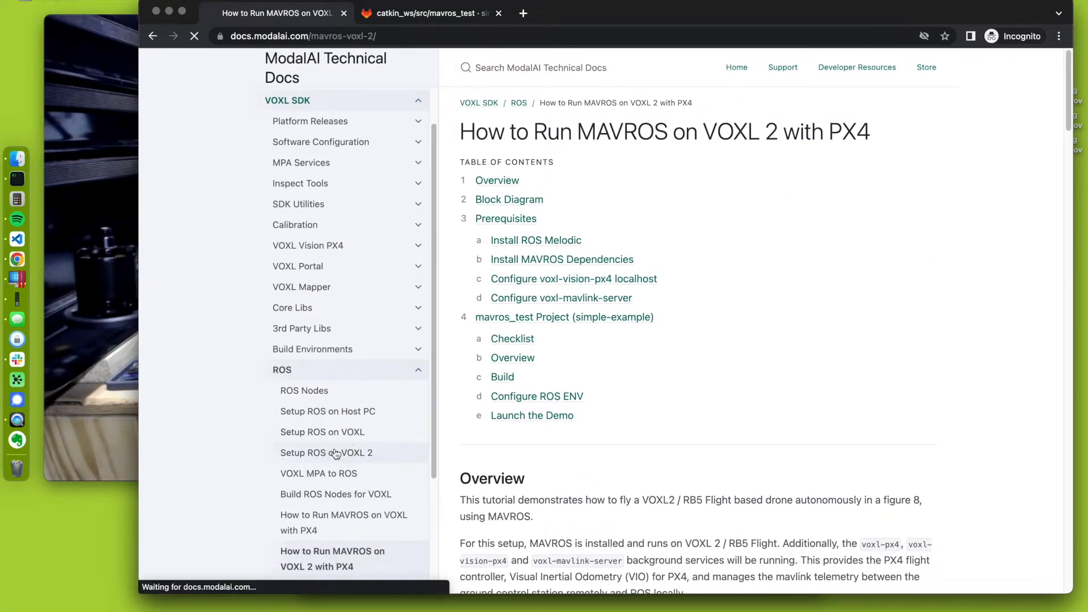
click(326, 453)
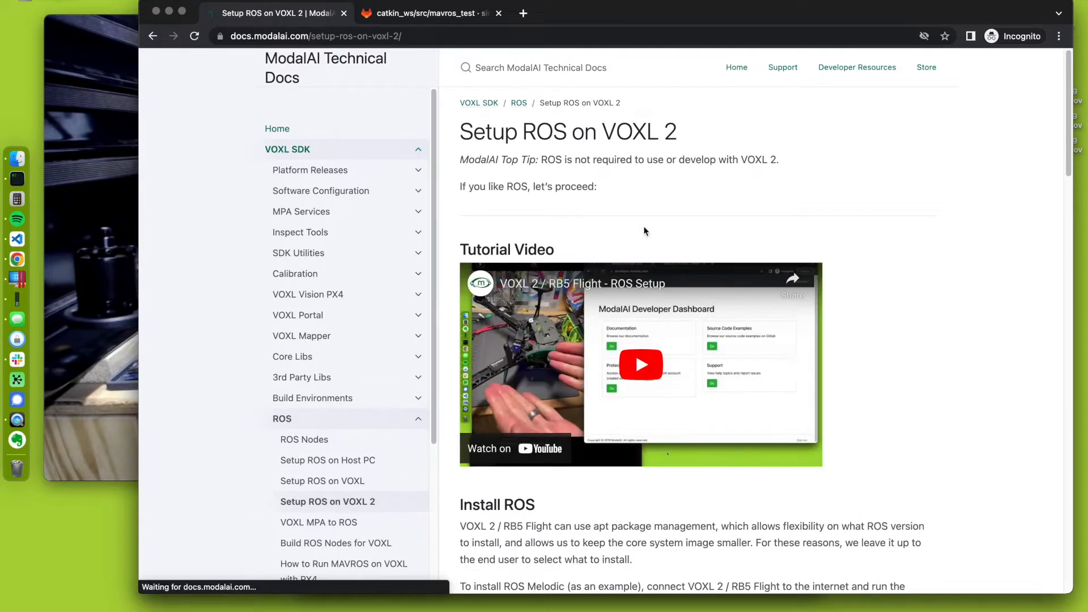
mouse_move(90, 59)
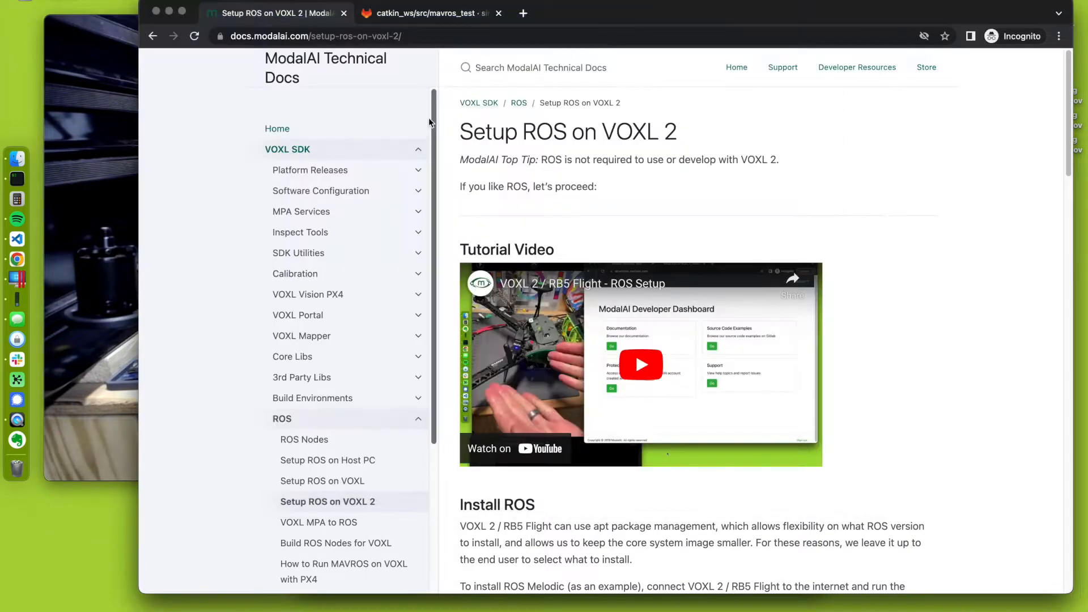
scroll(down, 3)
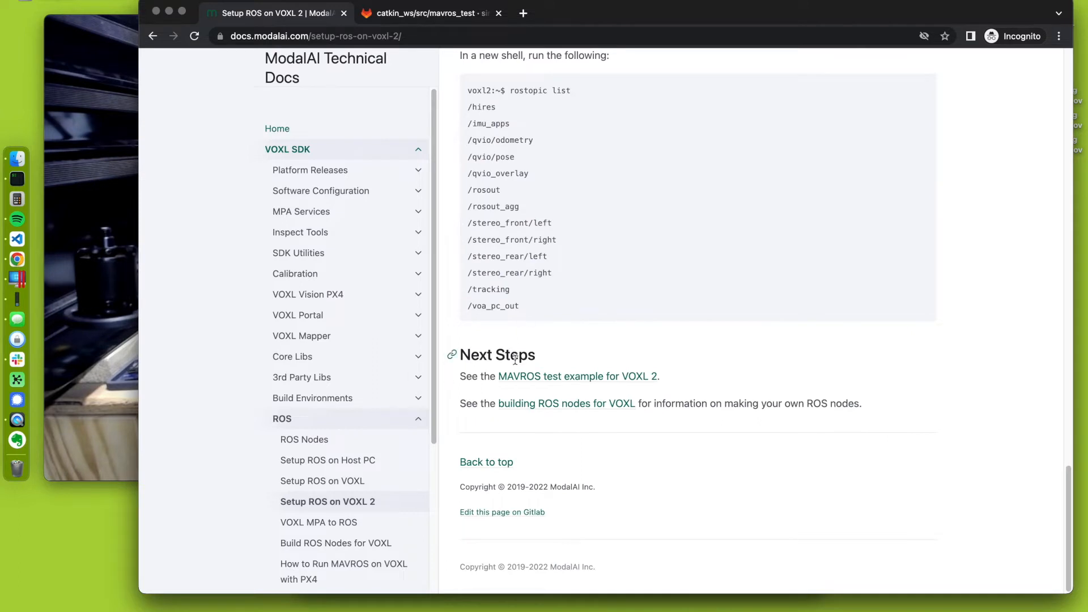
mouse_move(538, 381)
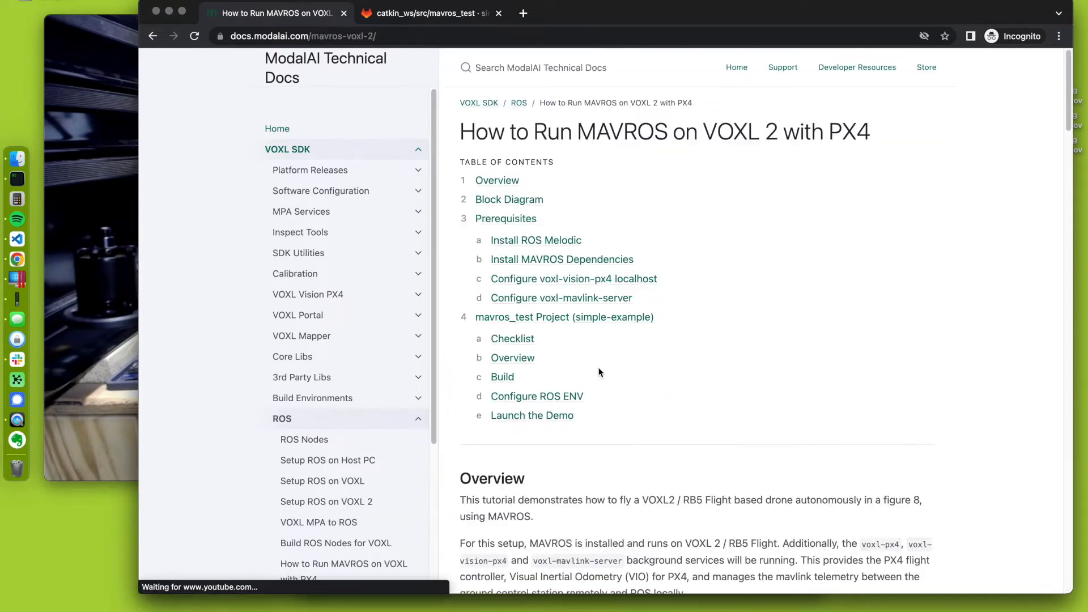
mouse_move(609, 334)
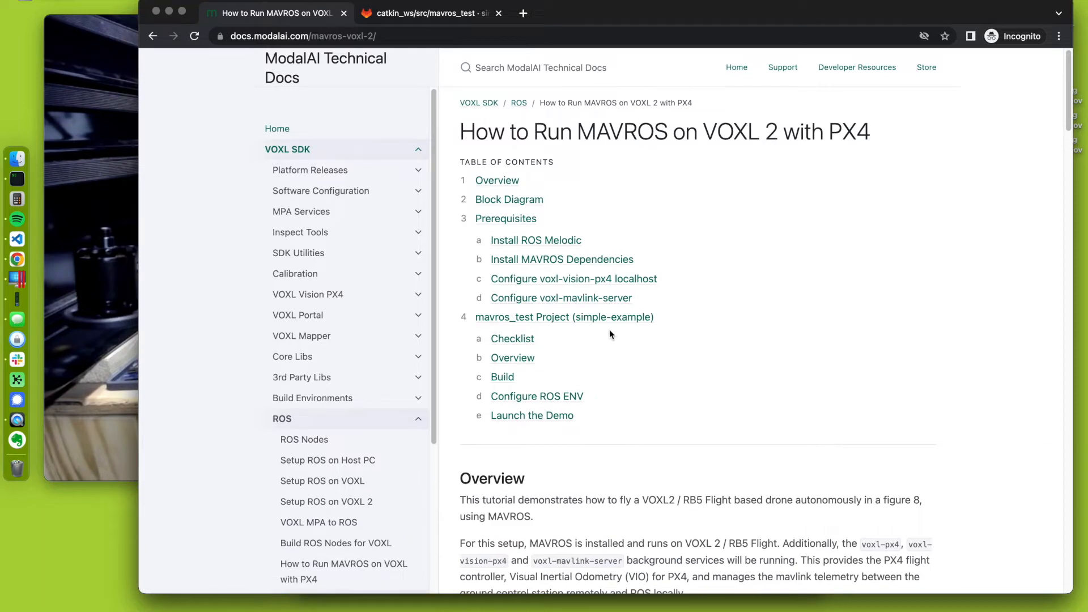
mouse_move(151, 73)
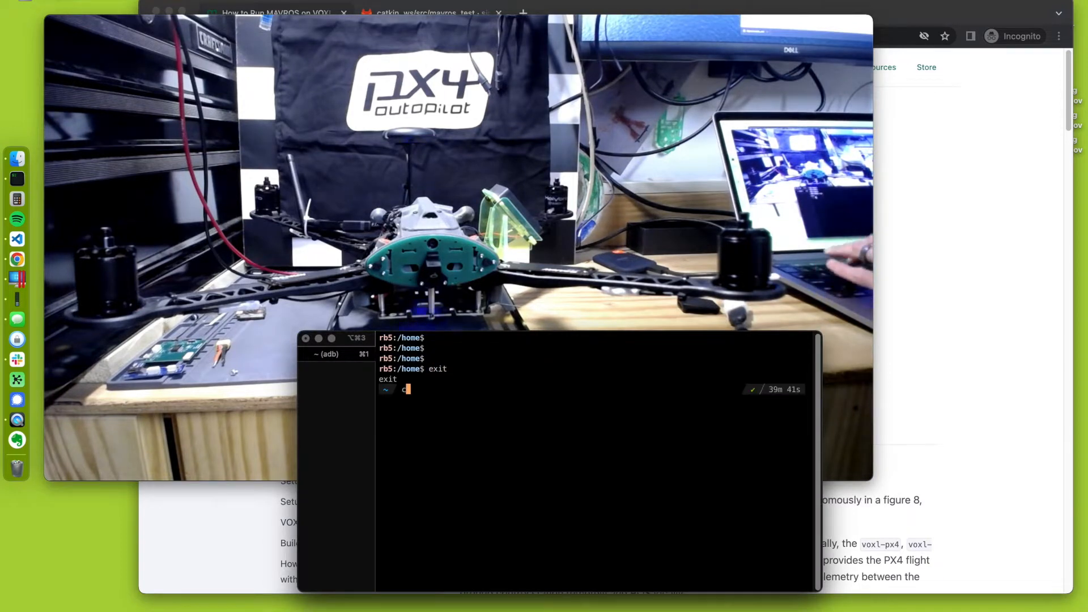
Open an adb shell on the VOXL 2 and run ifconfig, showing wlan0 at 192.168.1.126
text(adb shell)
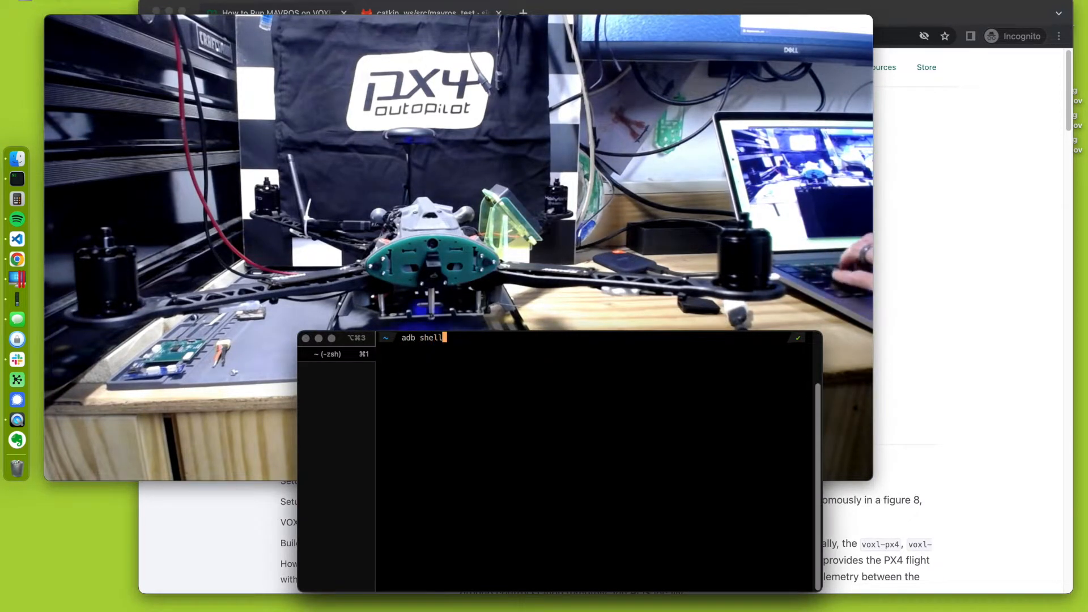
key(Return)
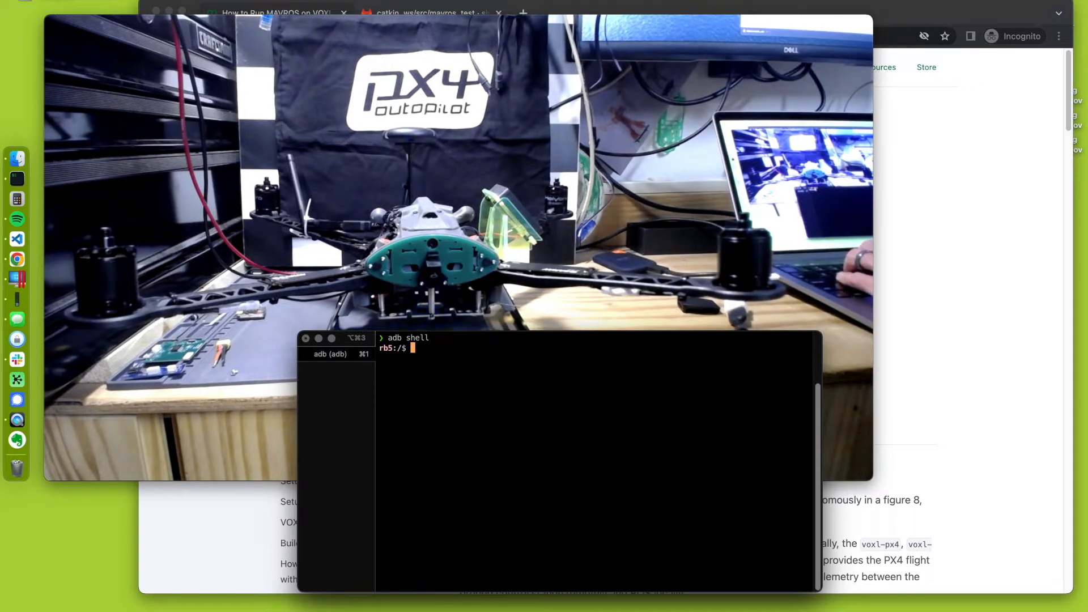
text(voxl-configure-m)
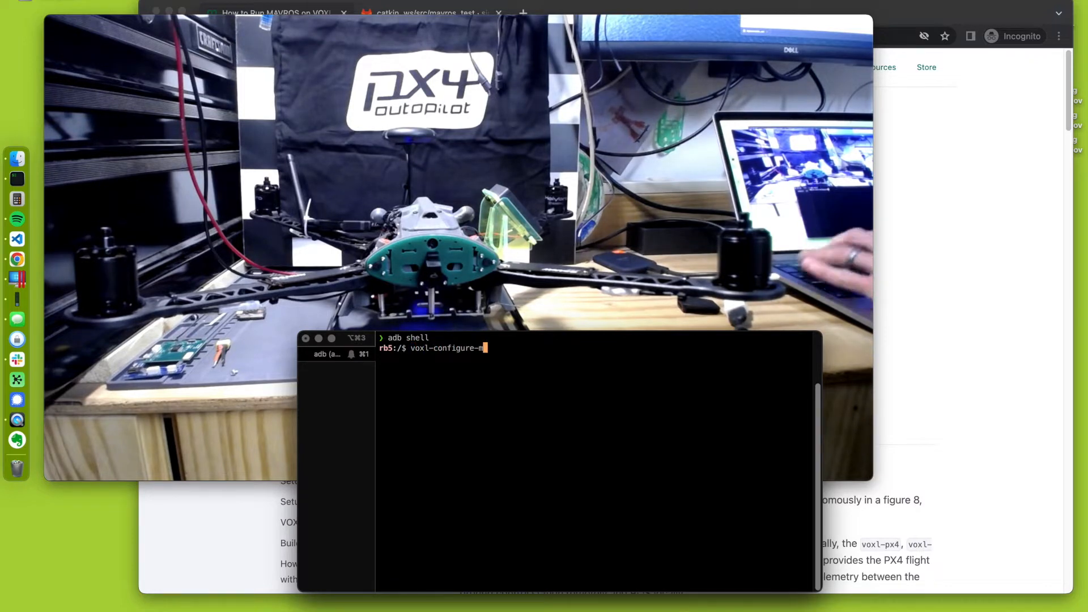
text(p)
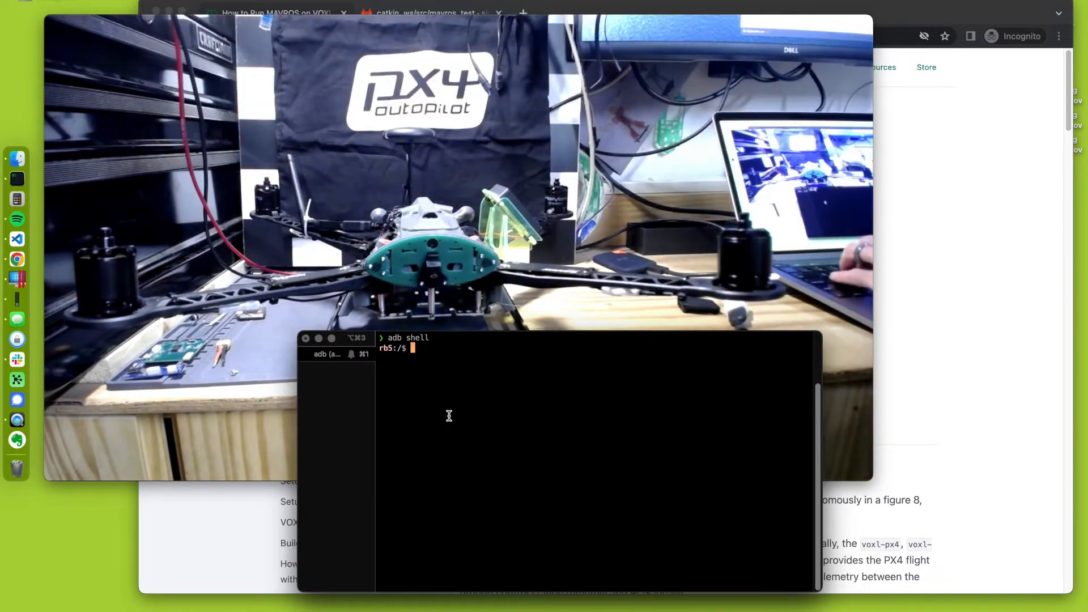
text(ifconfig)
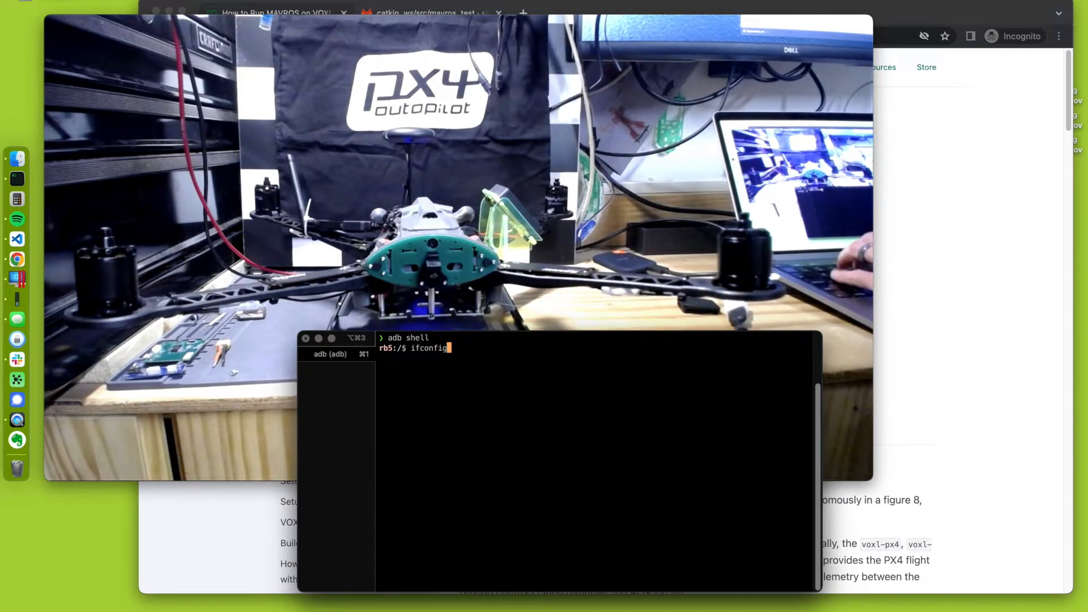
key(Return)
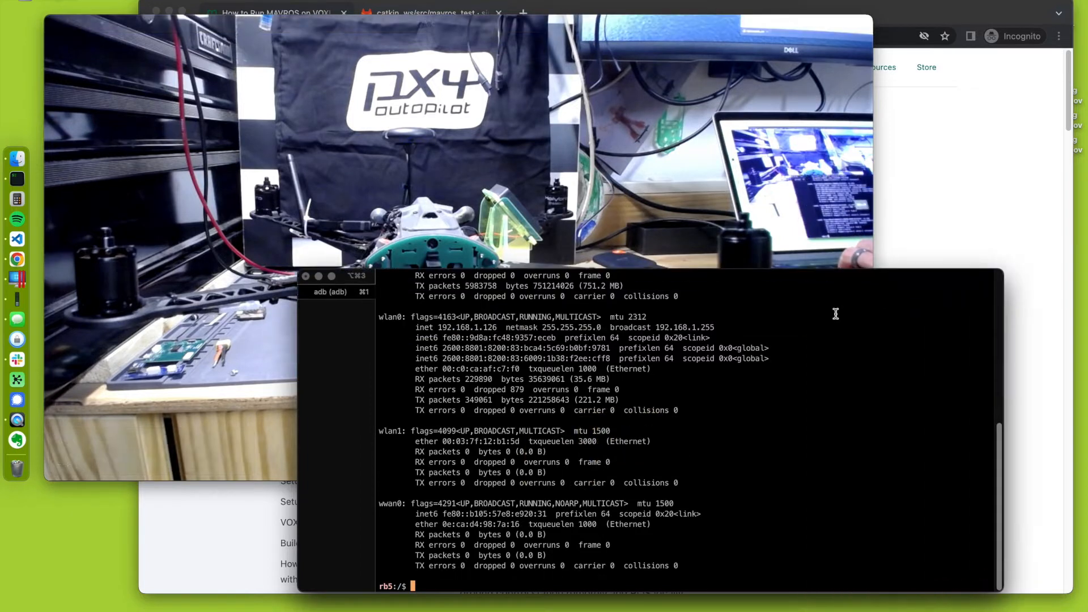
double_click(461, 327)
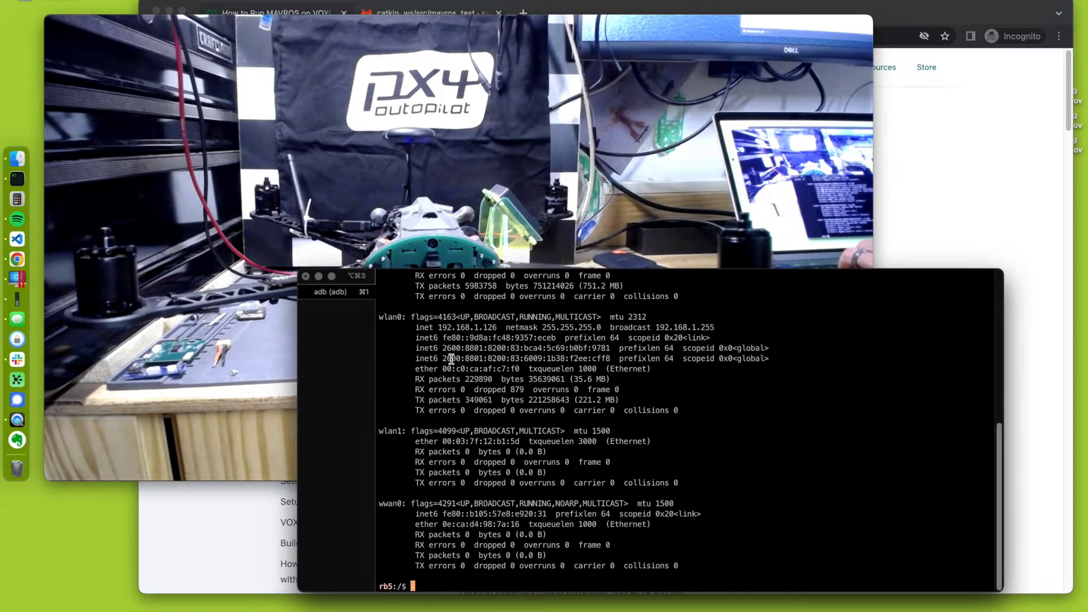
mouse_move(481, 265)
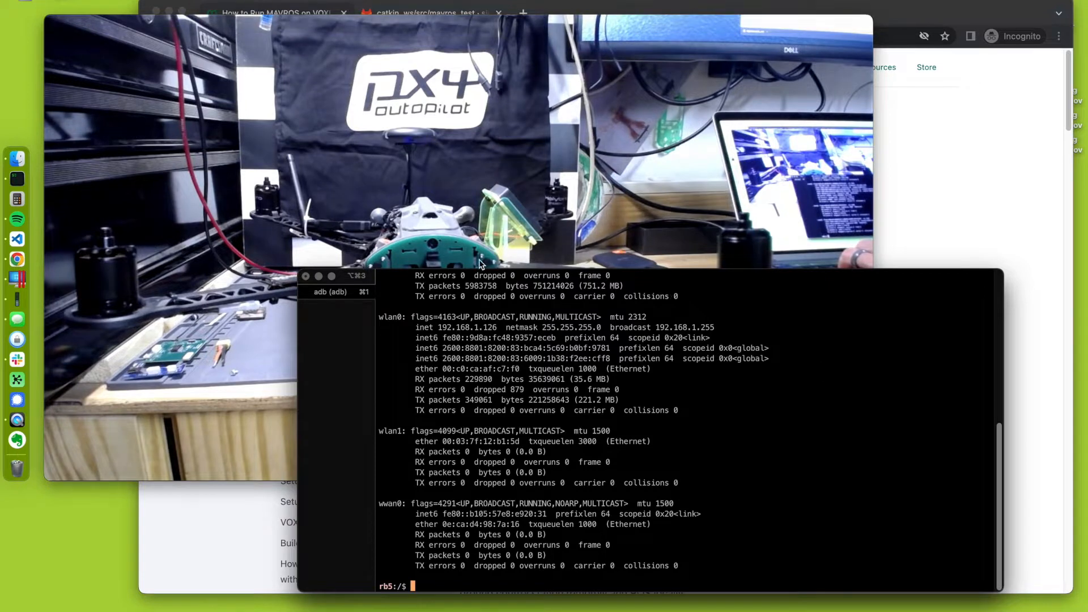
mouse_move(341, 275)
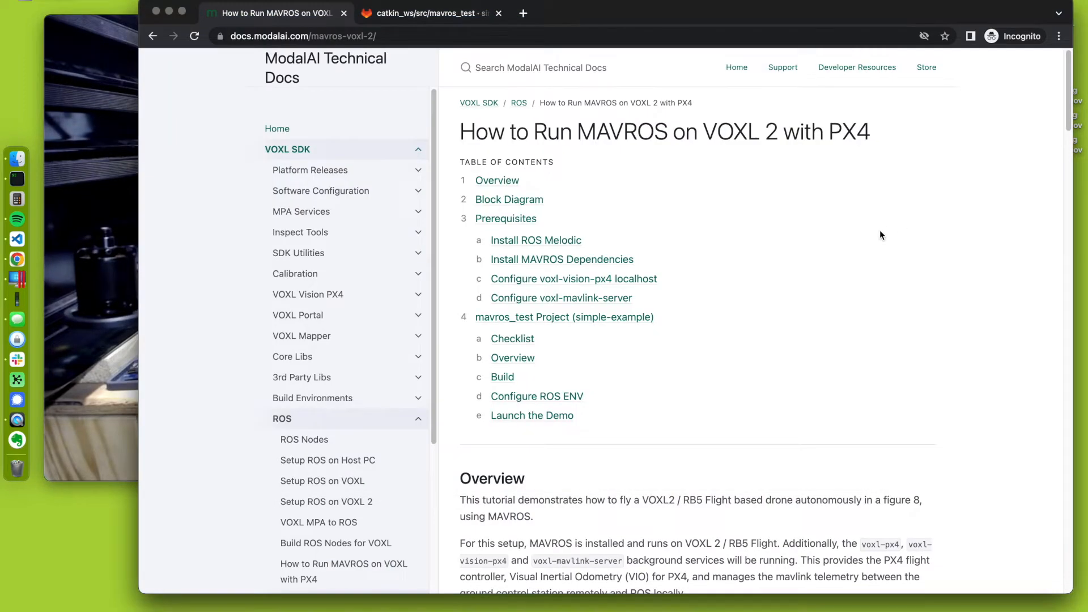
scroll(down, 3)
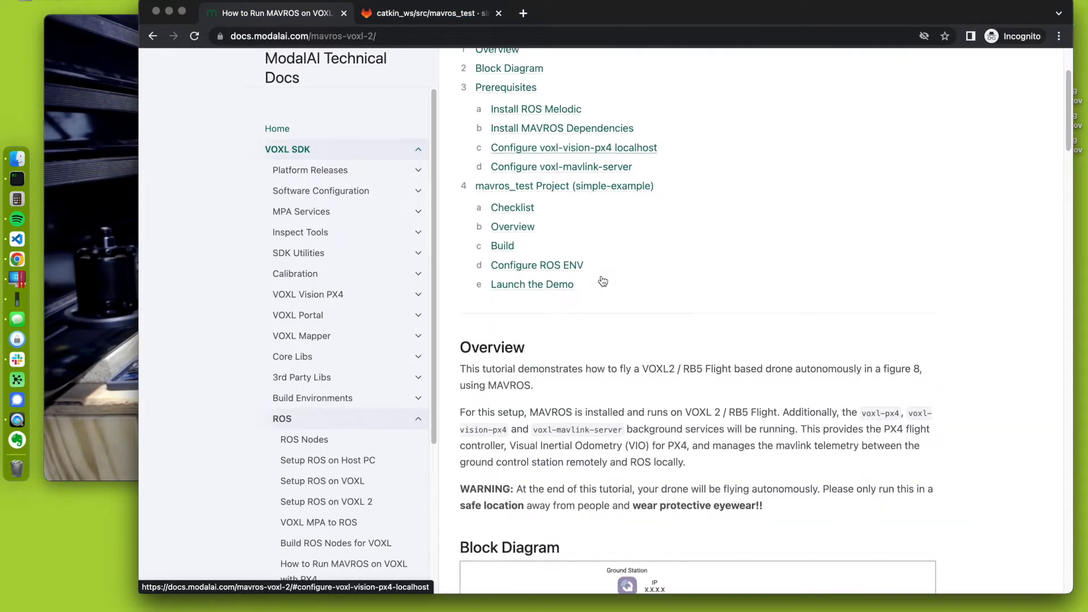
scroll(down, 3)
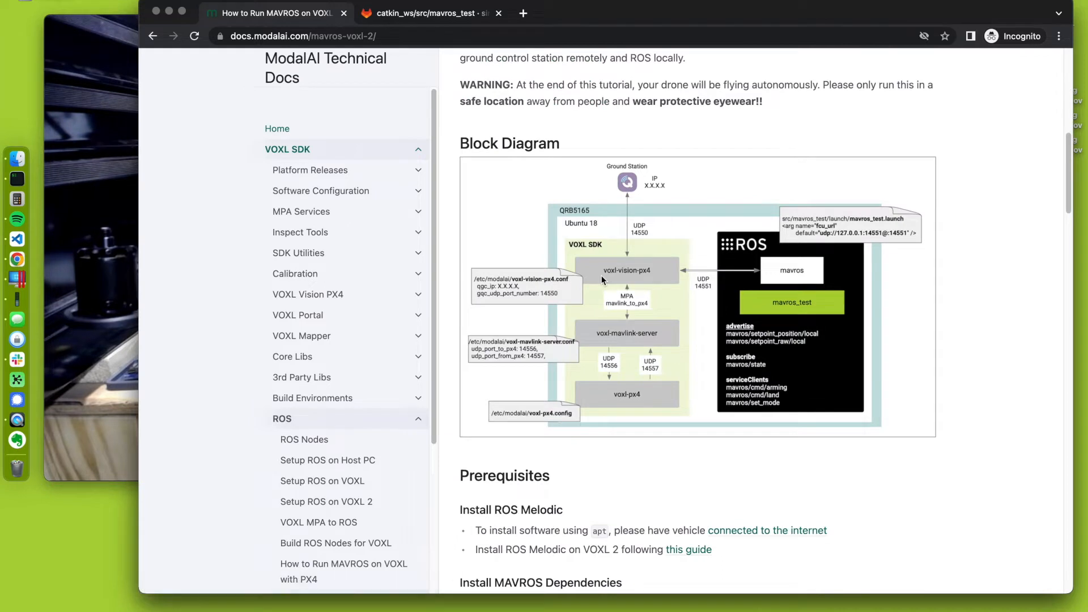
scroll(up, 3)
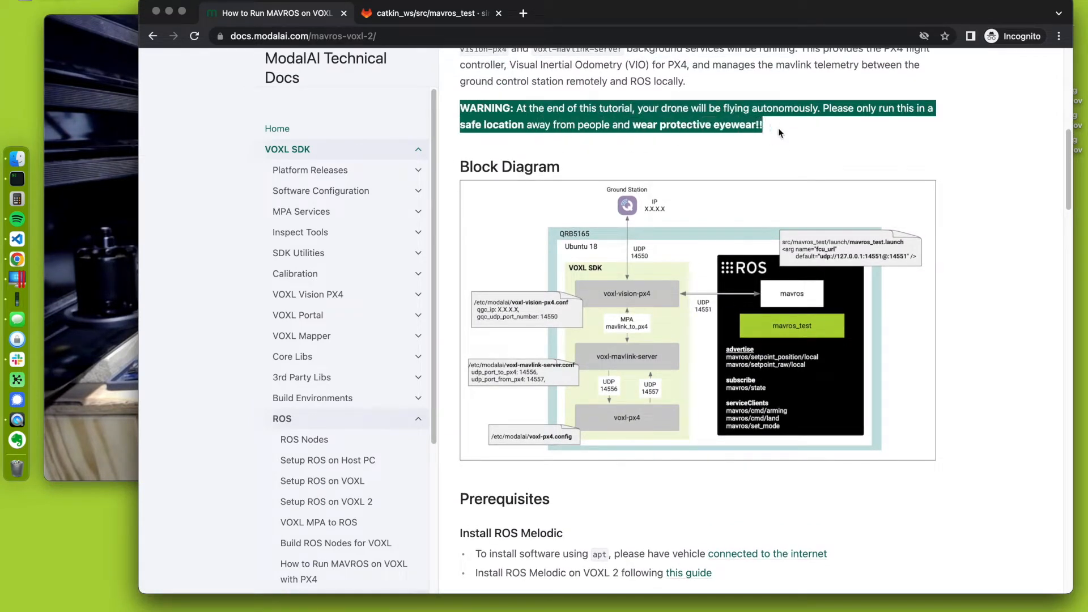
click(723, 130)
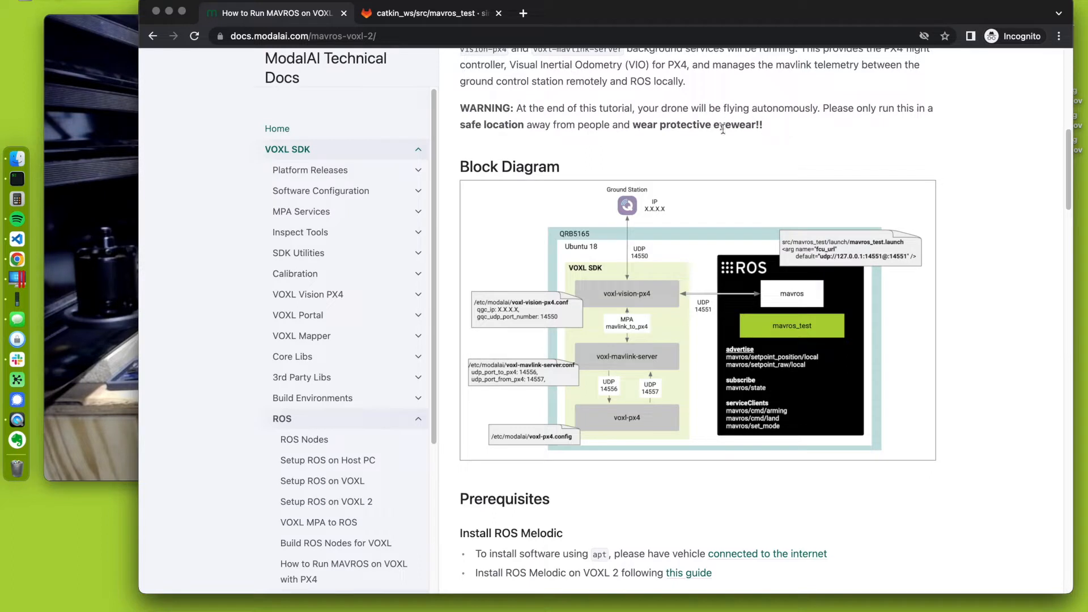
mouse_move(775, 130)
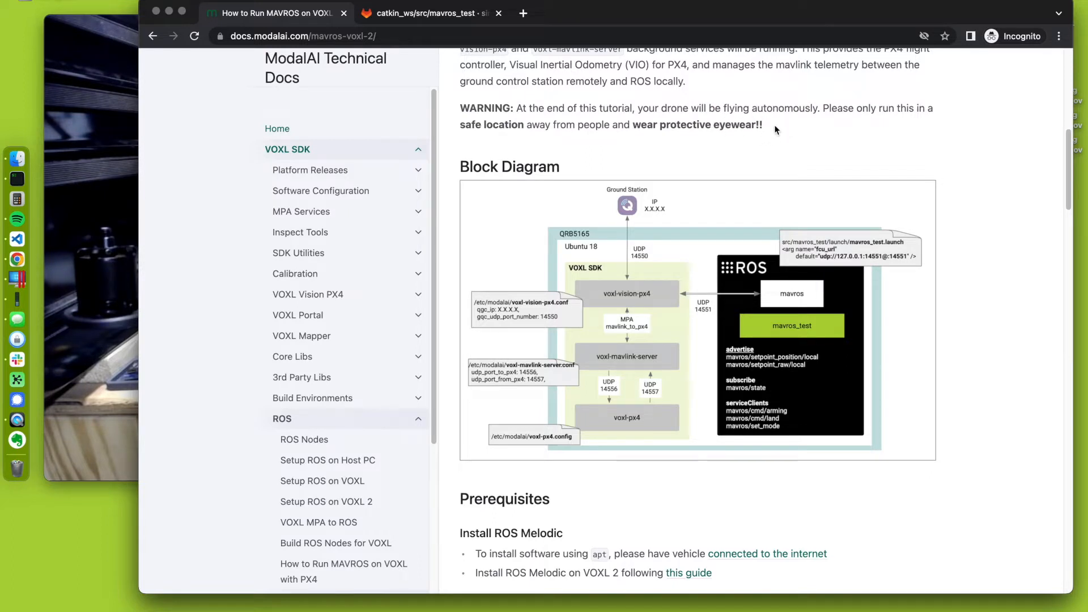
mouse_move(760, 152)
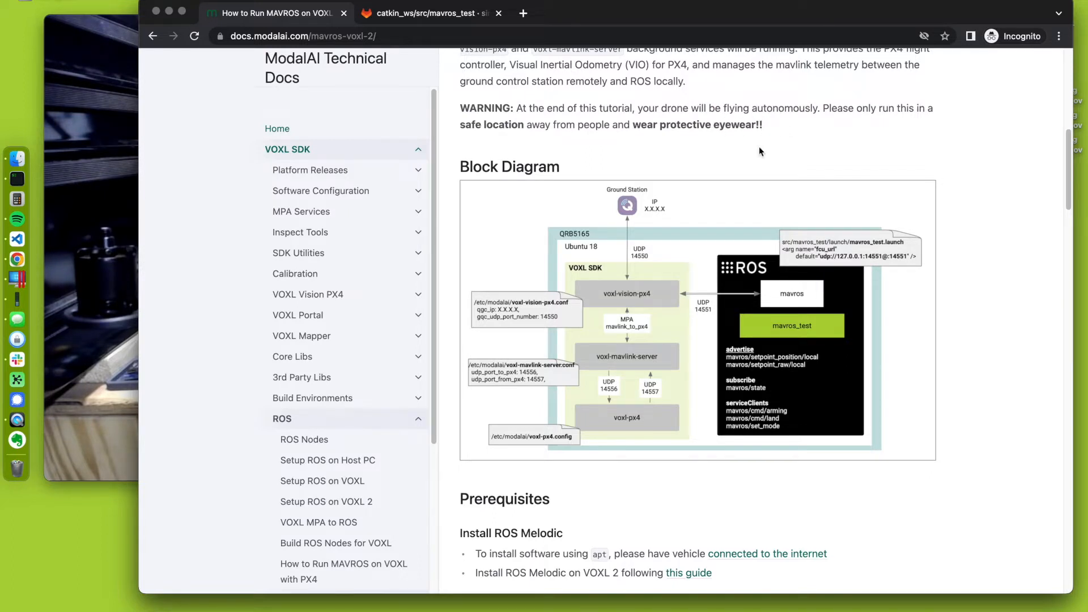
mouse_move(735, 121)
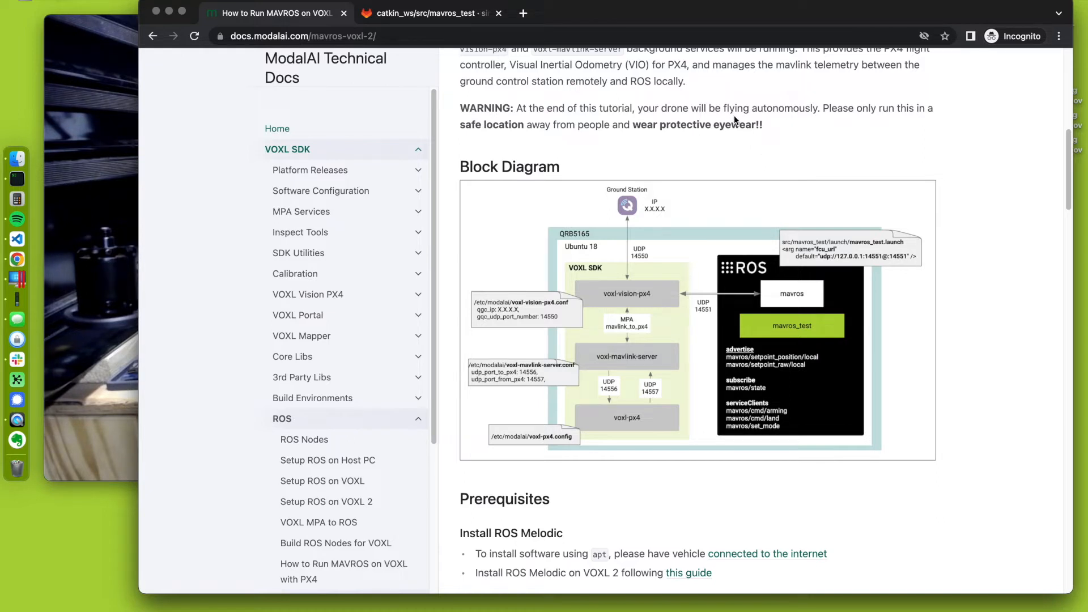
scroll(down, 3)
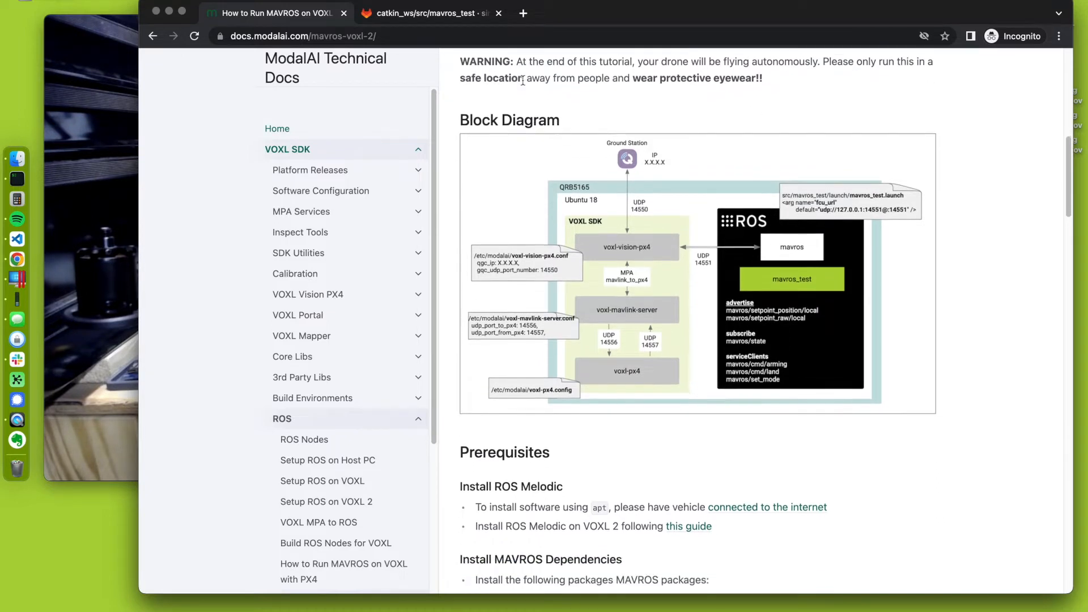
scroll(down, 3)
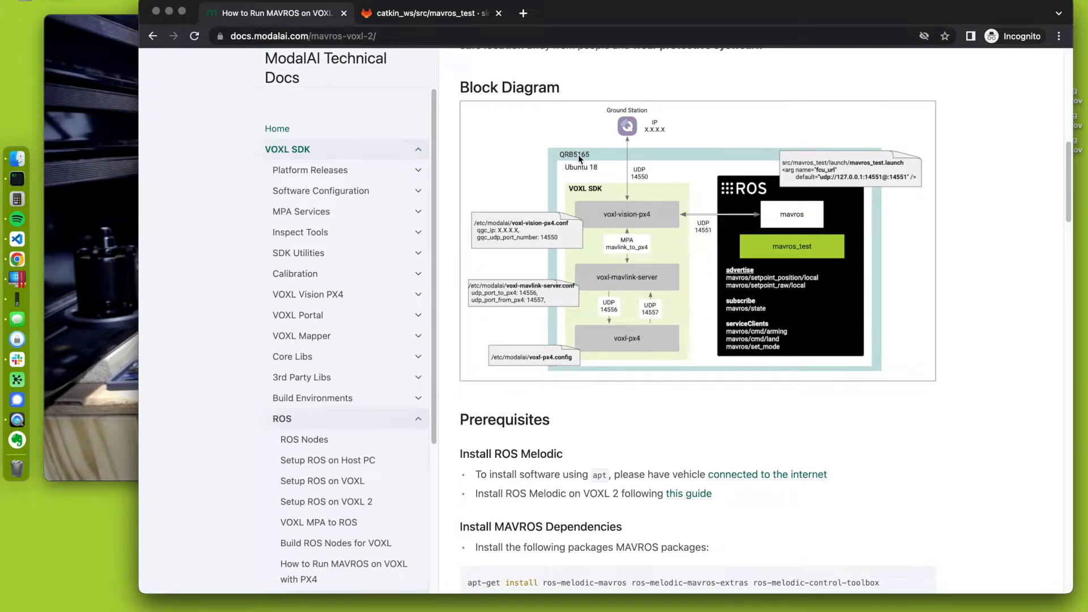
mouse_move(599, 173)
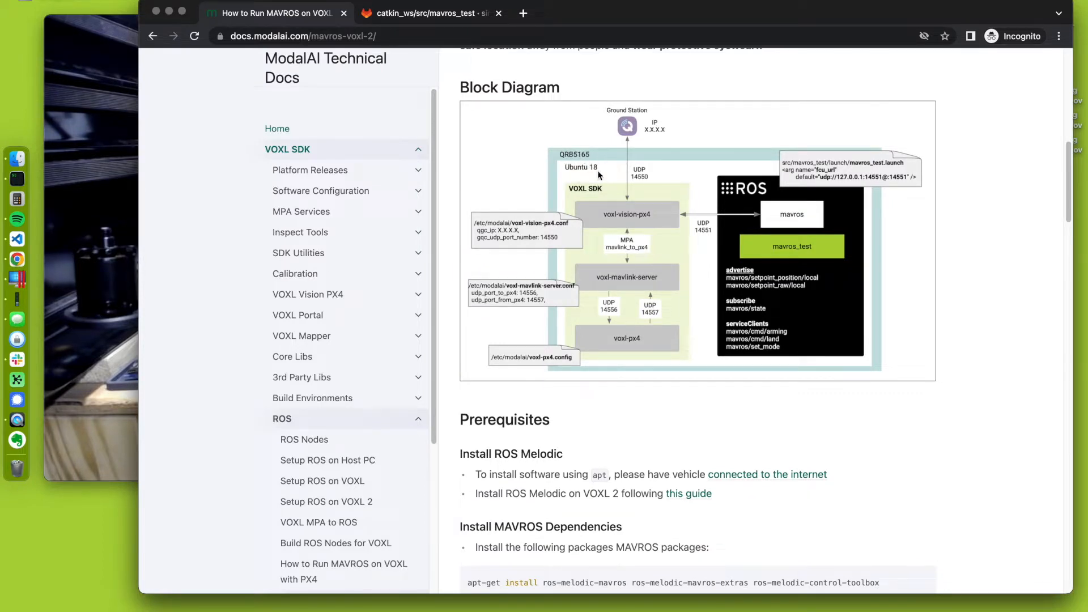
mouse_move(527, 182)
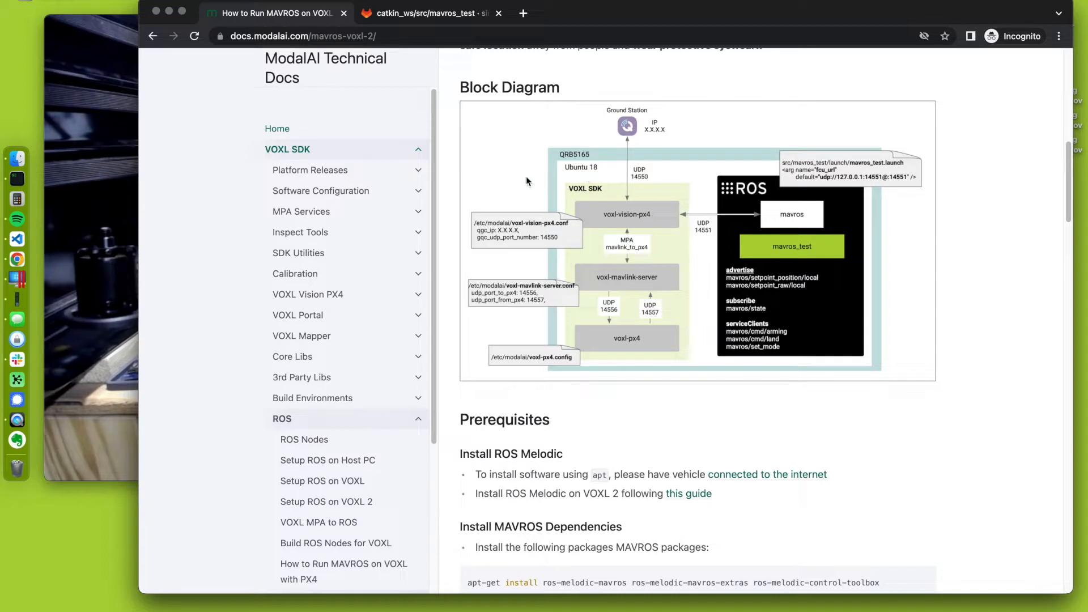
mouse_move(744, 201)
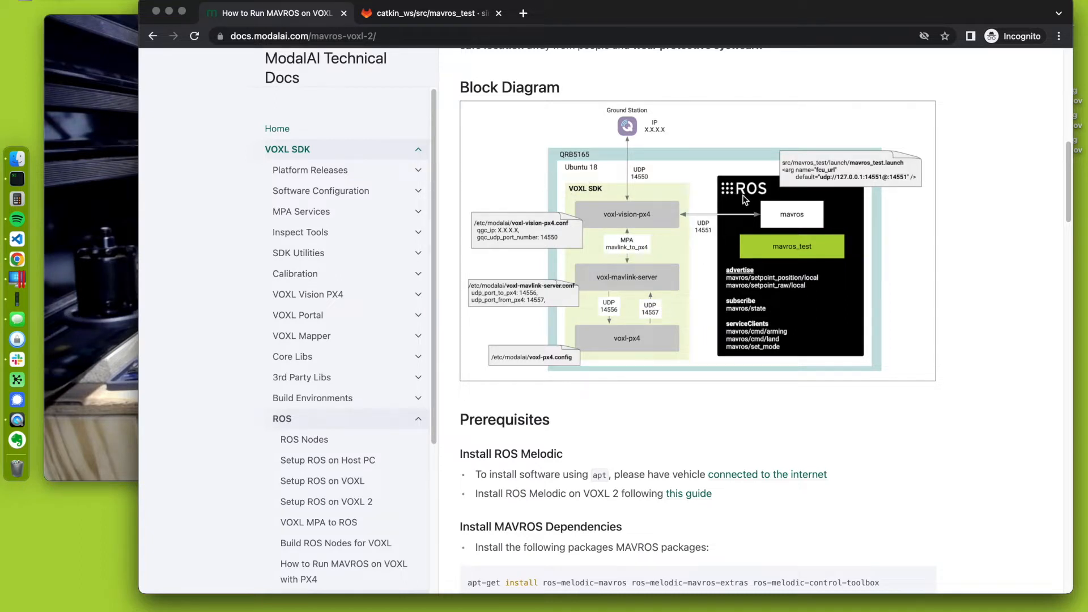
mouse_move(552, 195)
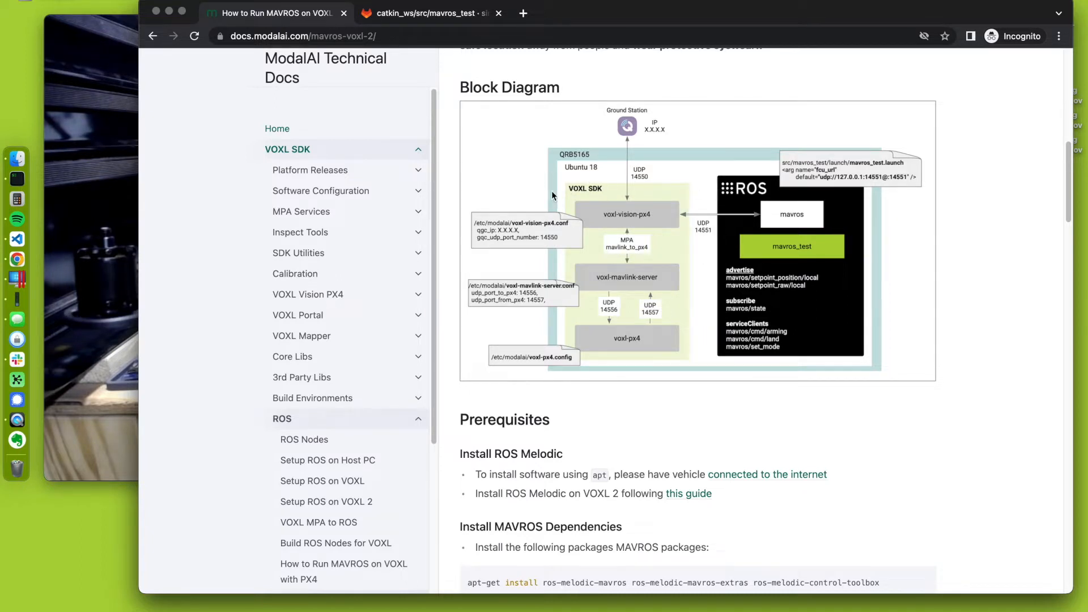
mouse_move(603, 198)
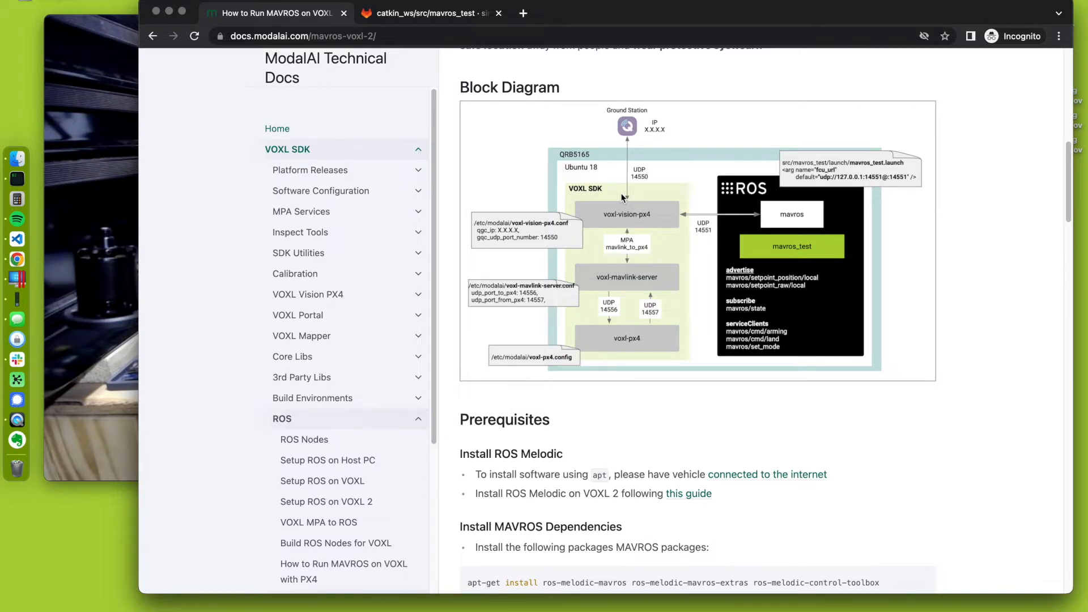
mouse_move(788, 180)
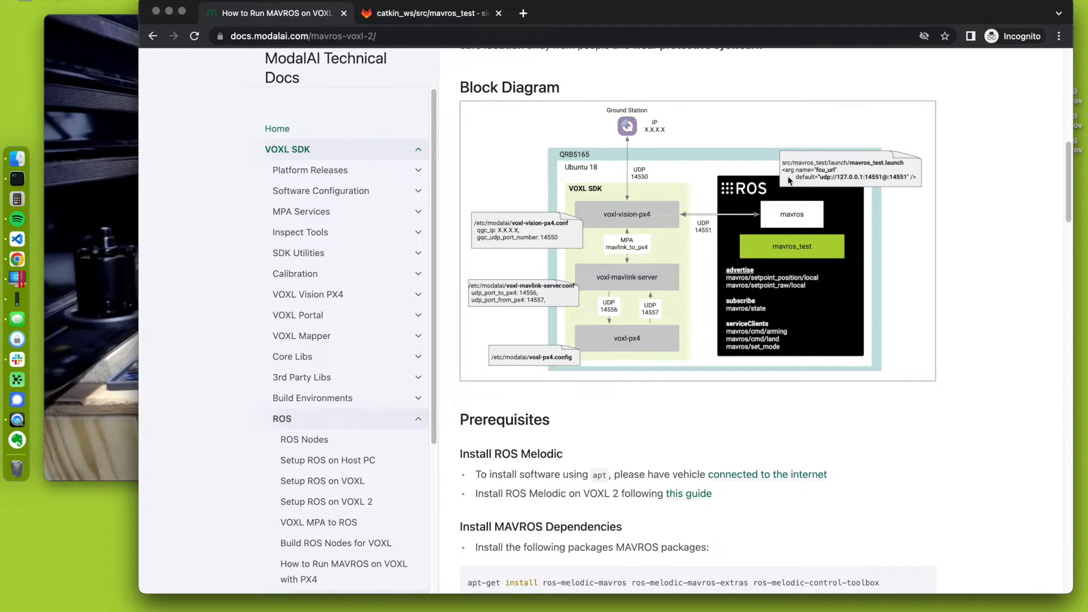
mouse_move(797, 182)
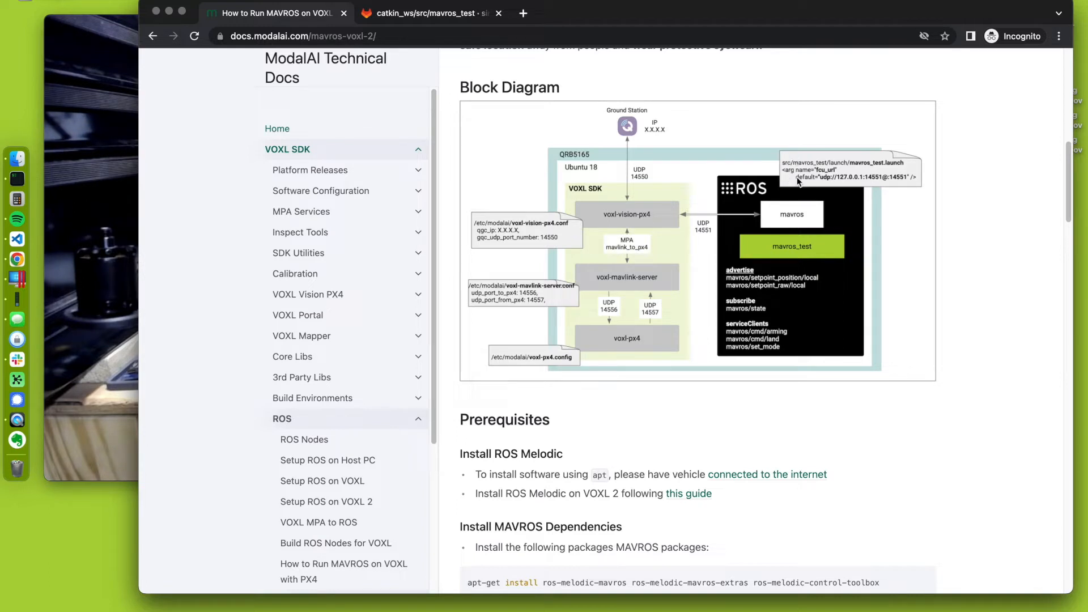
mouse_move(887, 179)
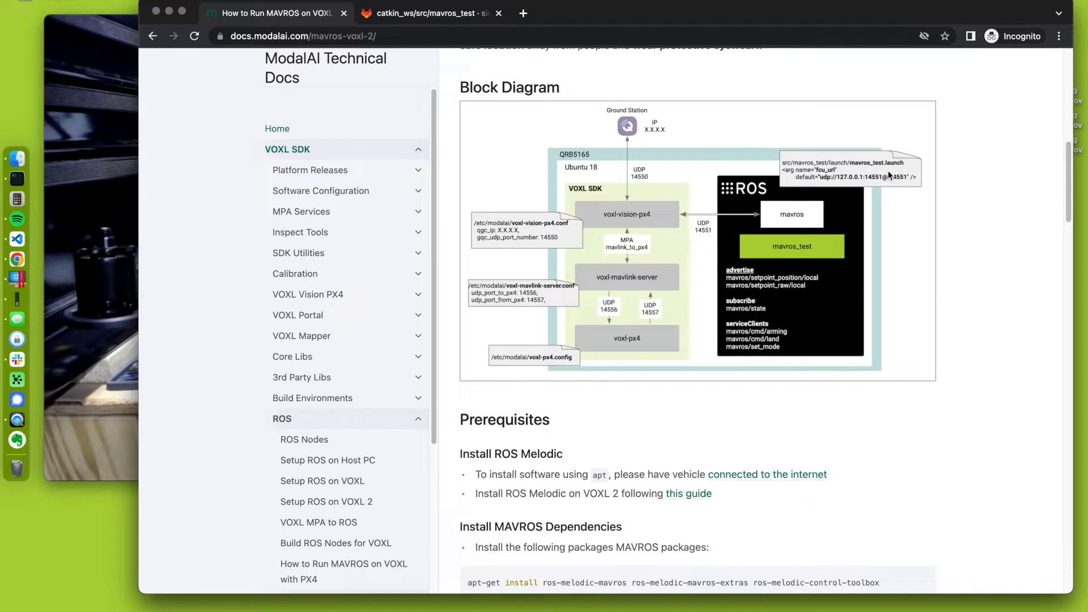
mouse_move(853, 188)
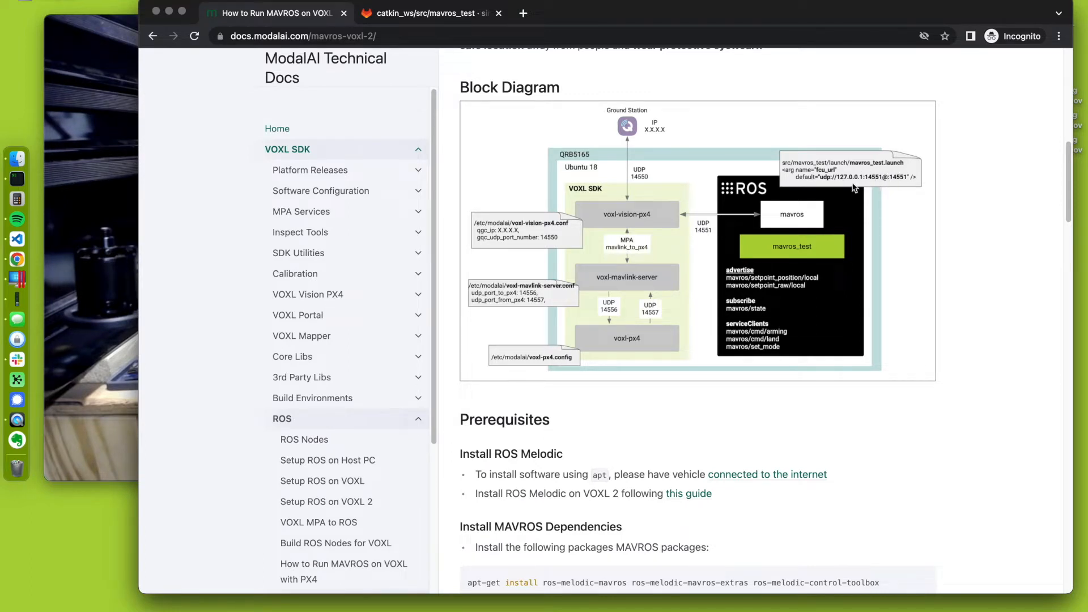
mouse_move(822, 183)
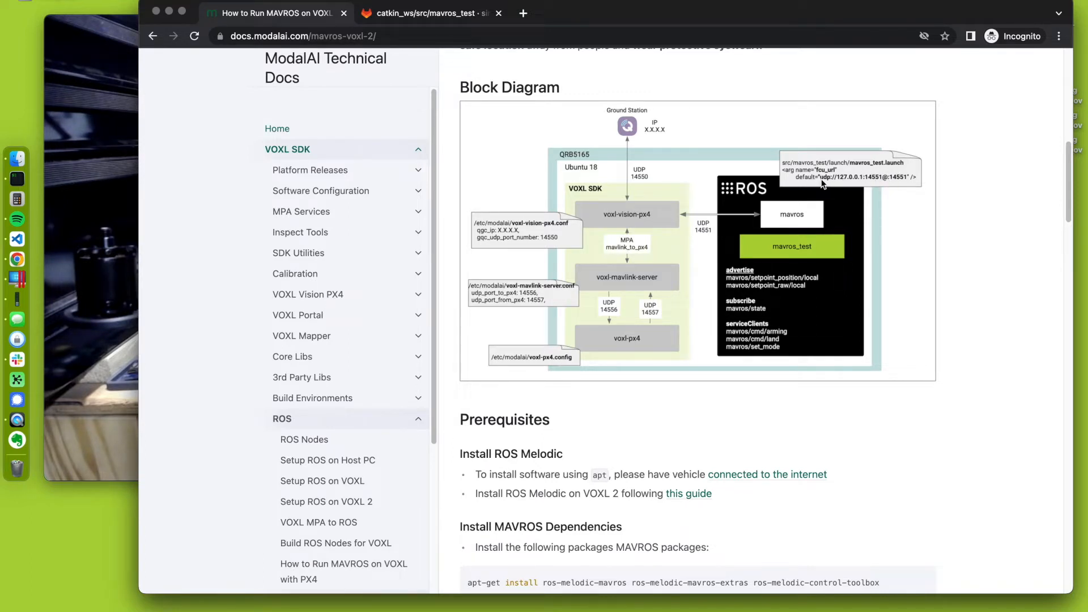
mouse_move(858, 215)
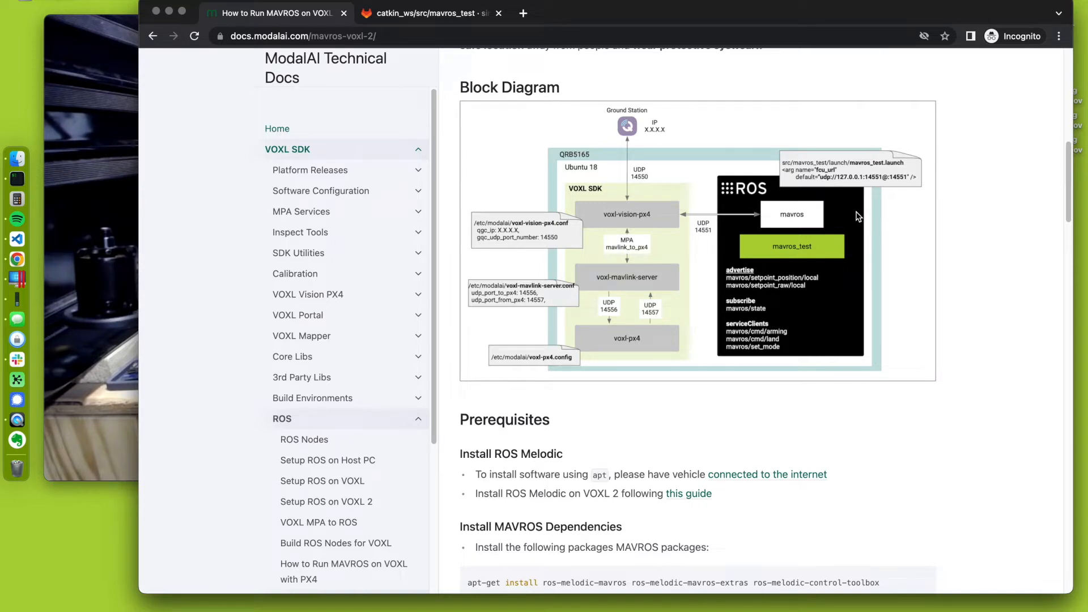
mouse_move(840, 182)
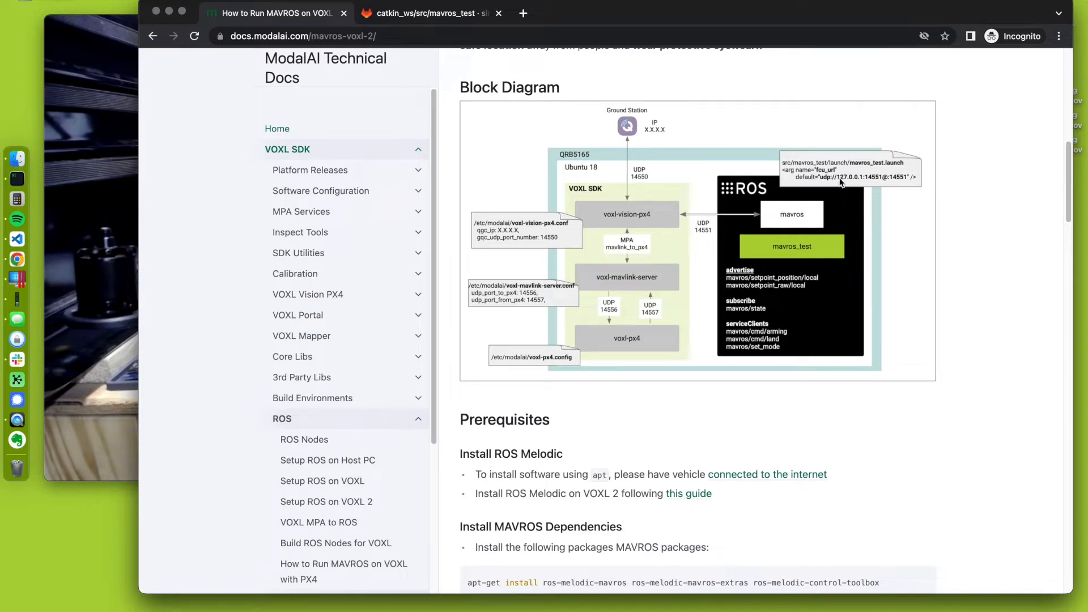
mouse_move(822, 179)
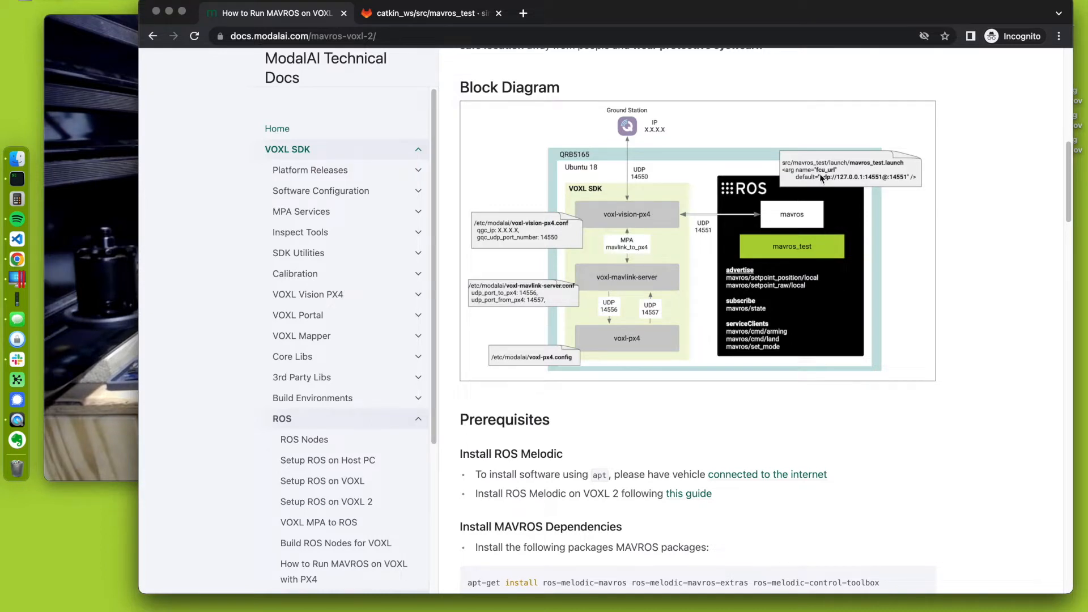
mouse_move(843, 189)
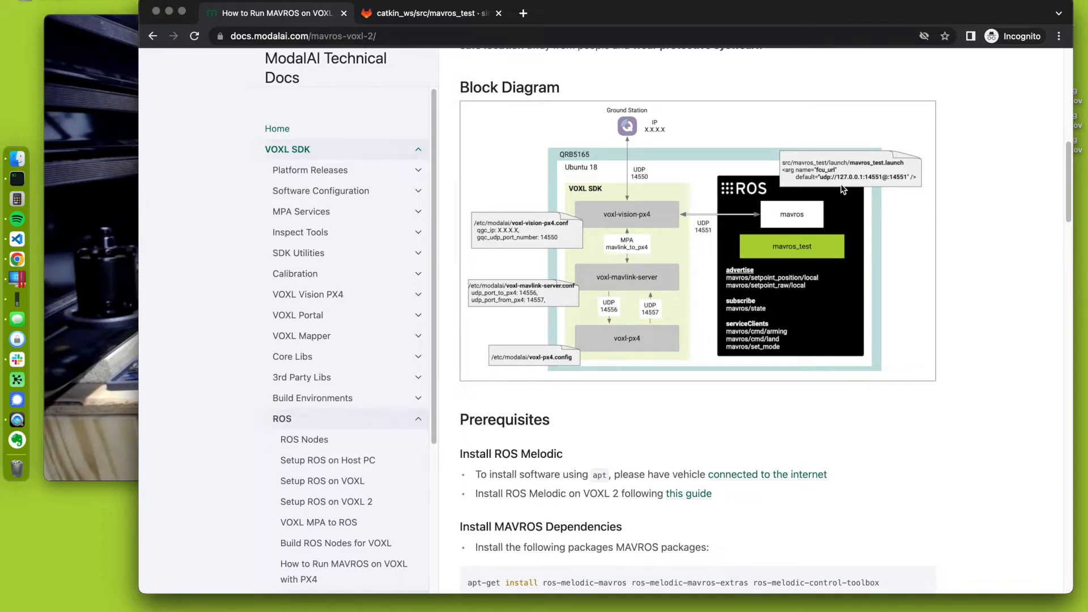
mouse_move(781, 296)
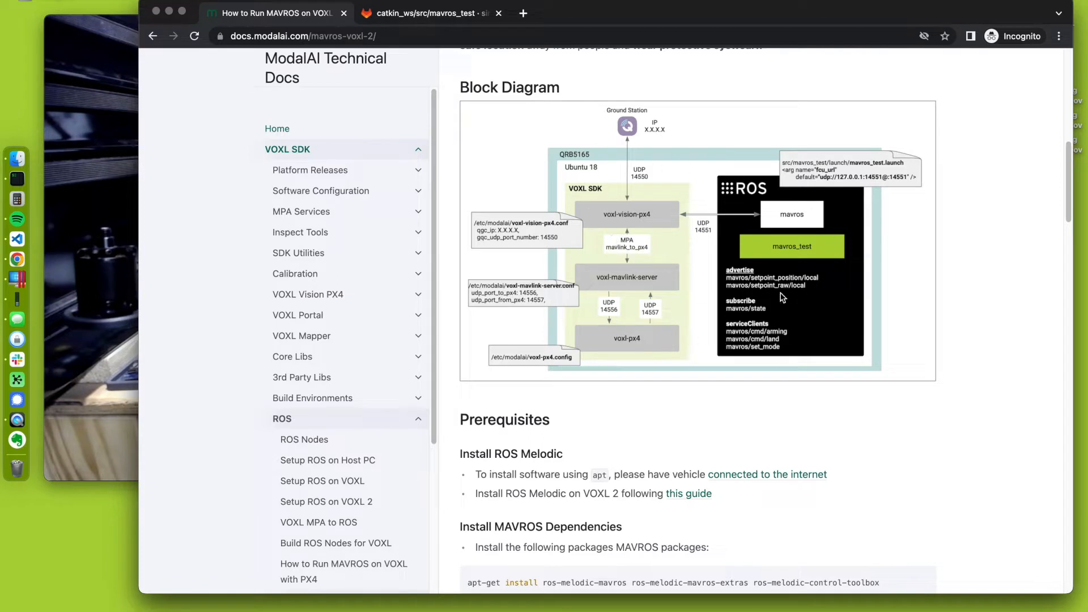
mouse_move(847, 185)
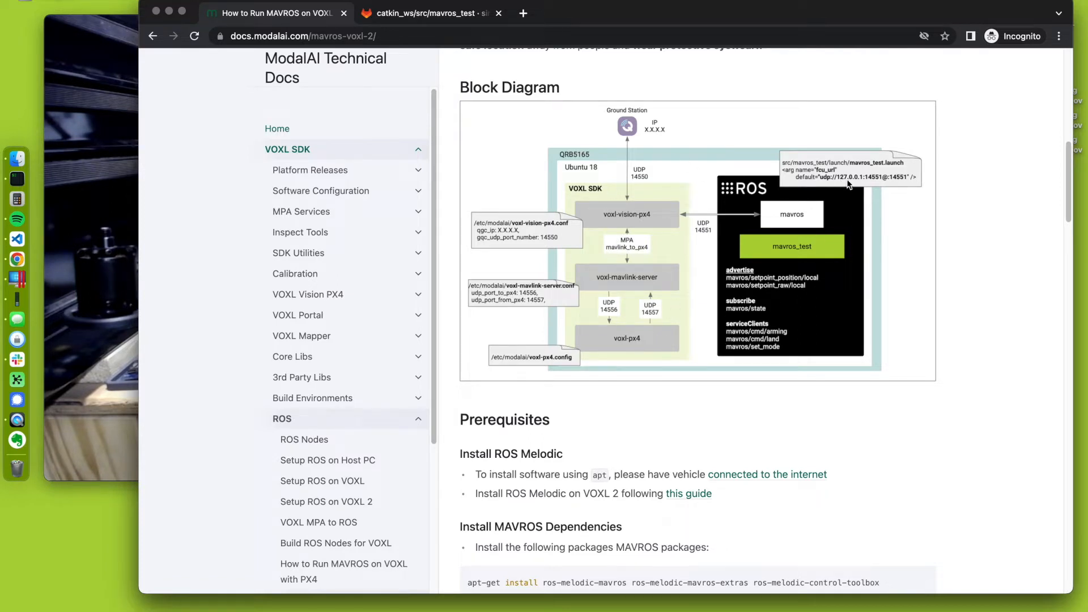
mouse_move(721, 238)
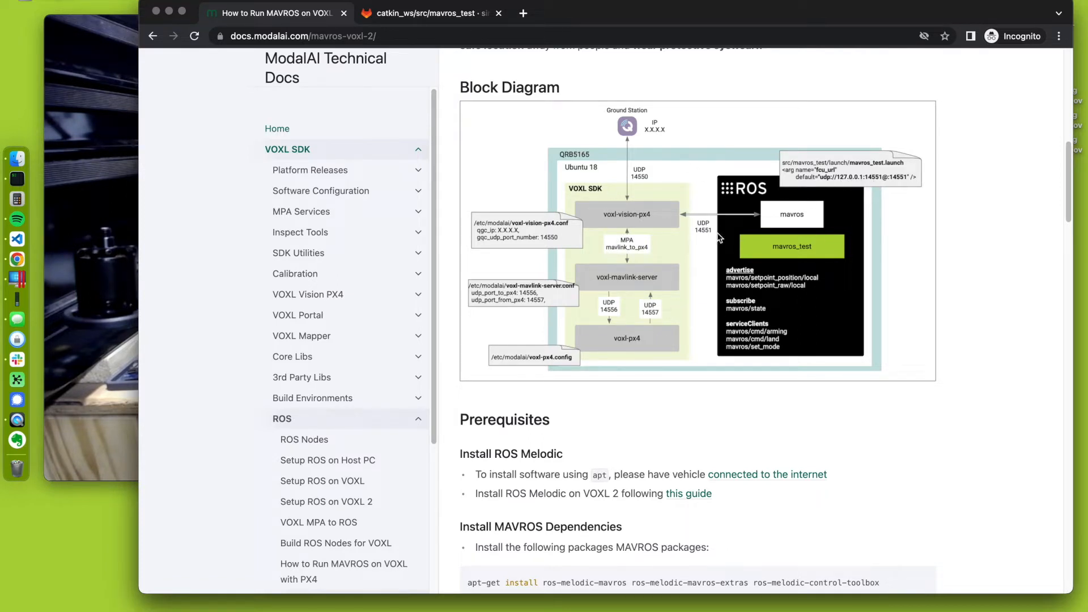
mouse_move(870, 190)
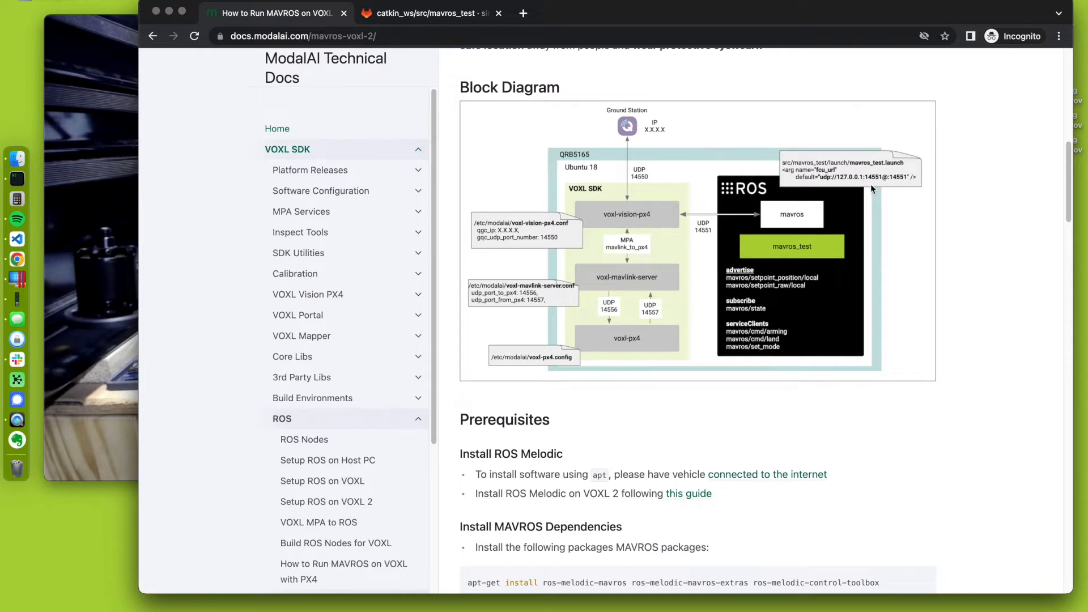
mouse_move(831, 191)
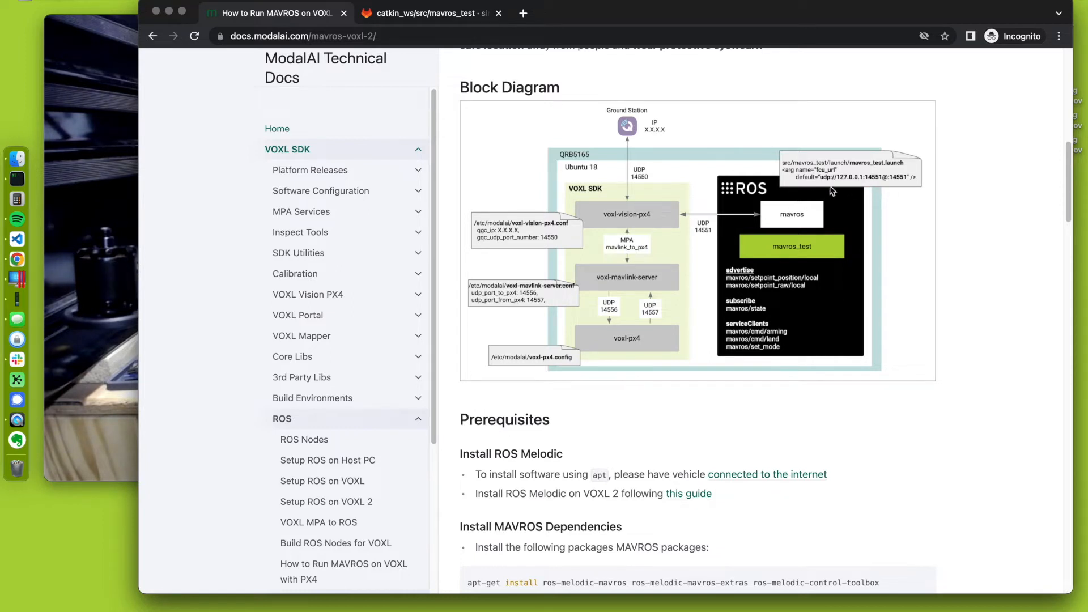
mouse_move(865, 179)
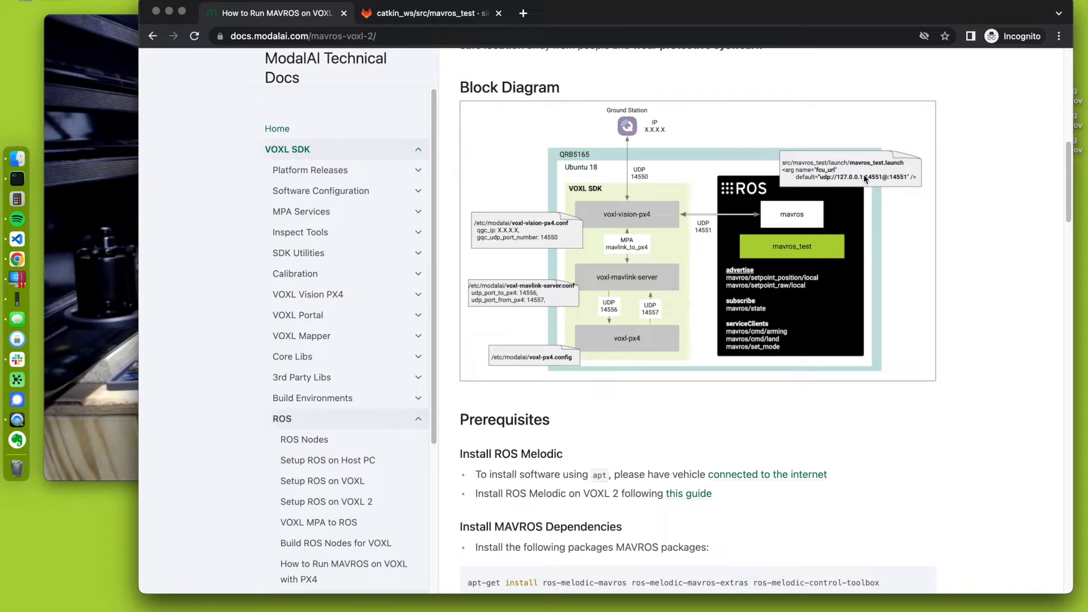
mouse_move(821, 173)
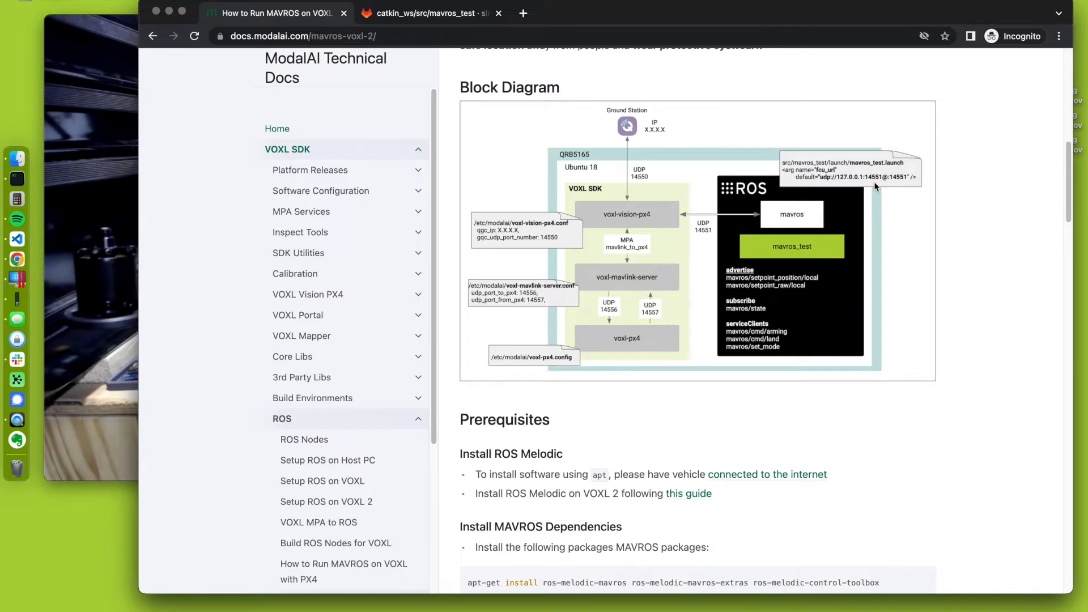
click(499, 13)
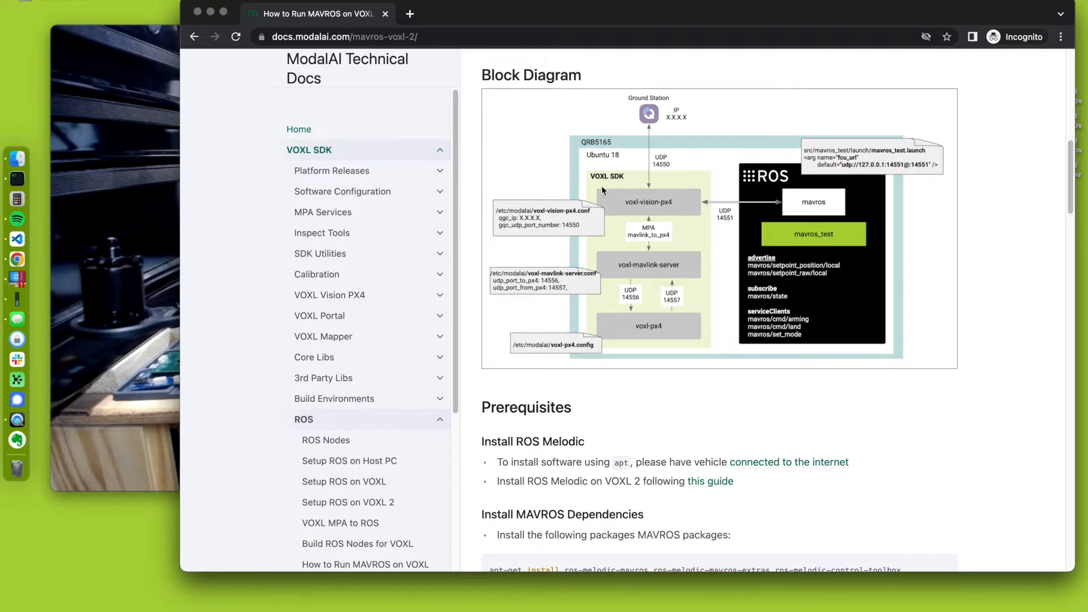
mouse_move(683, 182)
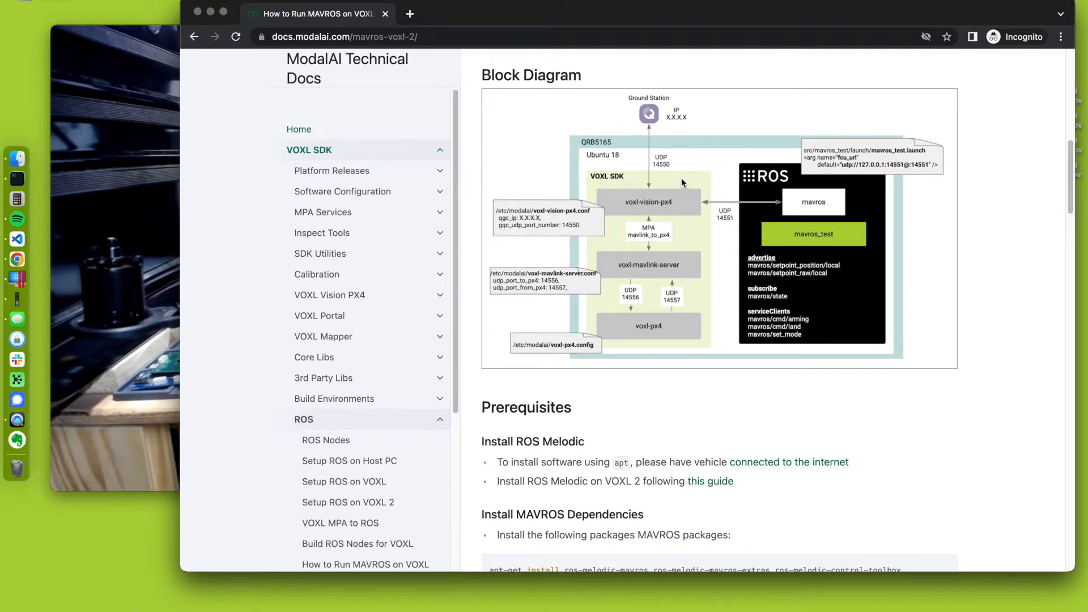
mouse_move(678, 196)
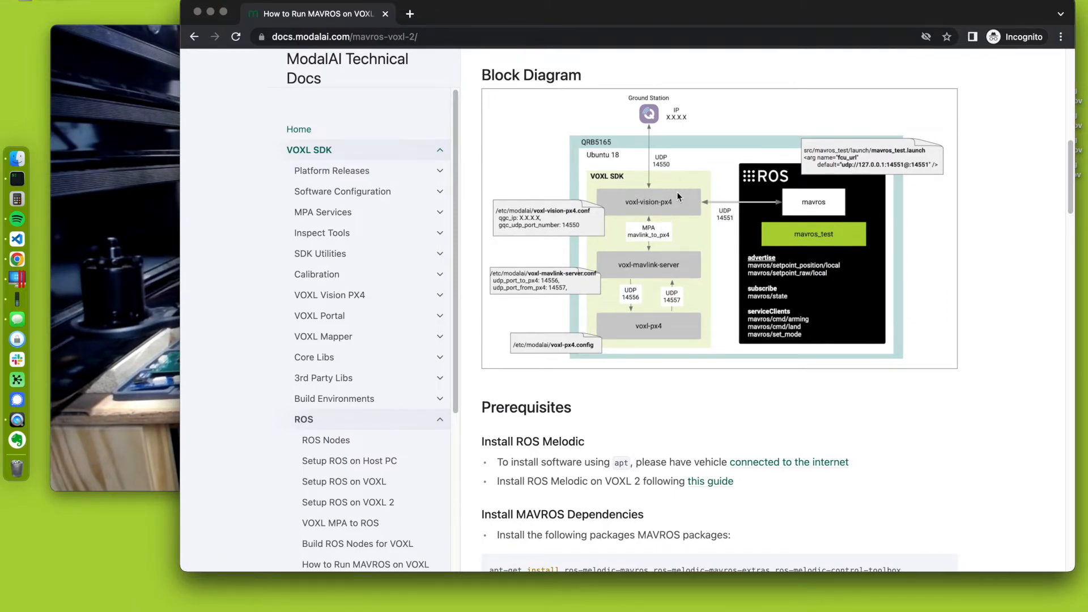
mouse_move(491, 208)
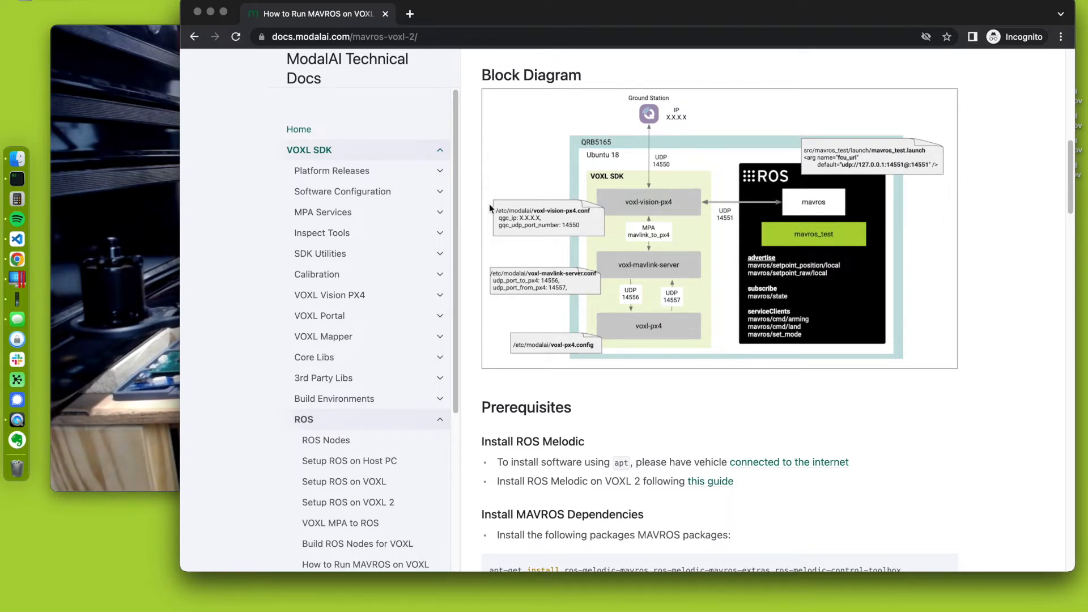
mouse_move(537, 226)
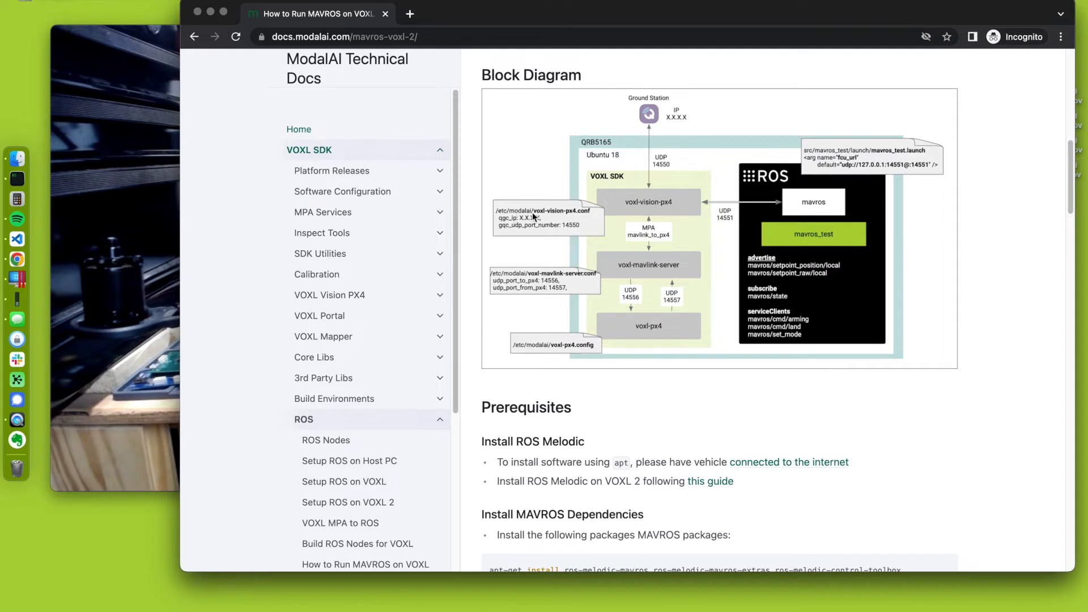
mouse_move(477, 233)
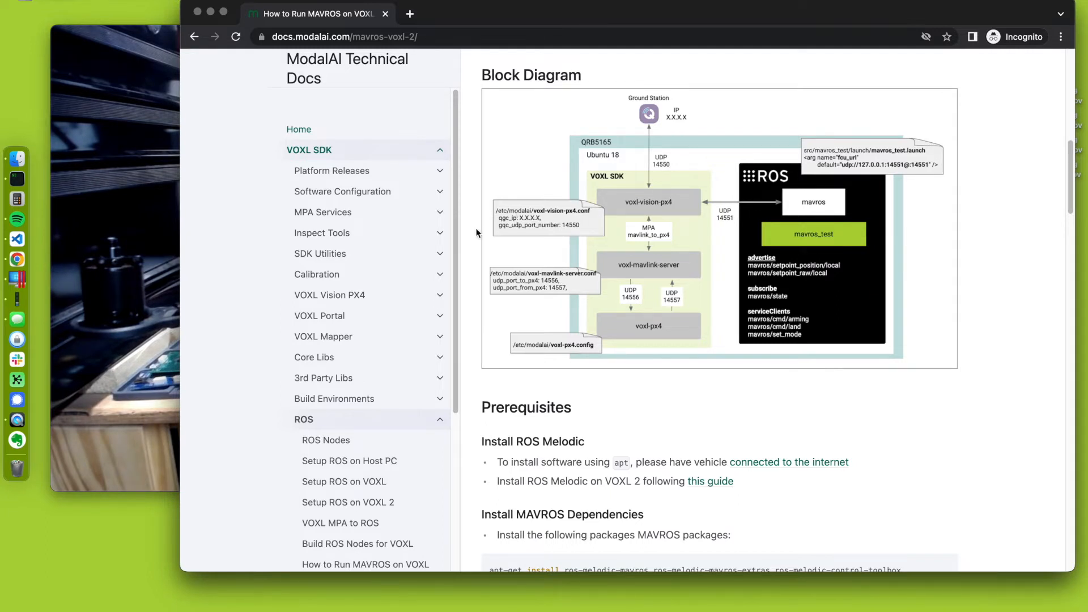
mouse_move(509, 234)
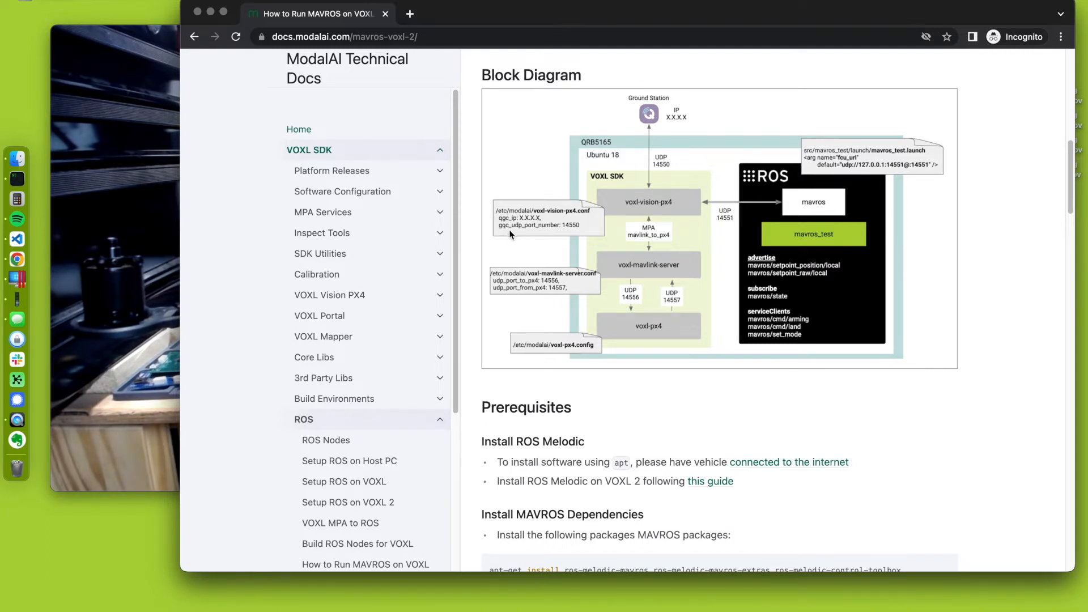
mouse_move(612, 234)
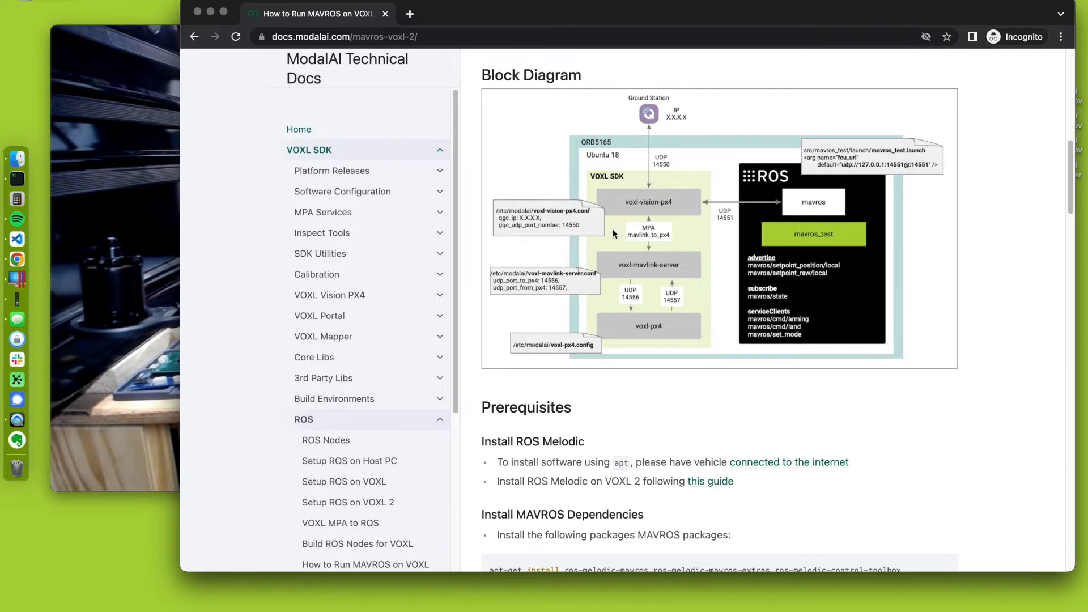
mouse_move(754, 209)
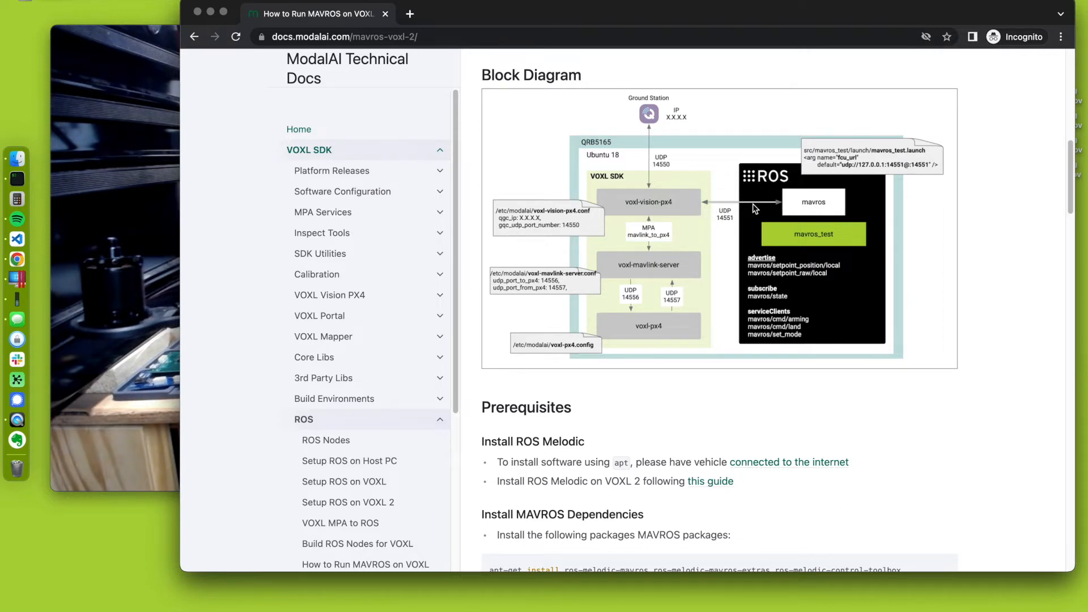
mouse_move(687, 226)
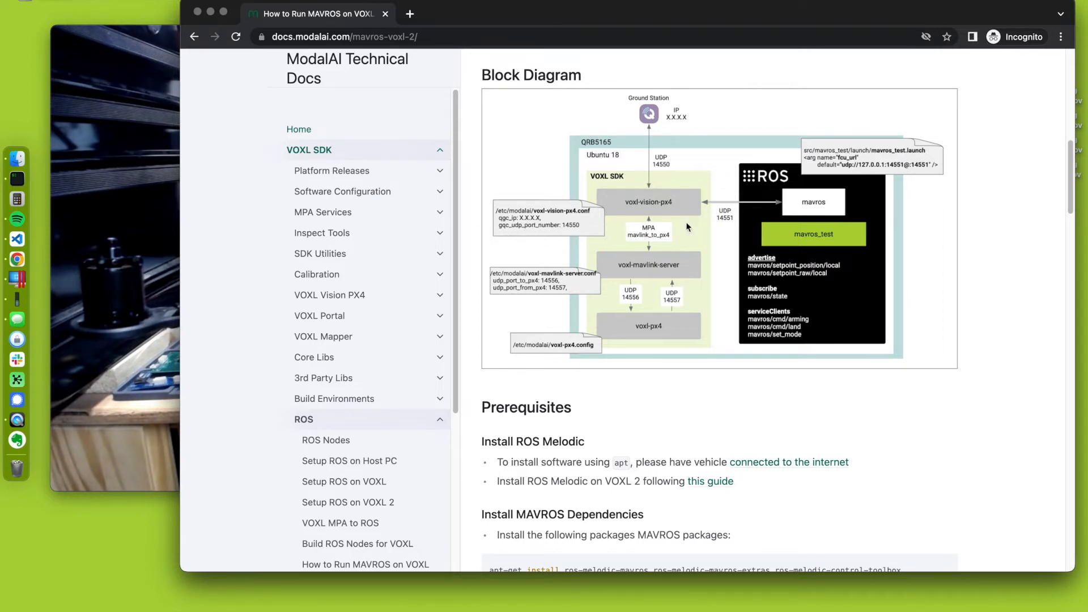
mouse_move(603, 221)
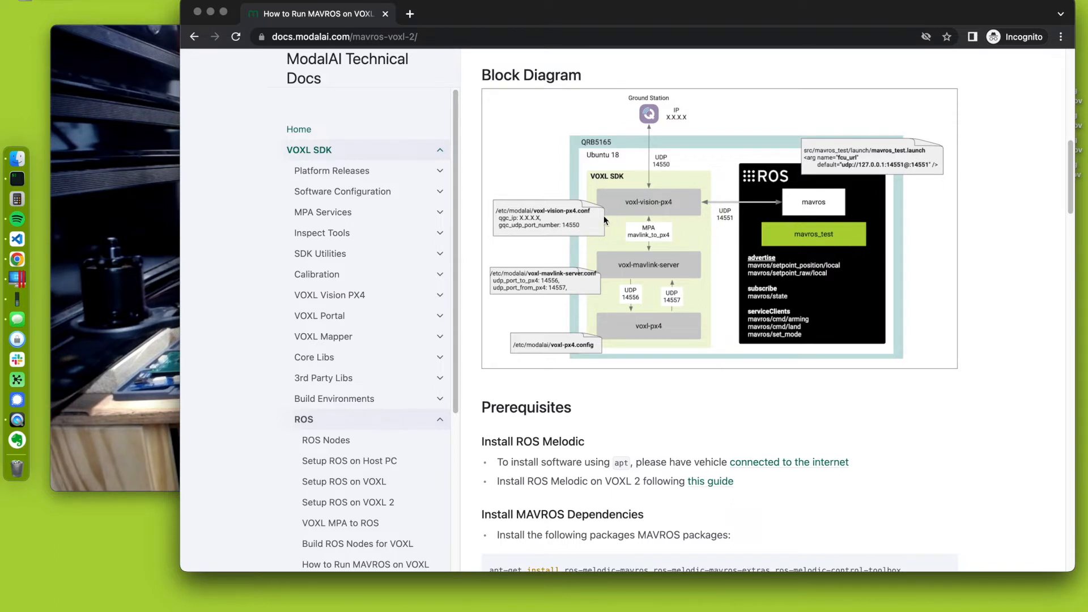
mouse_move(636, 202)
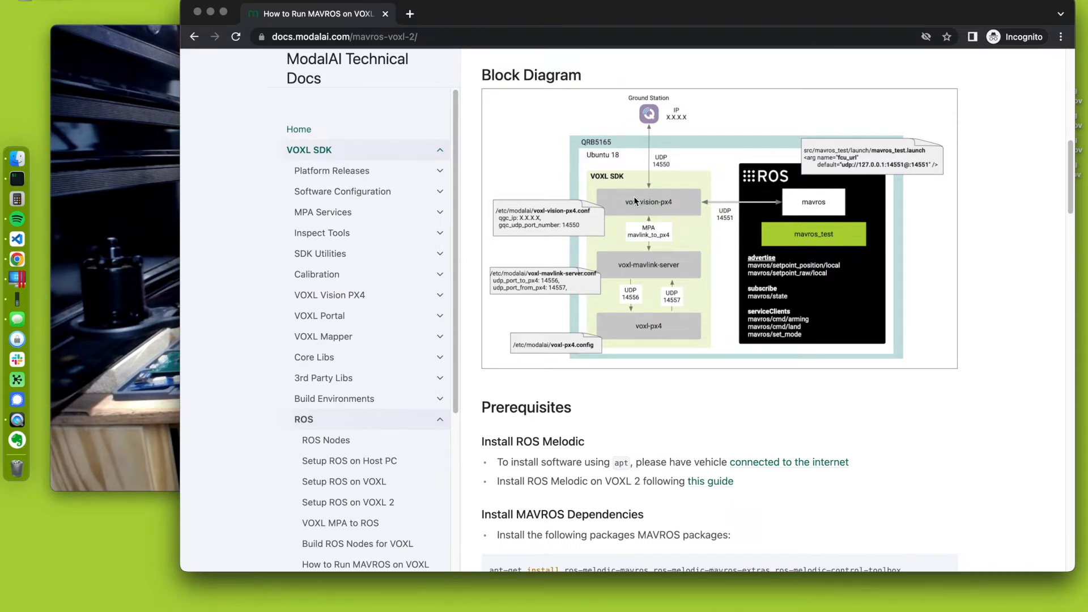
mouse_move(652, 228)
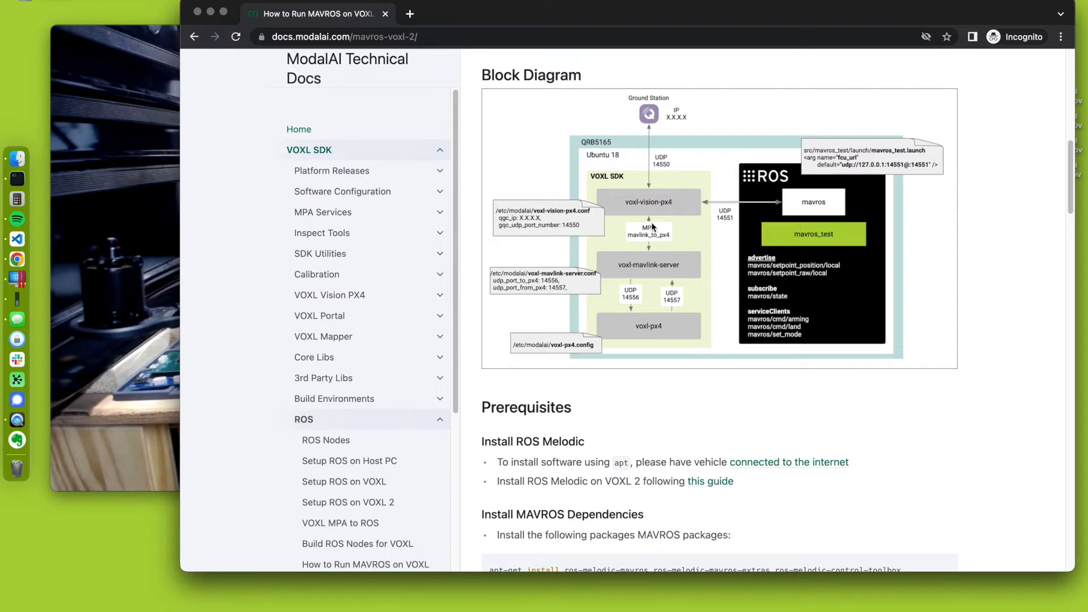
mouse_move(653, 278)
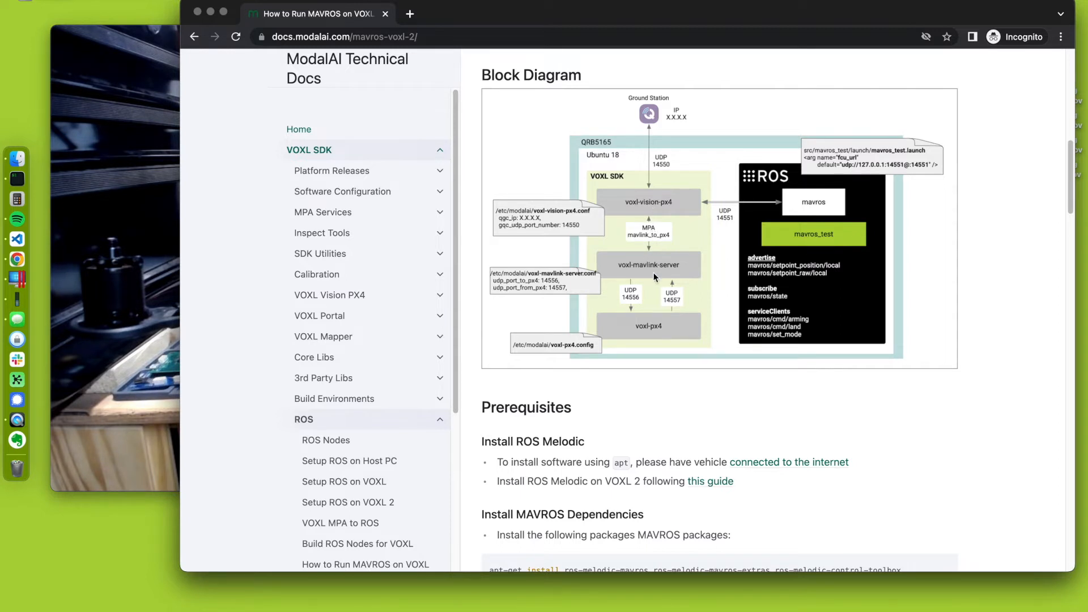
mouse_move(619, 296)
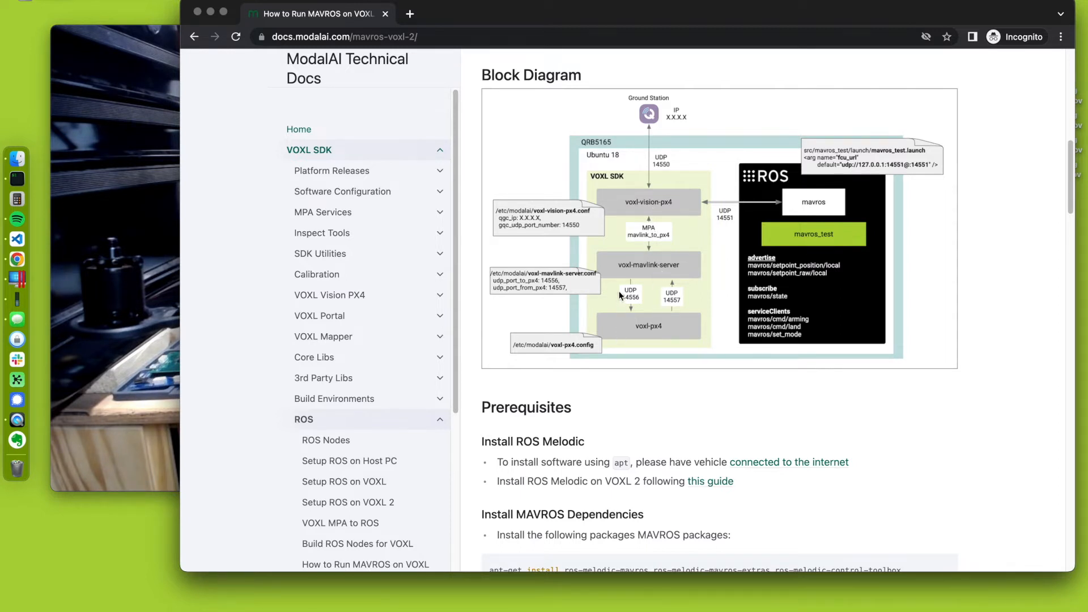
mouse_move(652, 333)
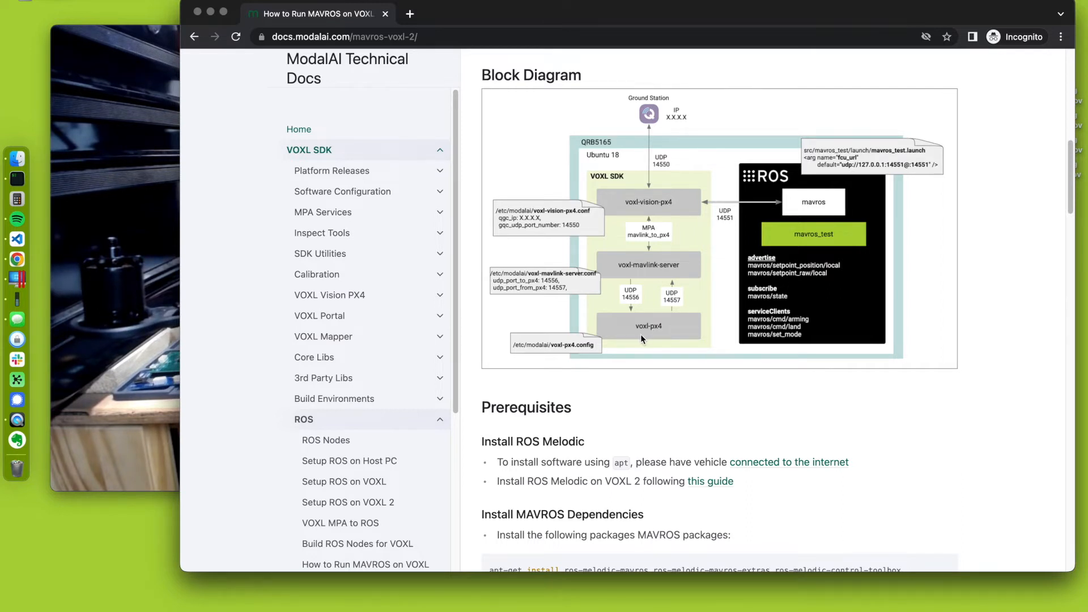
mouse_move(534, 347)
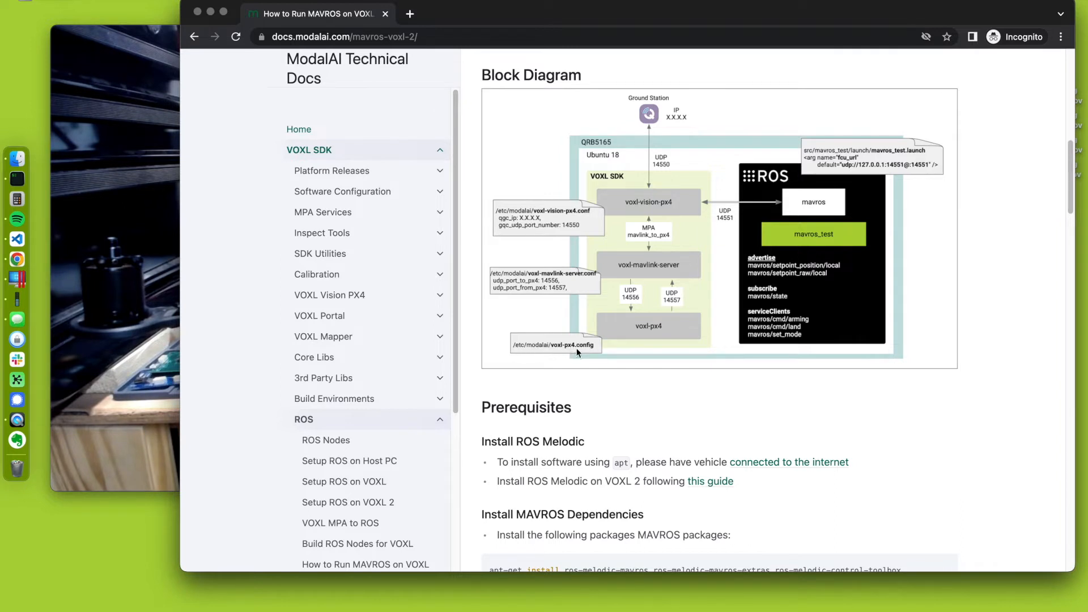
mouse_move(631, 337)
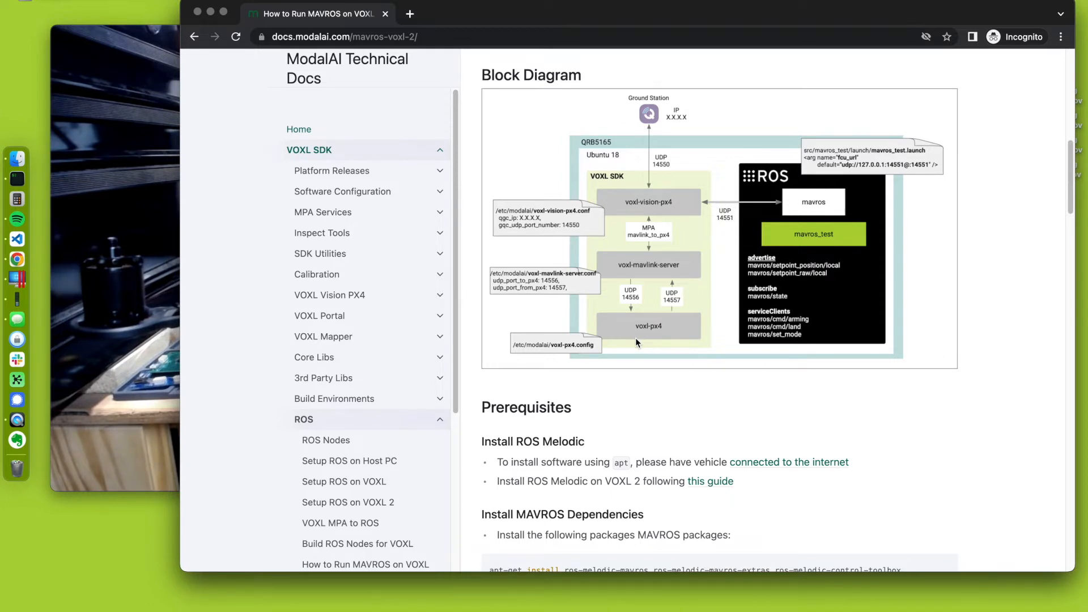
mouse_move(625, 322)
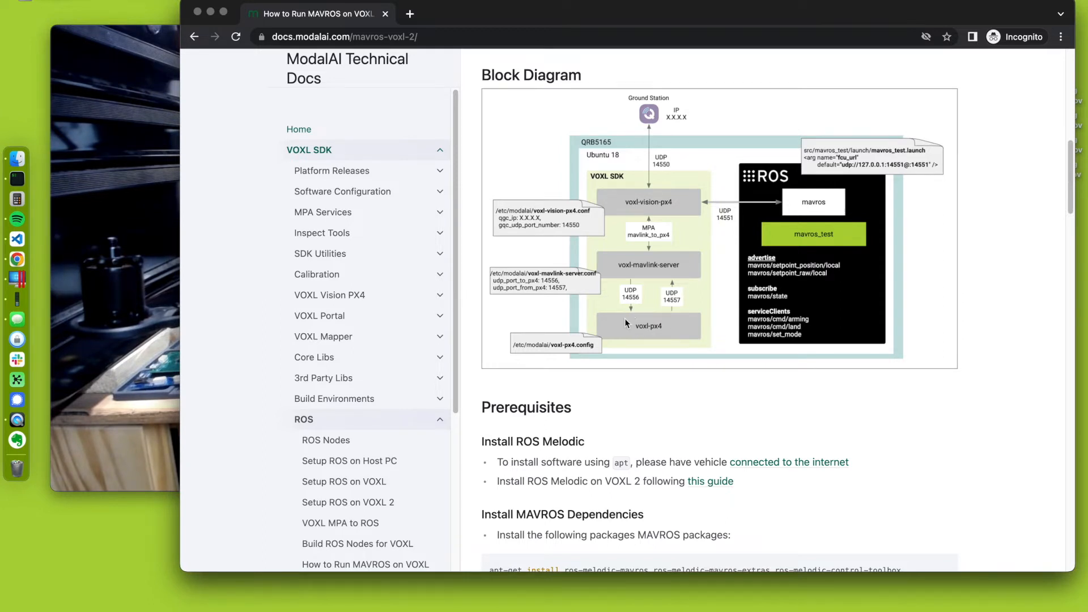
mouse_move(573, 322)
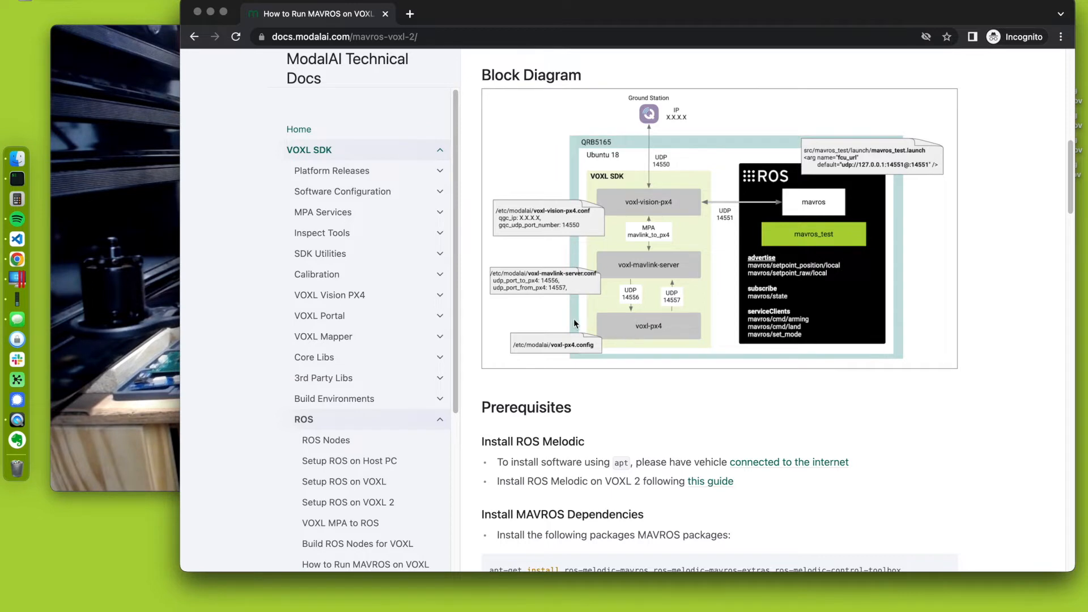
mouse_move(540, 238)
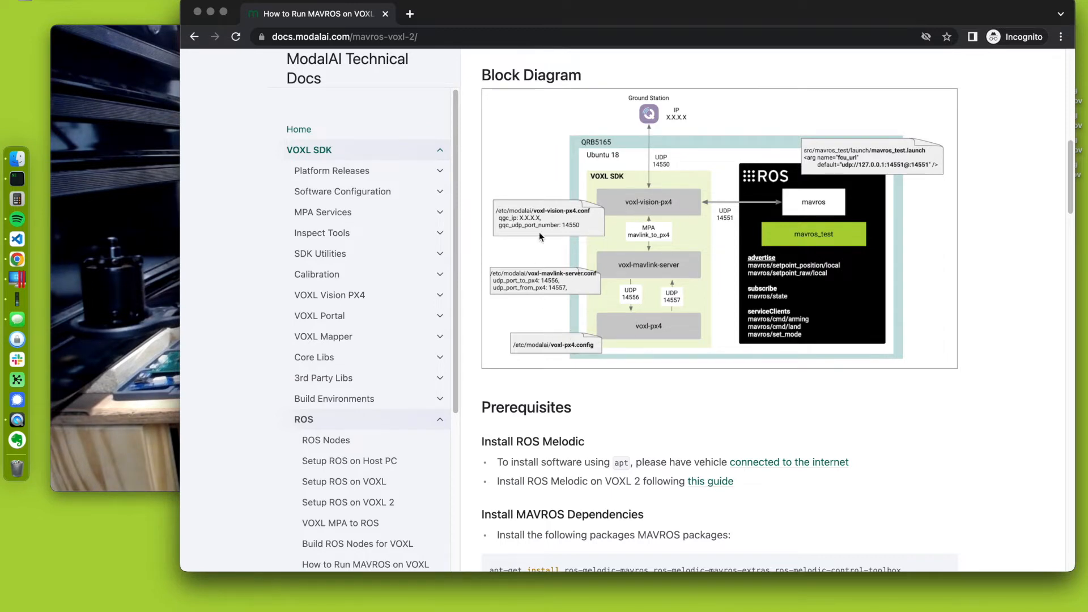
mouse_move(573, 239)
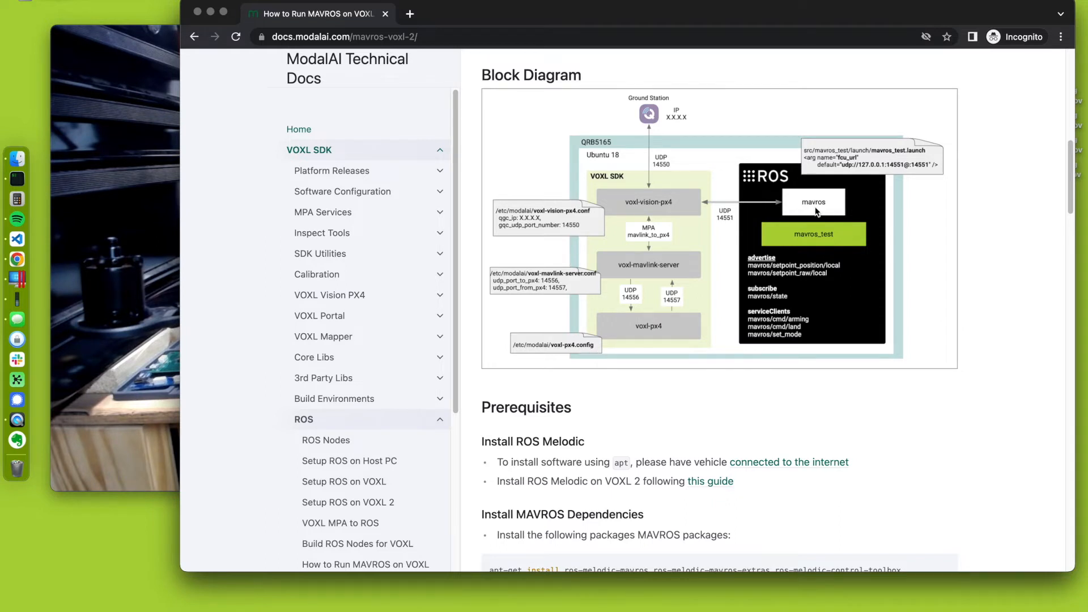
mouse_move(834, 260)
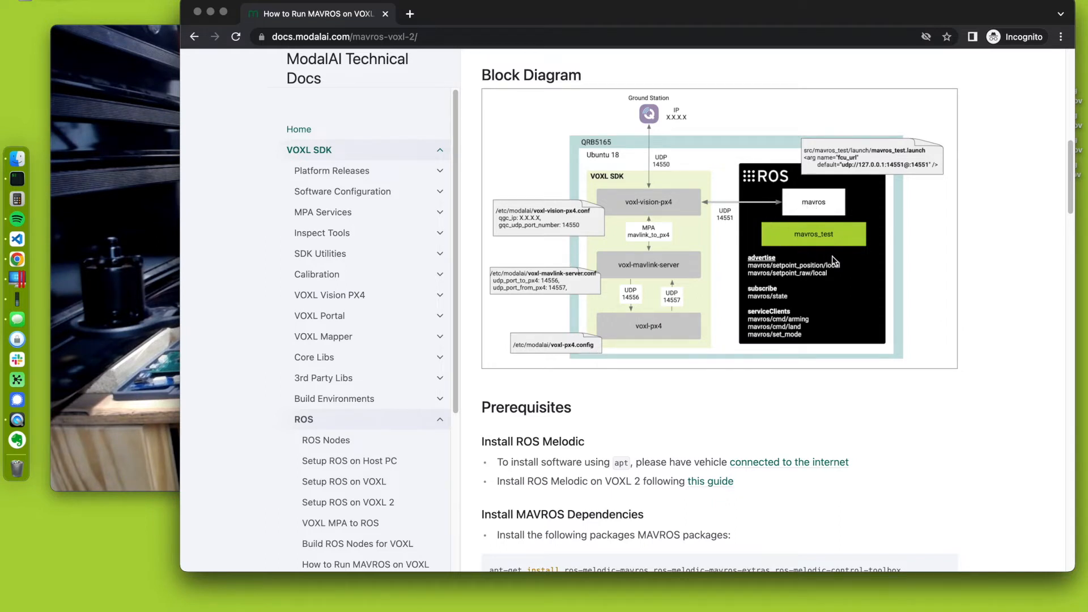
mouse_move(837, 250)
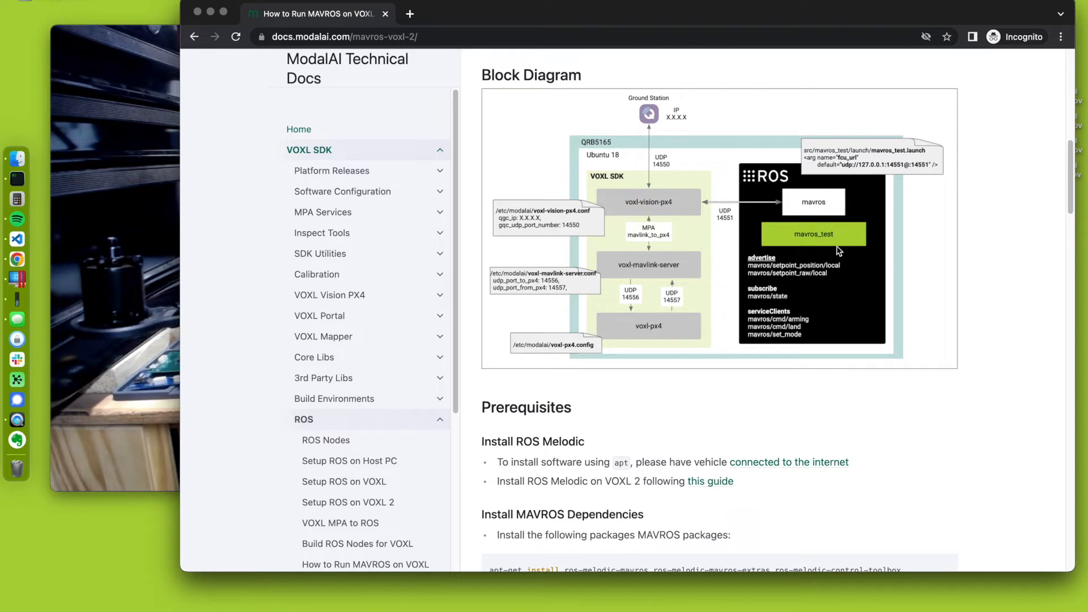
mouse_move(816, 251)
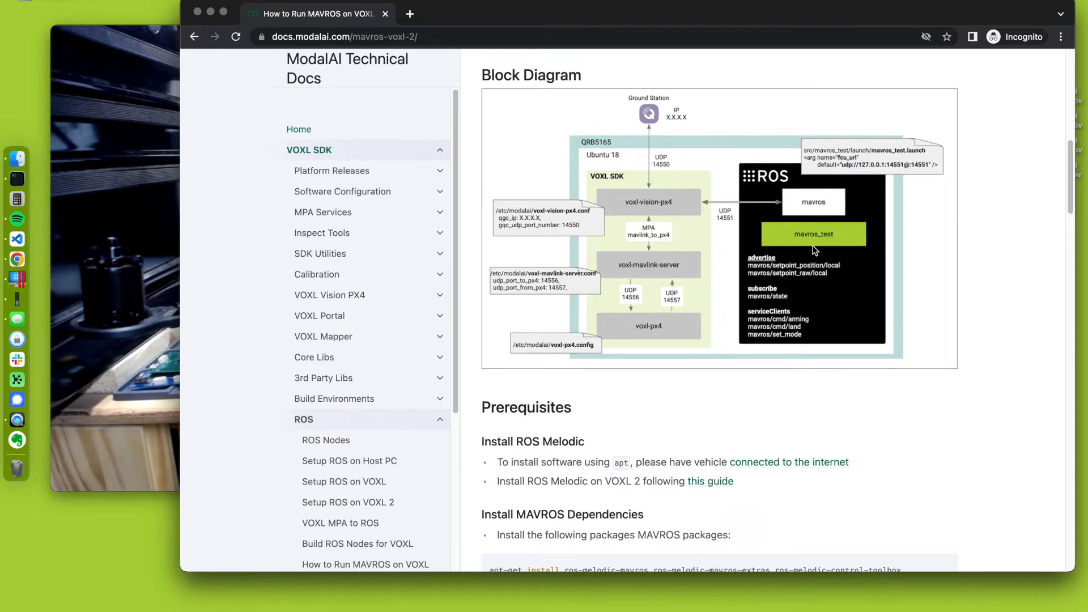
mouse_move(766, 338)
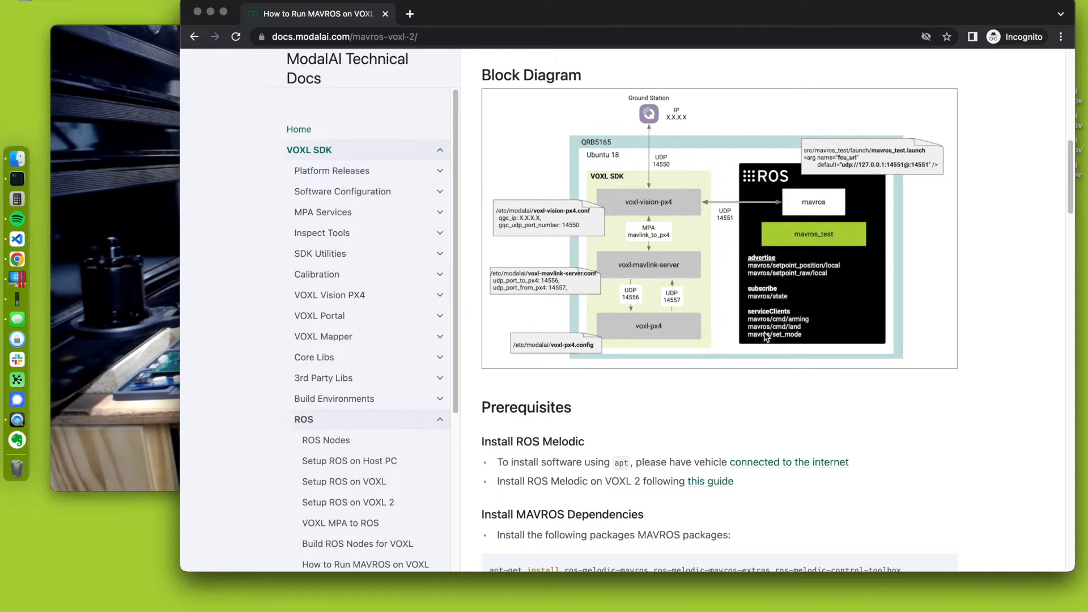
mouse_move(806, 325)
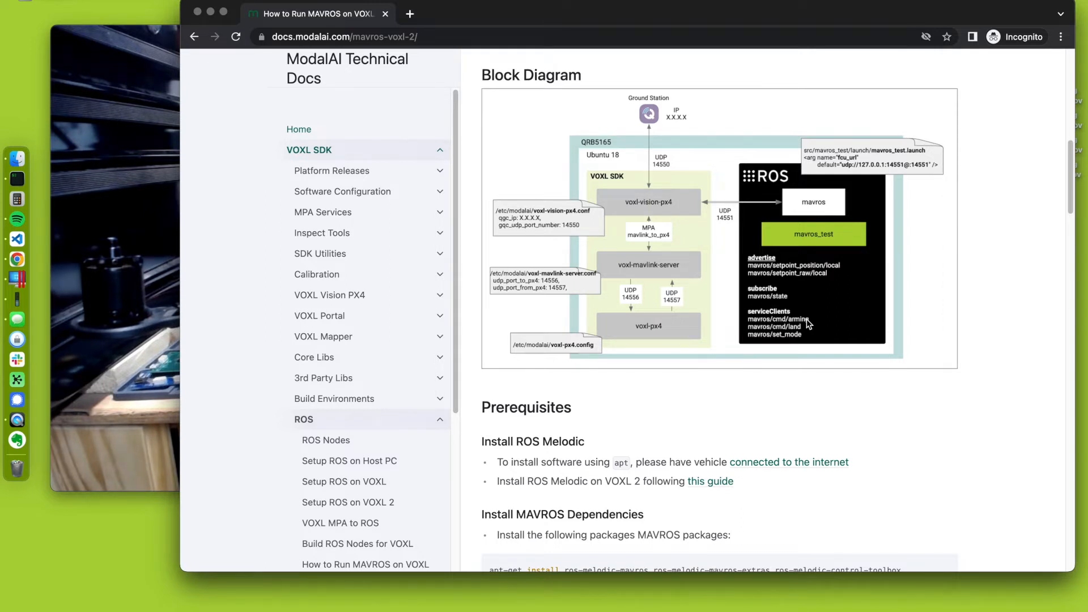
mouse_move(816, 269)
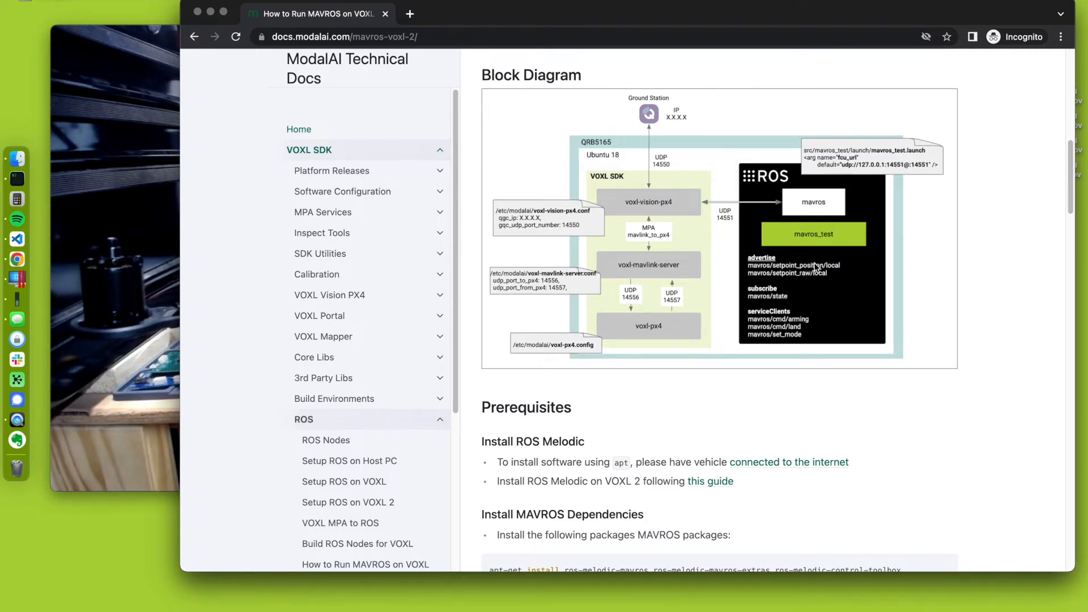
Scroll to Install MAVROS Dependencies and select the ros-melodic MAVROS apt-get install line
scroll(down, 3)
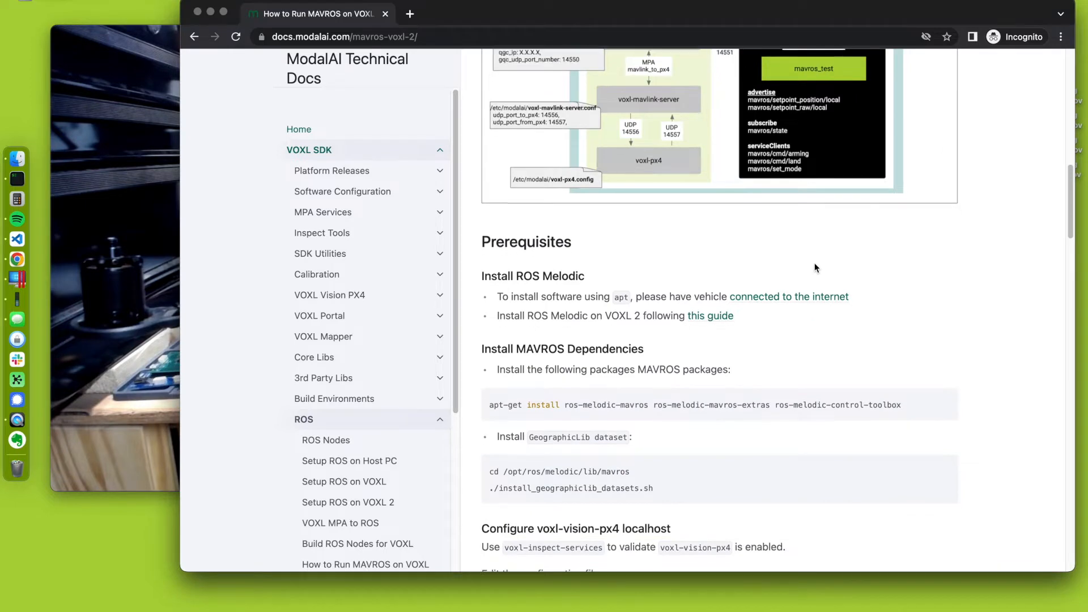
scroll(down, 3)
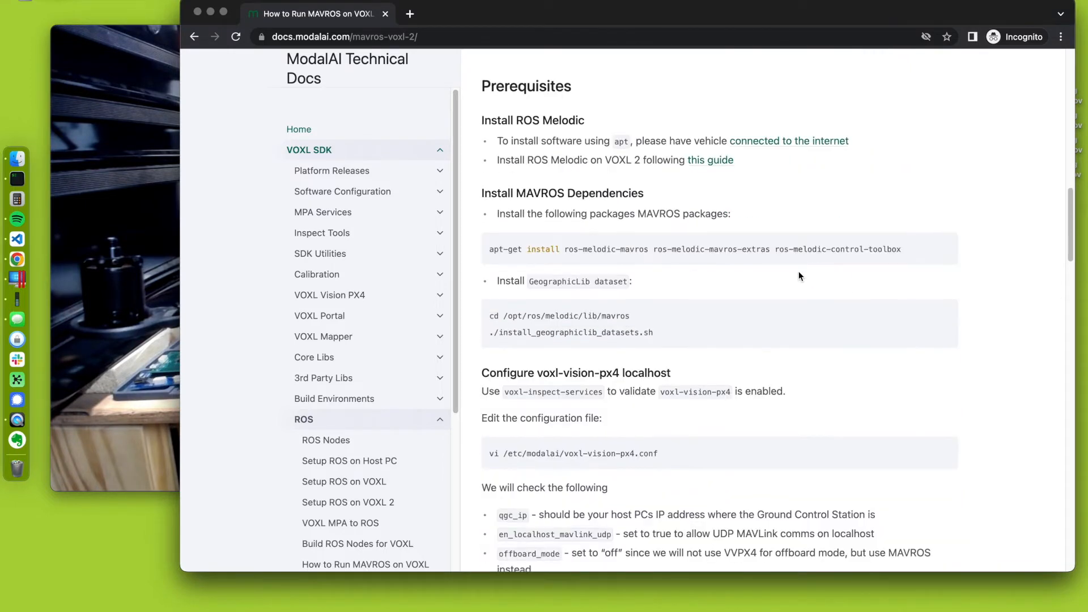
scroll(up, 3)
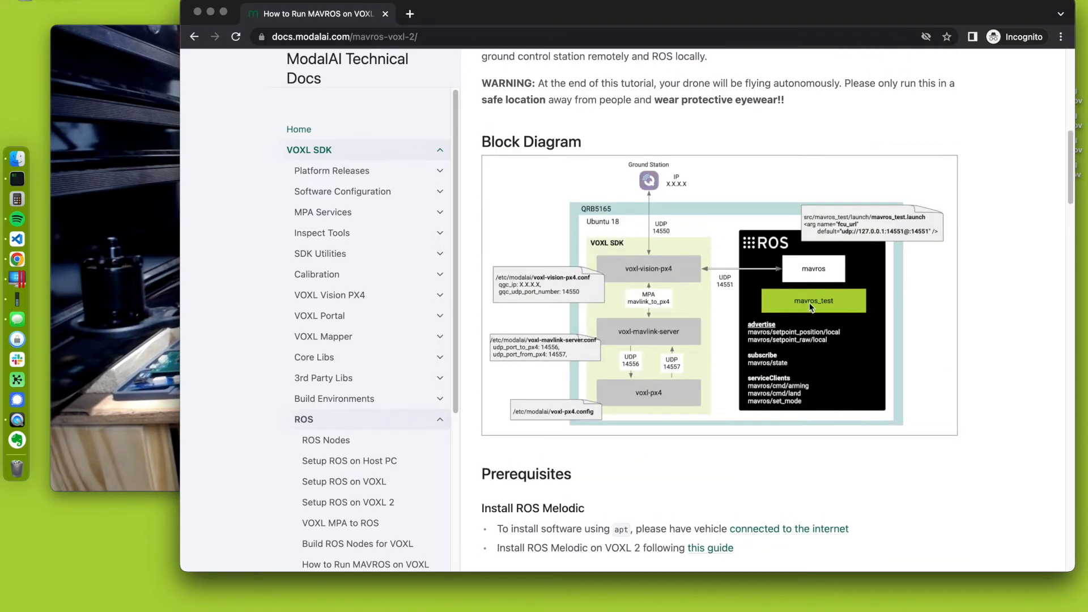
scroll(down, 3)
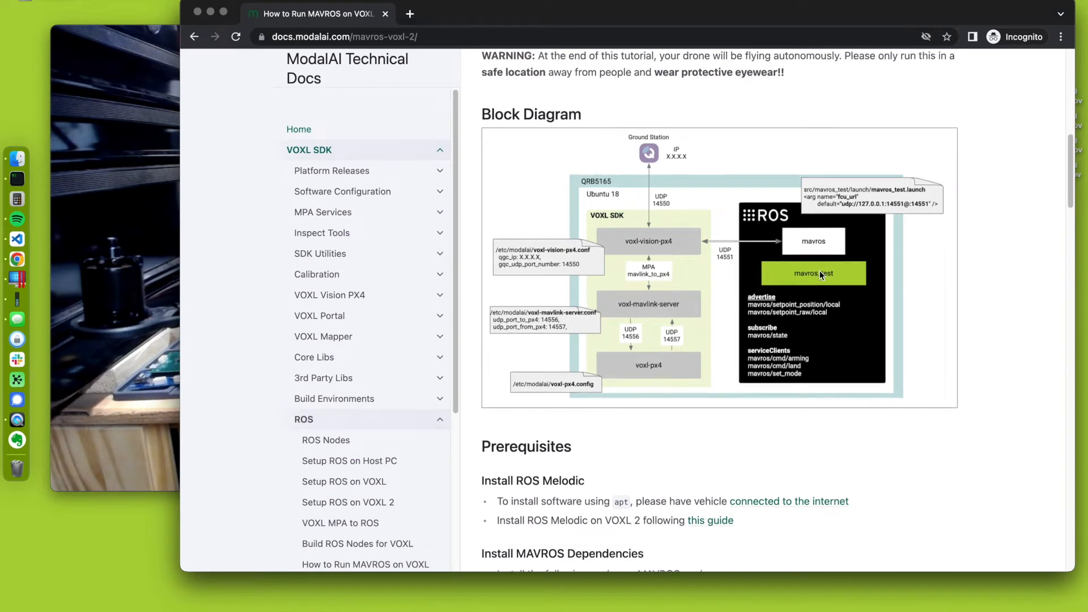
scroll(down, 3)
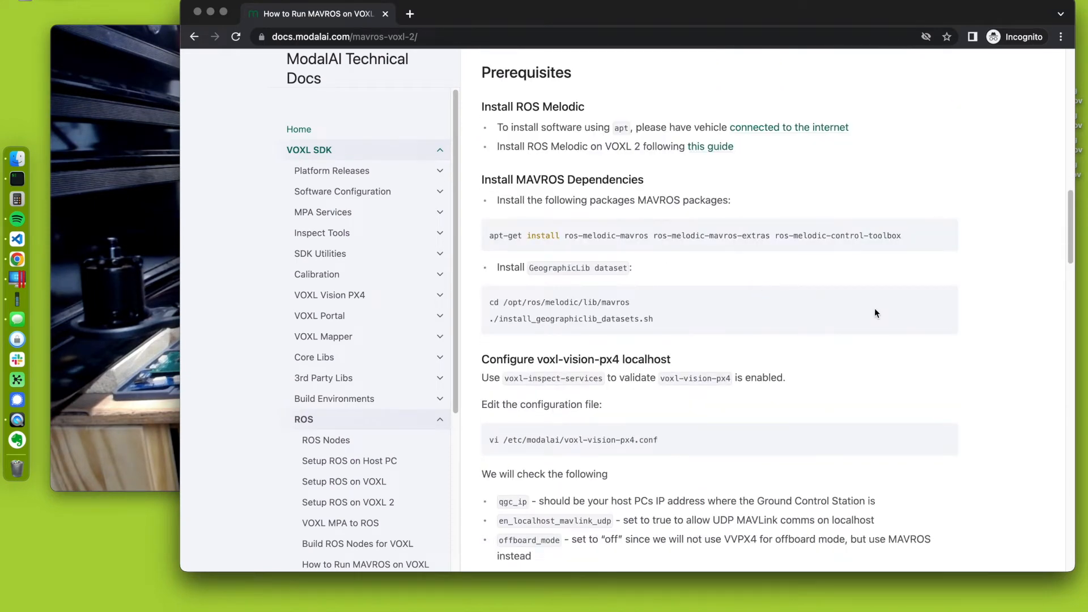
mouse_move(489, 239)
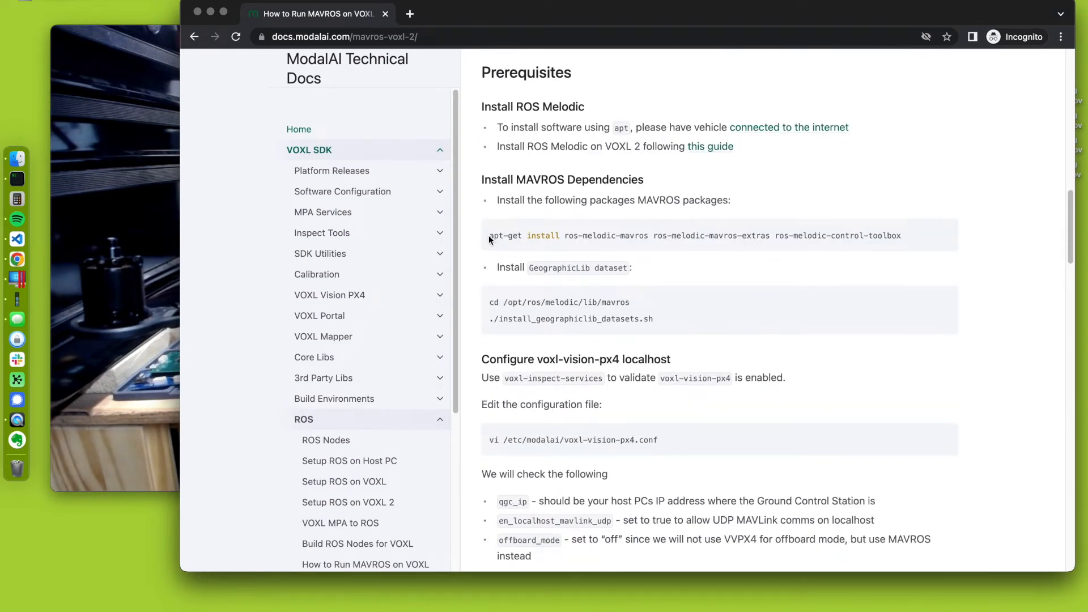
triple_click(693, 235)
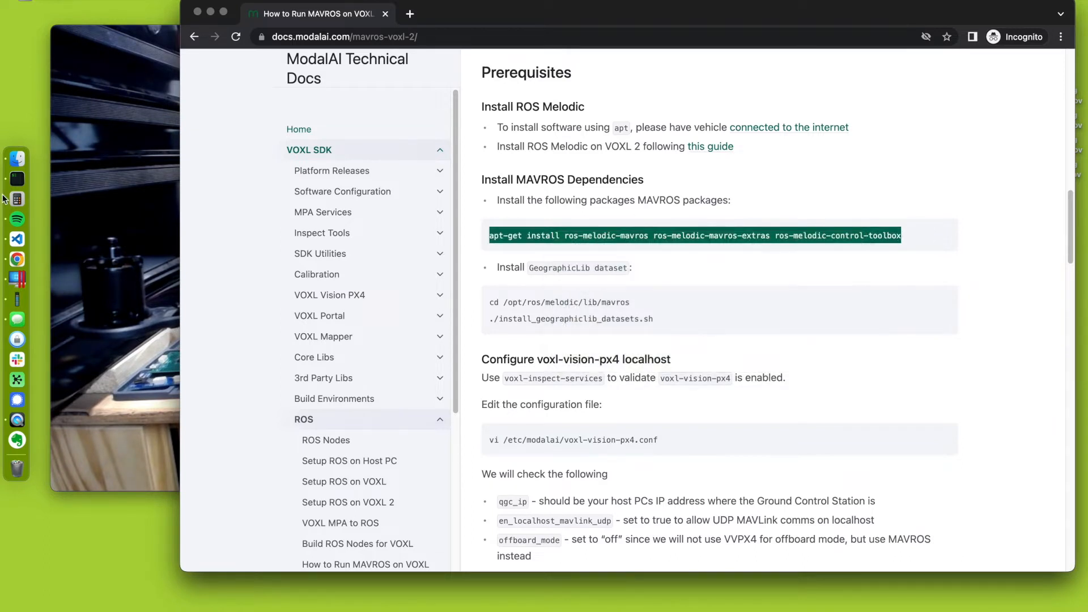
mouse_move(14, 182)
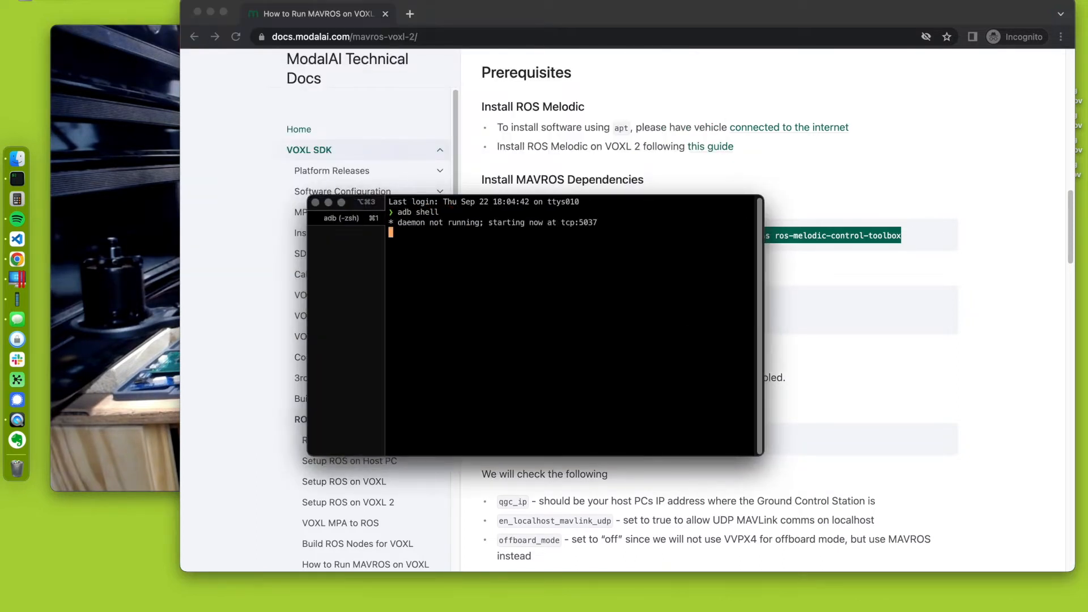
Clear the RB5 shell and run apt-get install for the ros-melodic MAVROS packages
text(clear)
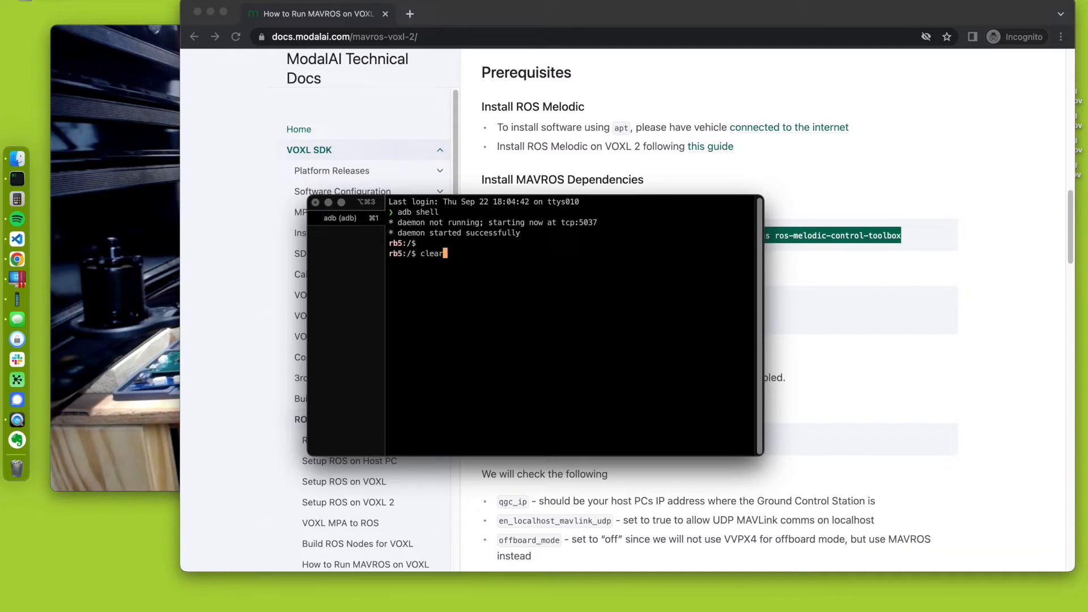
key(Return)
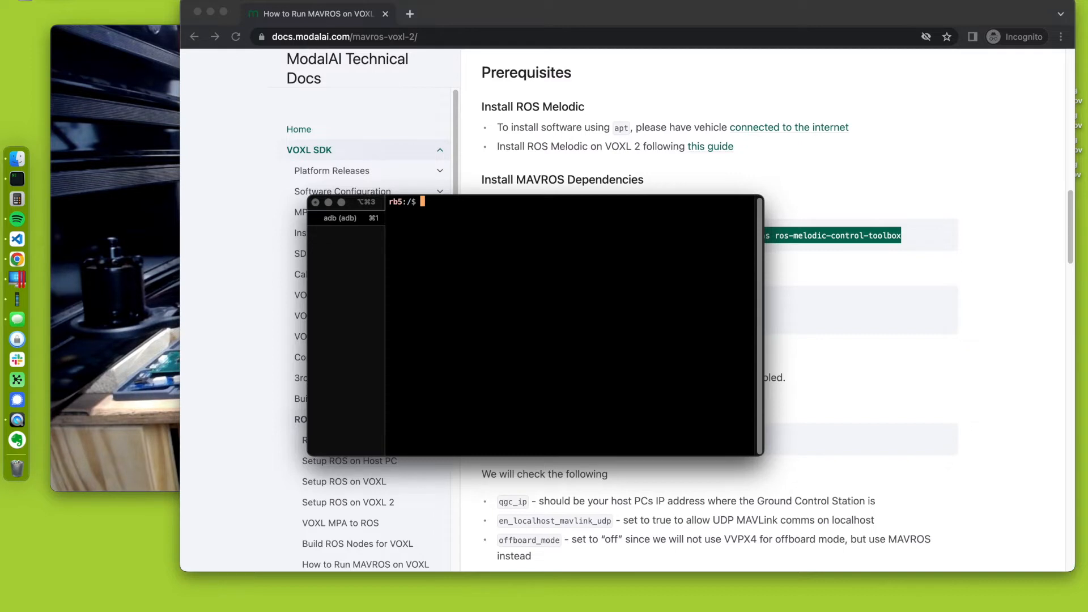
text(apt-get install ros-melodic-mavros ros-melodic-mavros-extras ros-melodic-control-toolbox)
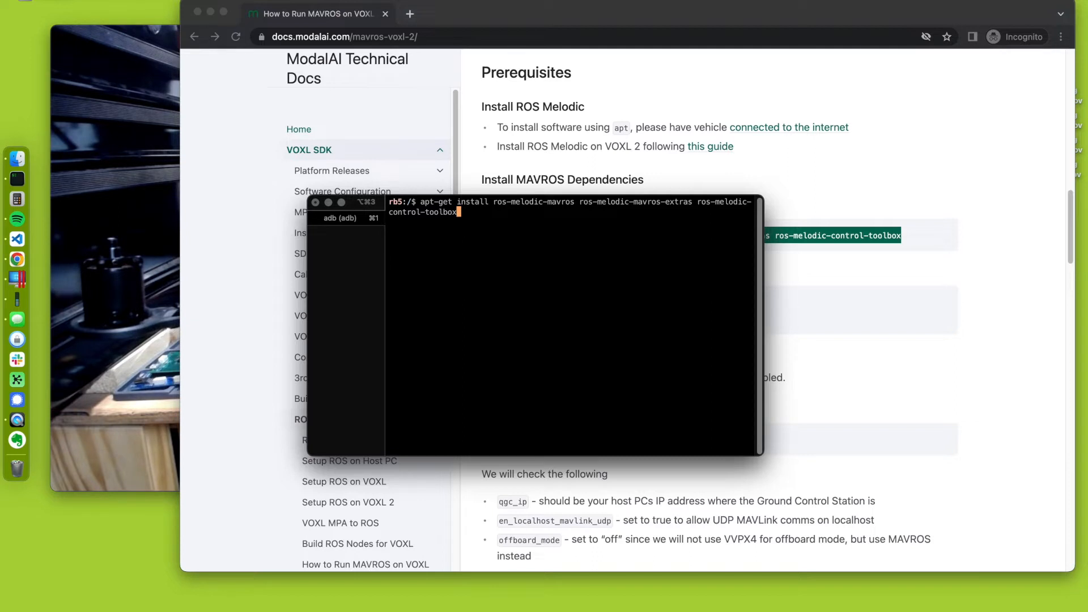
key(Return)
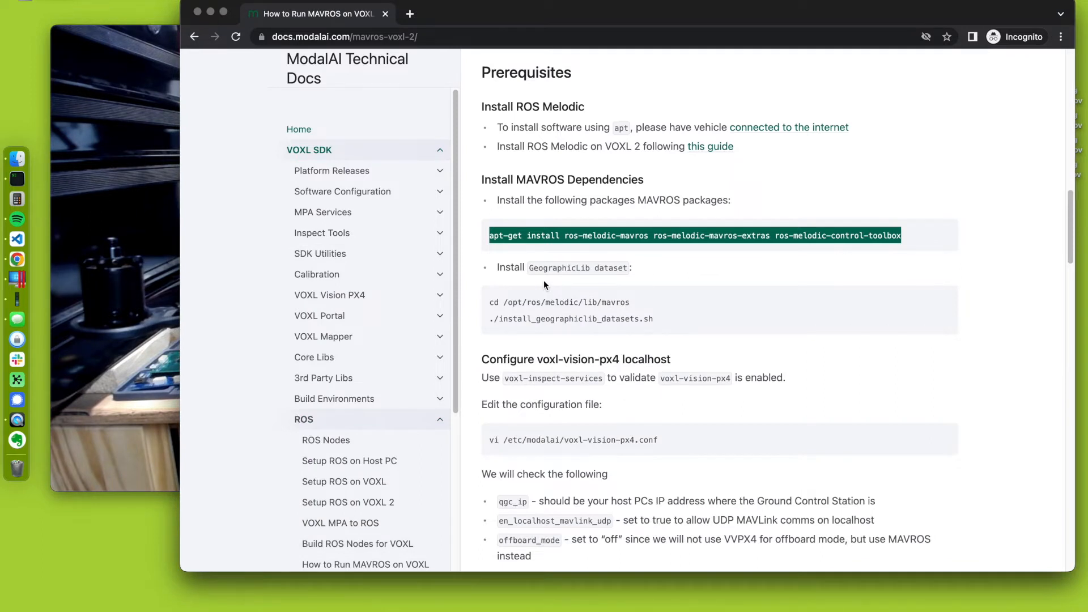
mouse_move(536, 316)
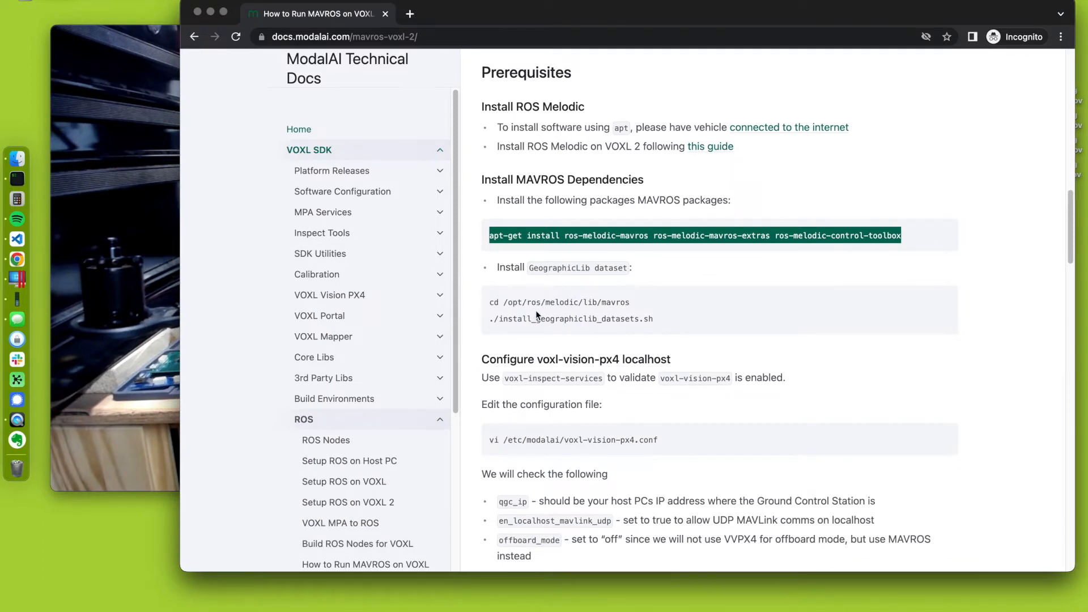
Run the GeographicLib dataset install script, then scroll to the voxl-vision-px4 localhost configuration
click(498, 319)
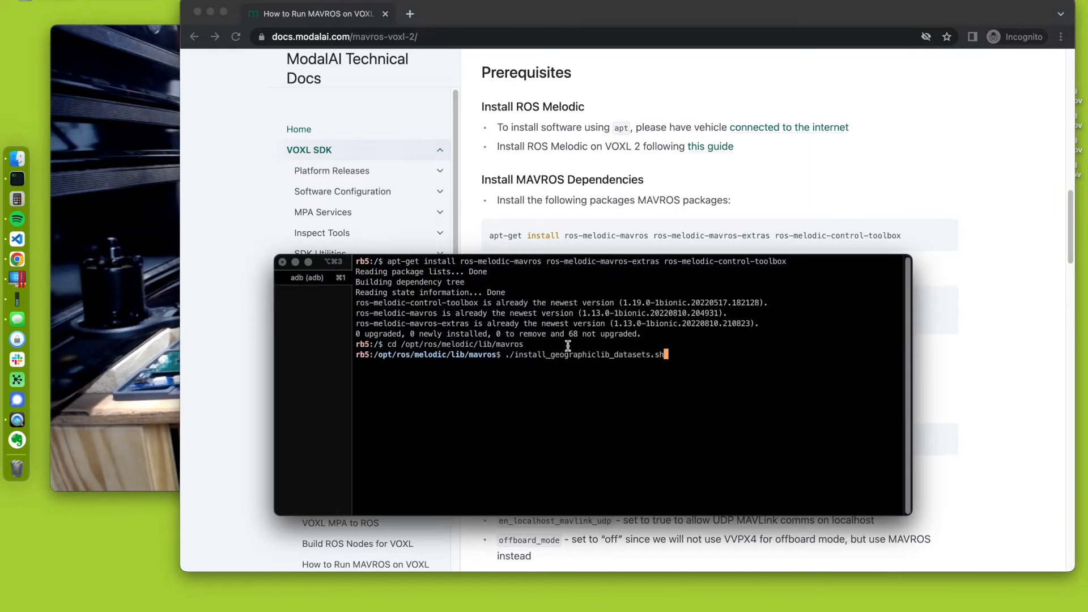
key(Return)
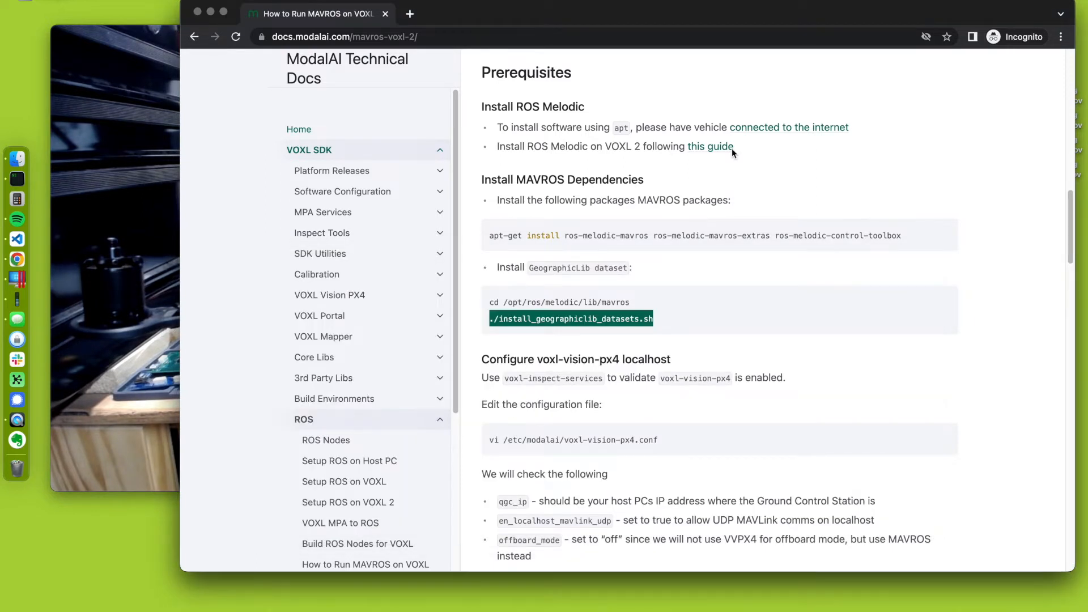
scroll(down, 3)
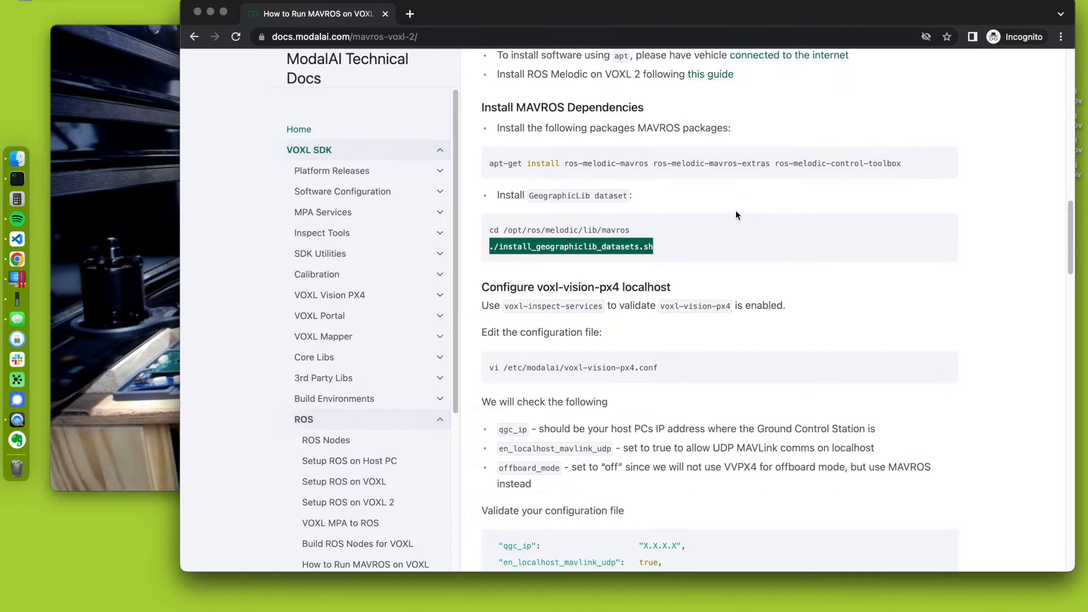
scroll(down, 3)
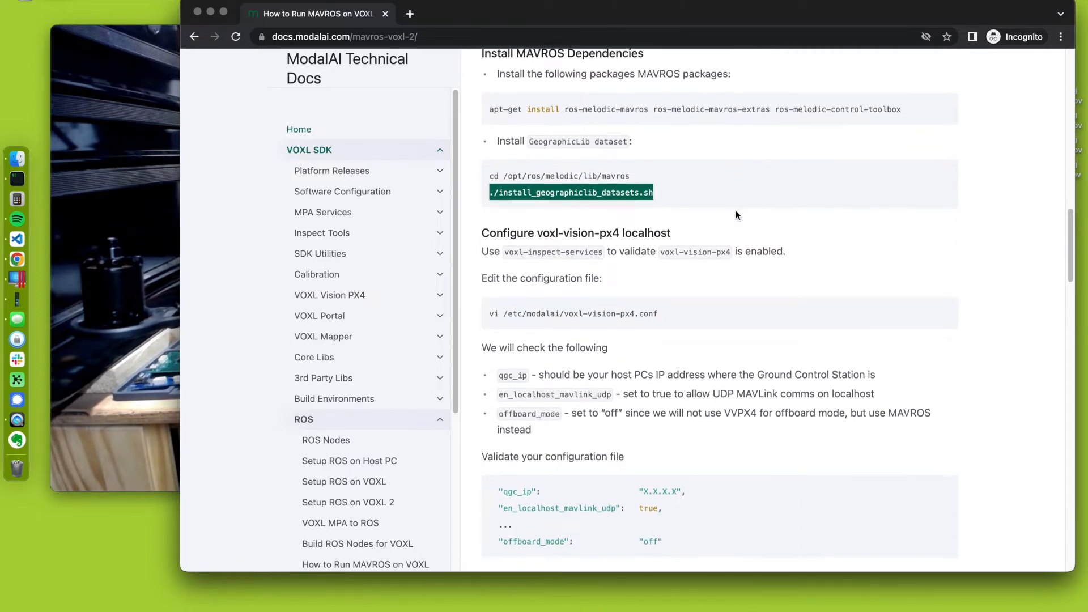
scroll(down, 3)
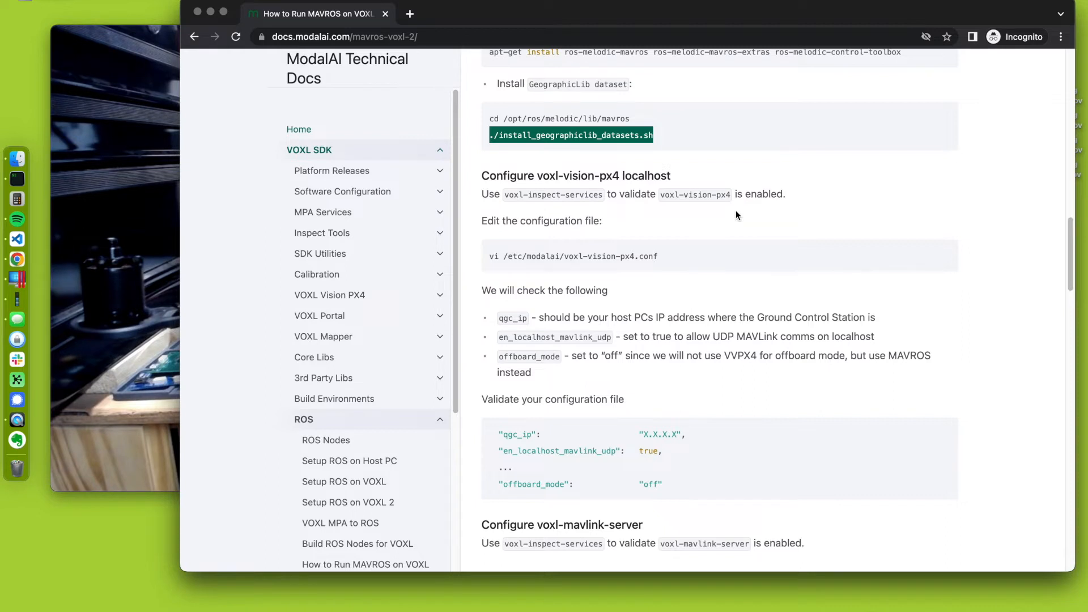
scroll(down, 3)
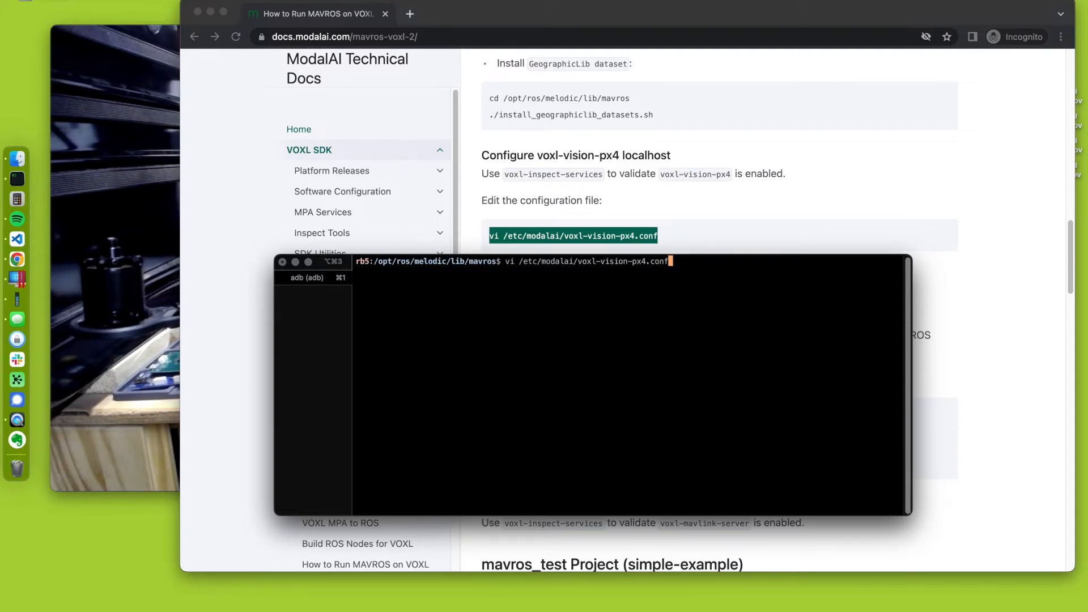
Open voxl-vision-px4.conf in vi and change qgc_ip to 192.168.1.64
key(Return)
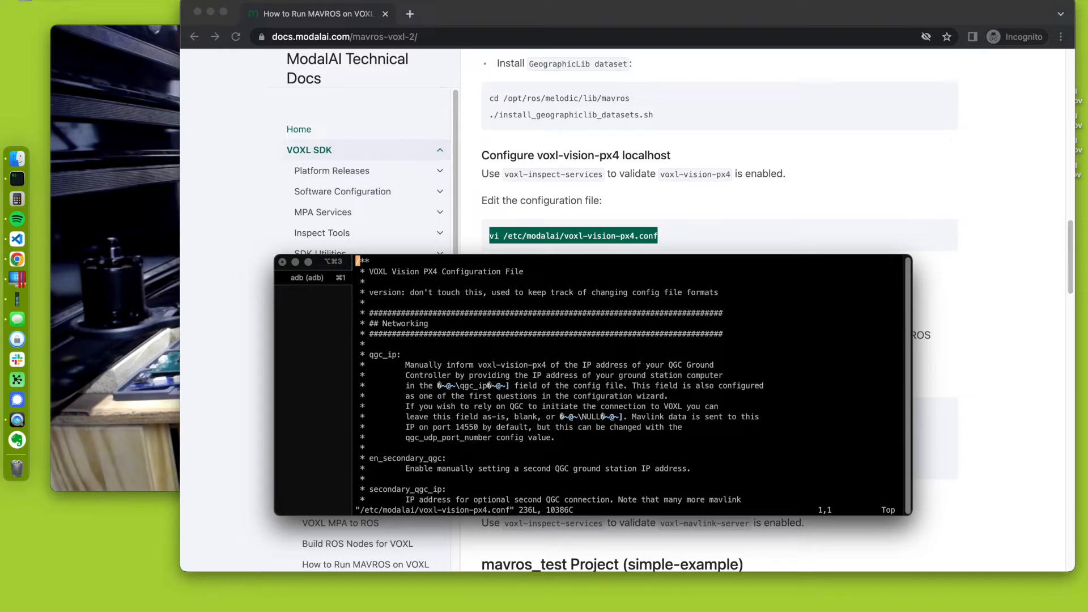
scroll(down, 3)
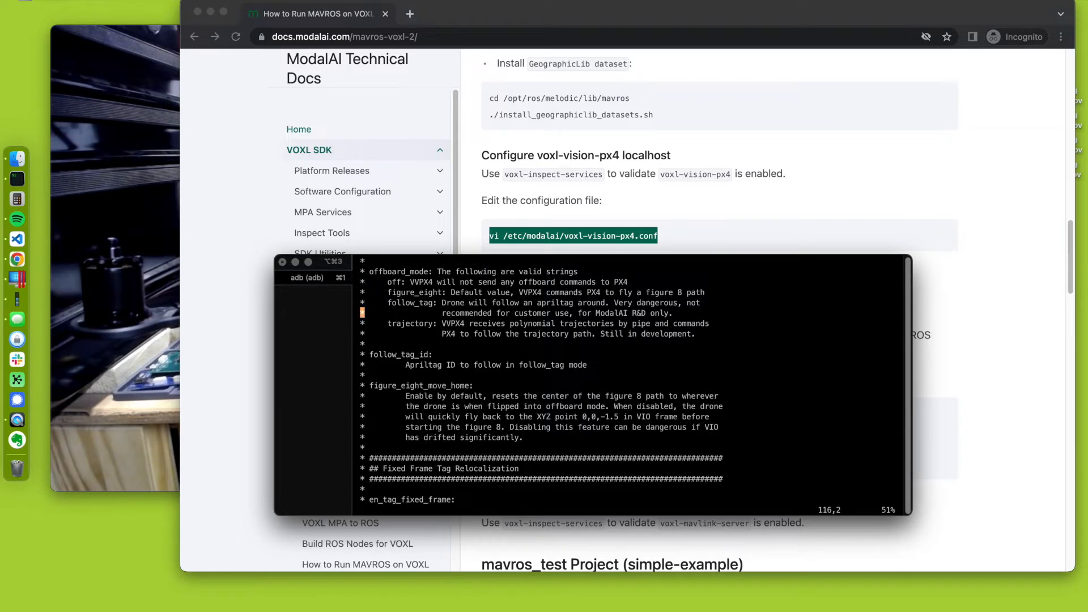
scroll(down, 3)
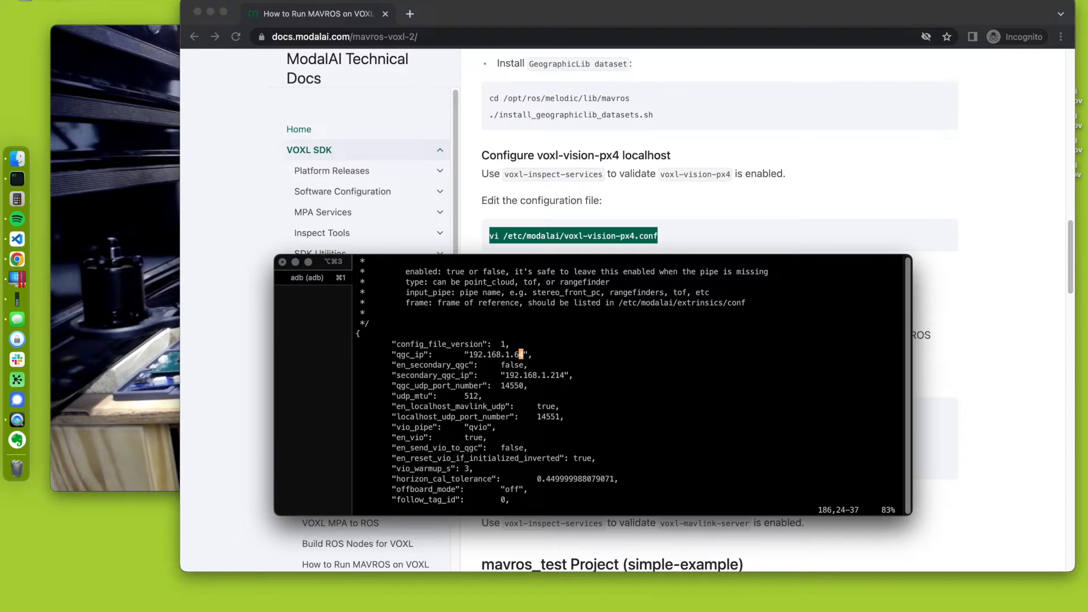
mouse_move(16, 259)
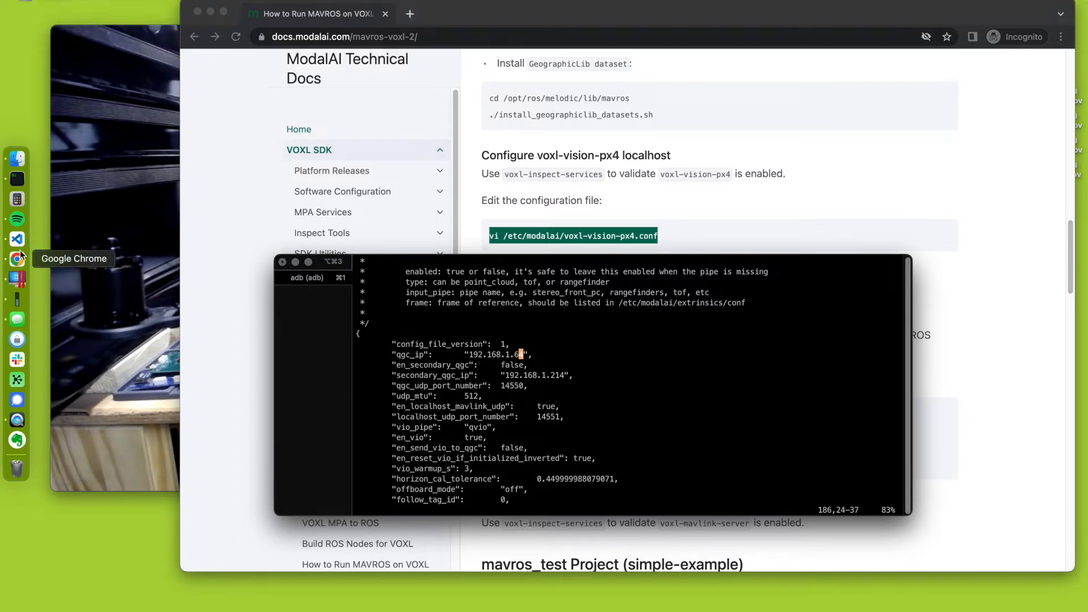
mouse_move(512, 380)
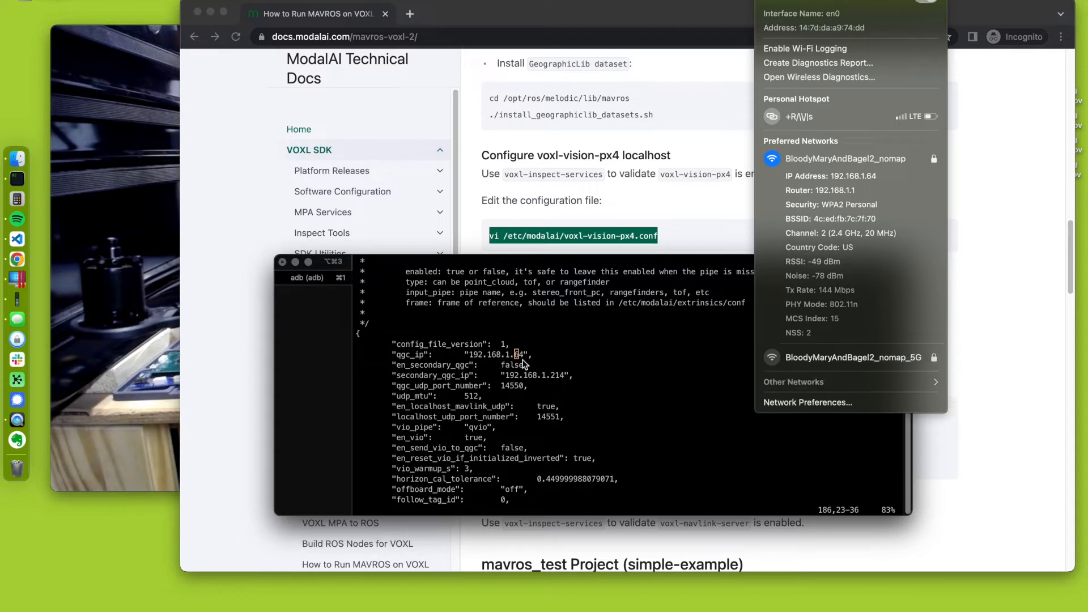
click(517, 355)
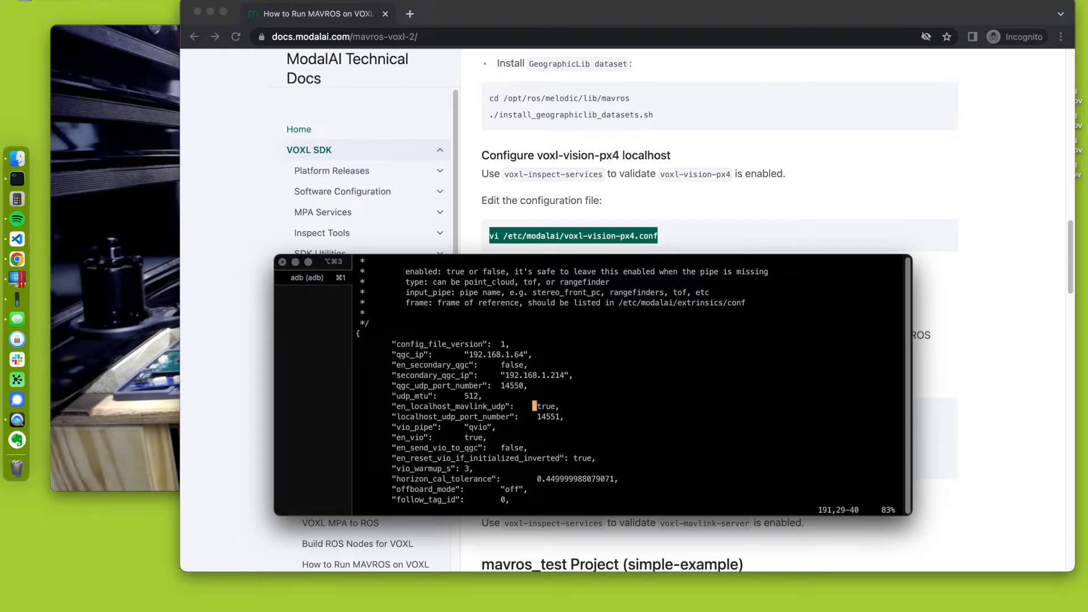
scroll(down, 3)
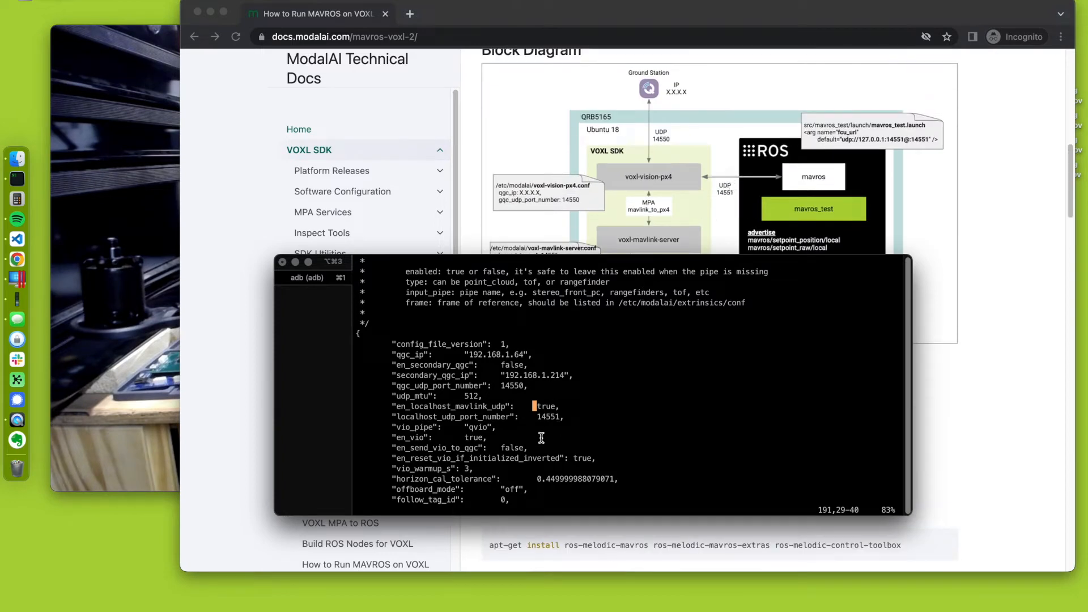
mouse_move(560, 415)
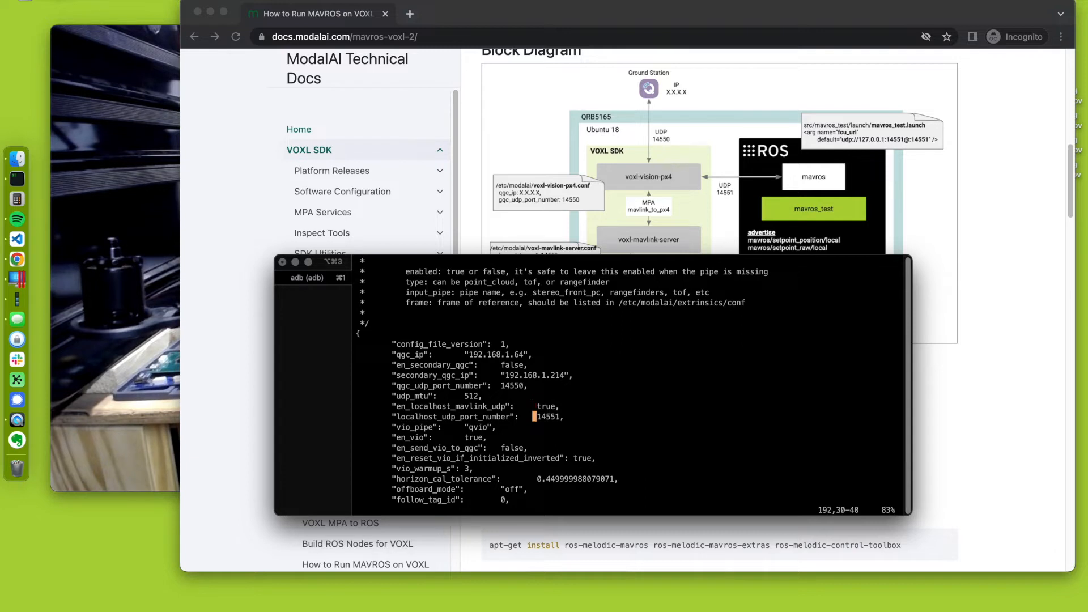
scroll(down, 3)
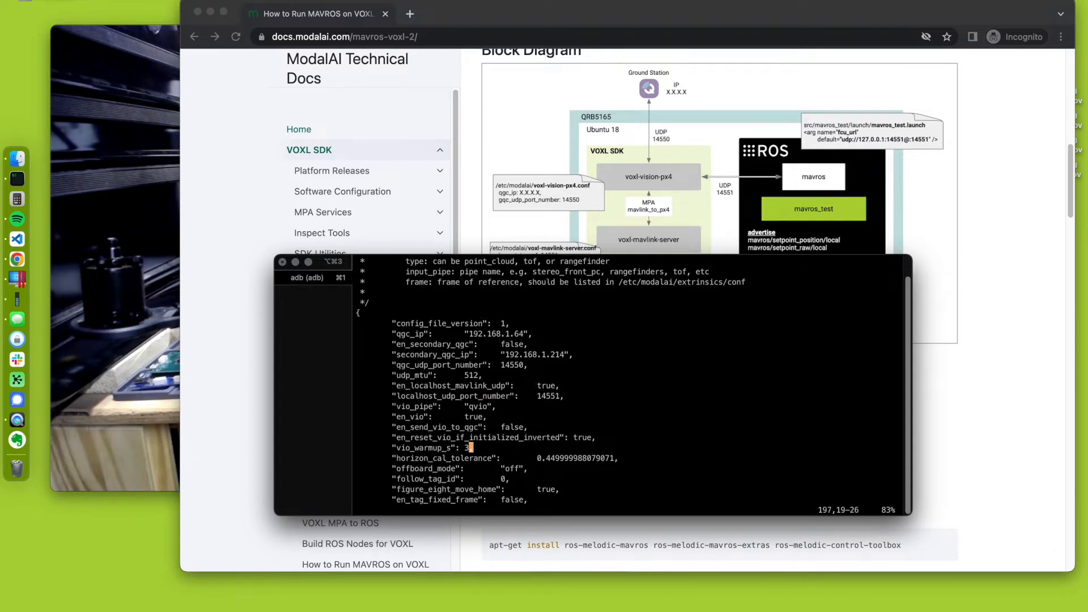
scroll(down, 3)
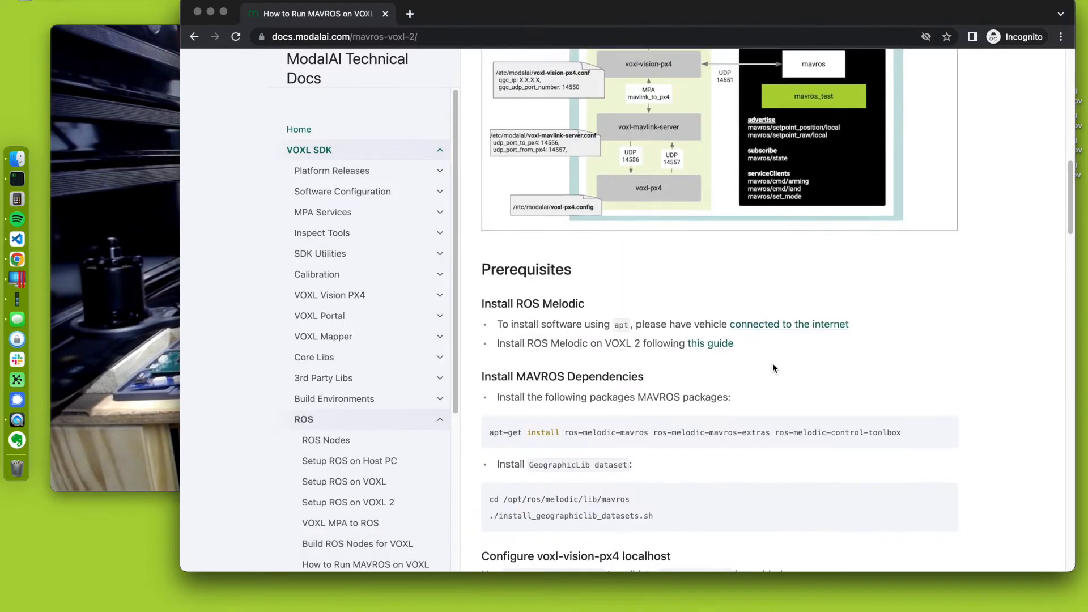
Compare the config against the docs' checklist and save voxl-vision-px4.conf with :wq
scroll(down, 3)
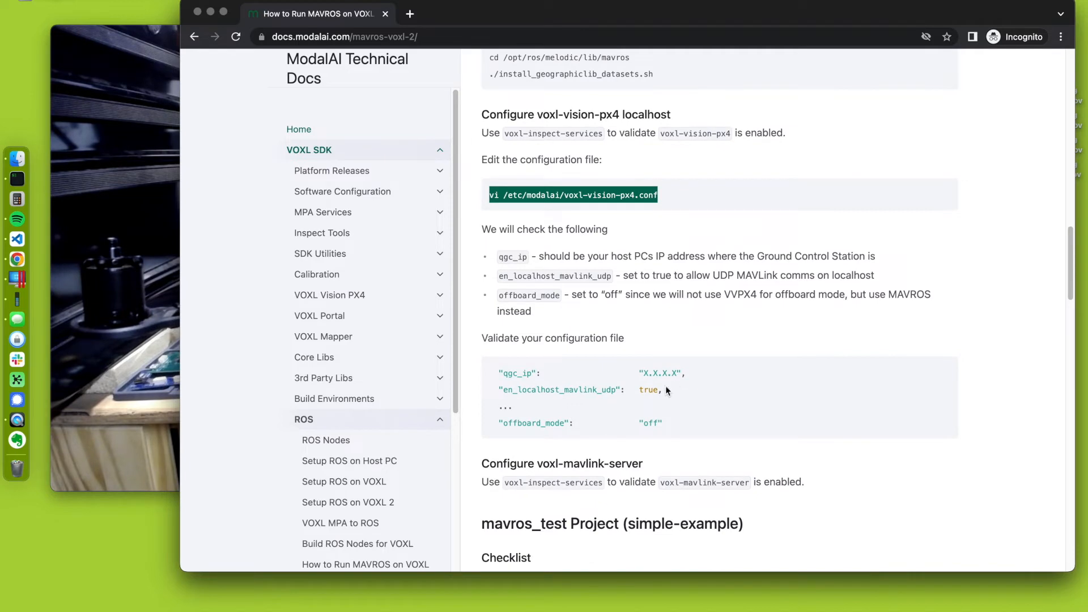
scroll(down, 3)
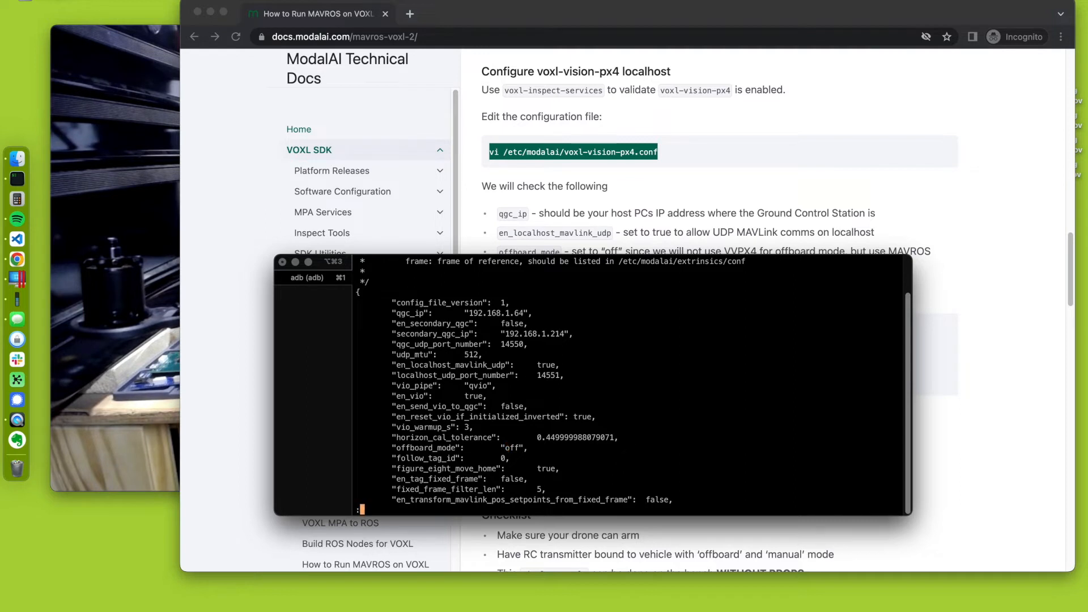
text(q)
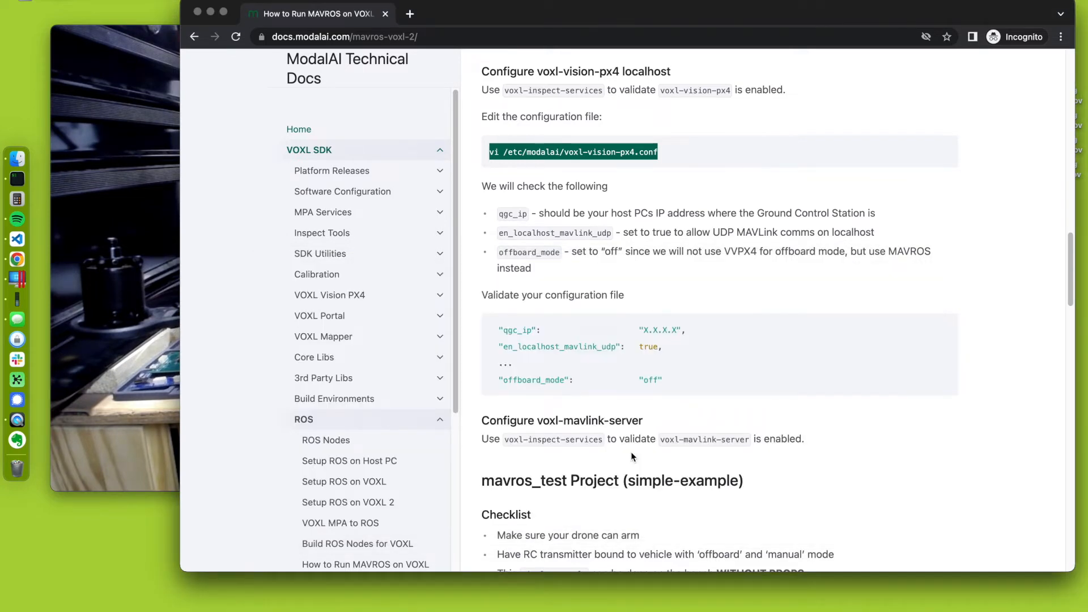
scroll(down, 3)
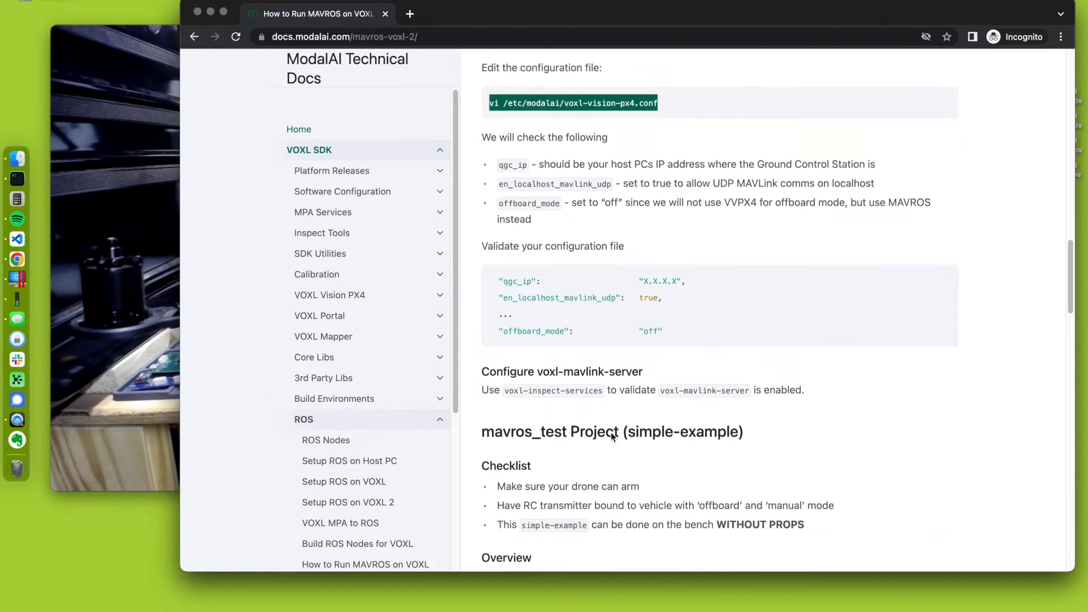
scroll(down, 3)
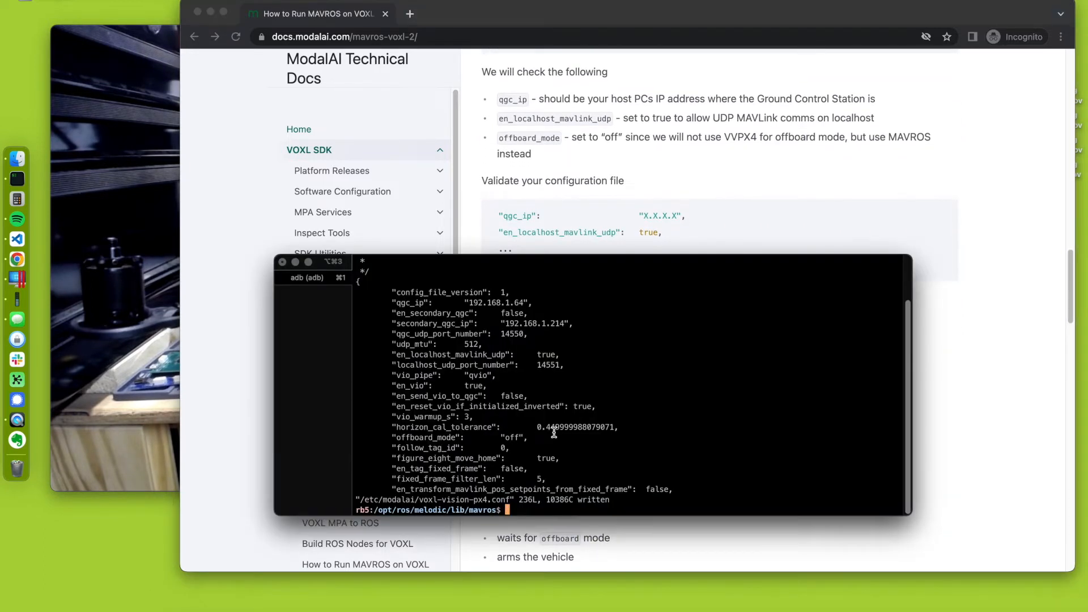
Open /etc/modalai/voxl-mavlink-server.conf in vi and leave it without changes
text(vi /etc/)
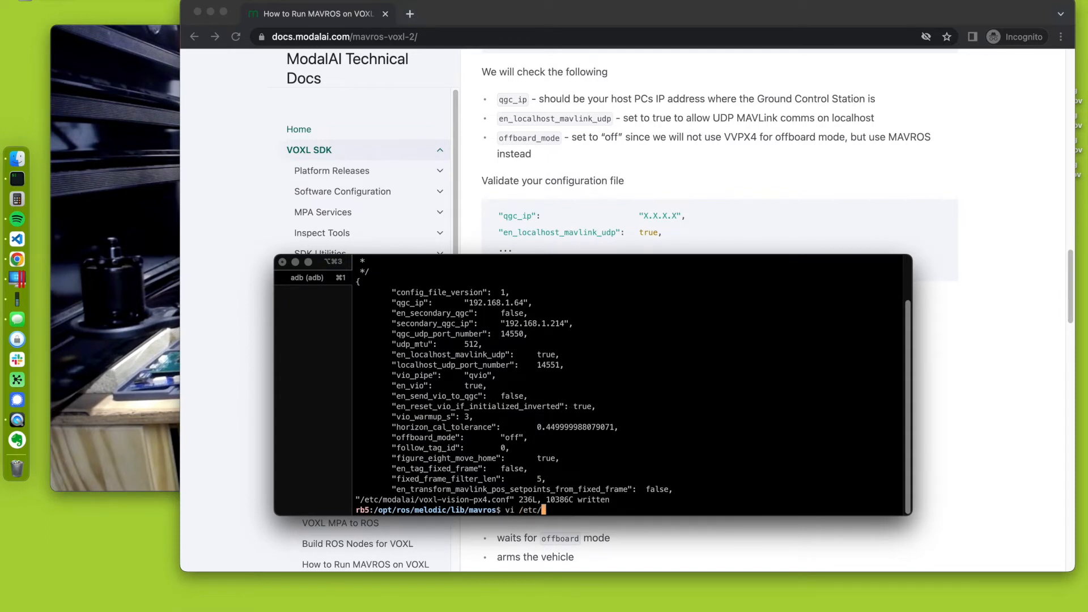
text(modalai/voxl-mavlink-server.conf)
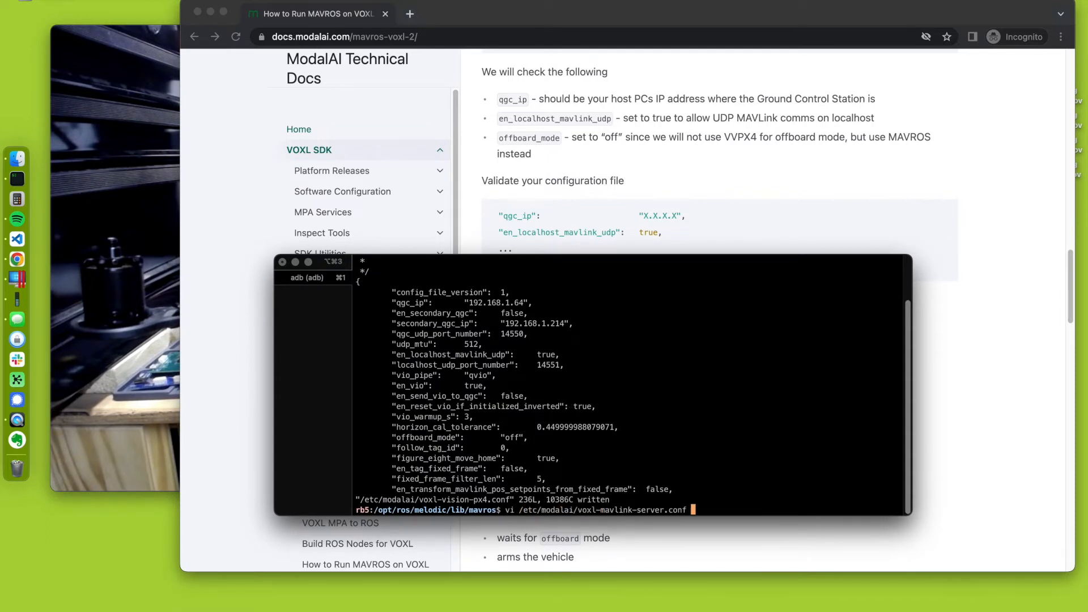
key(Return)
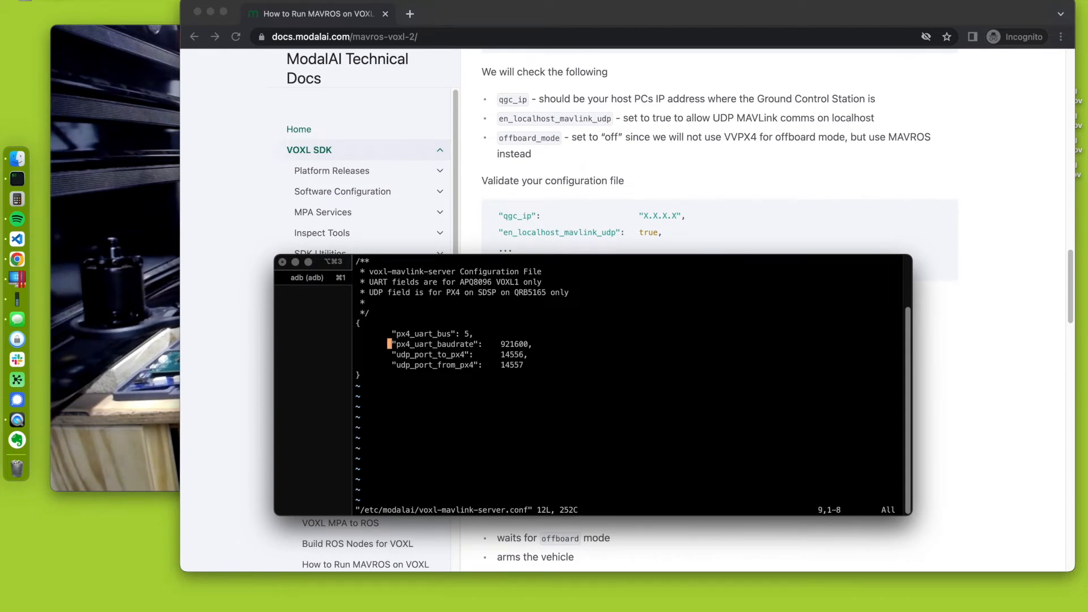
key(Down)
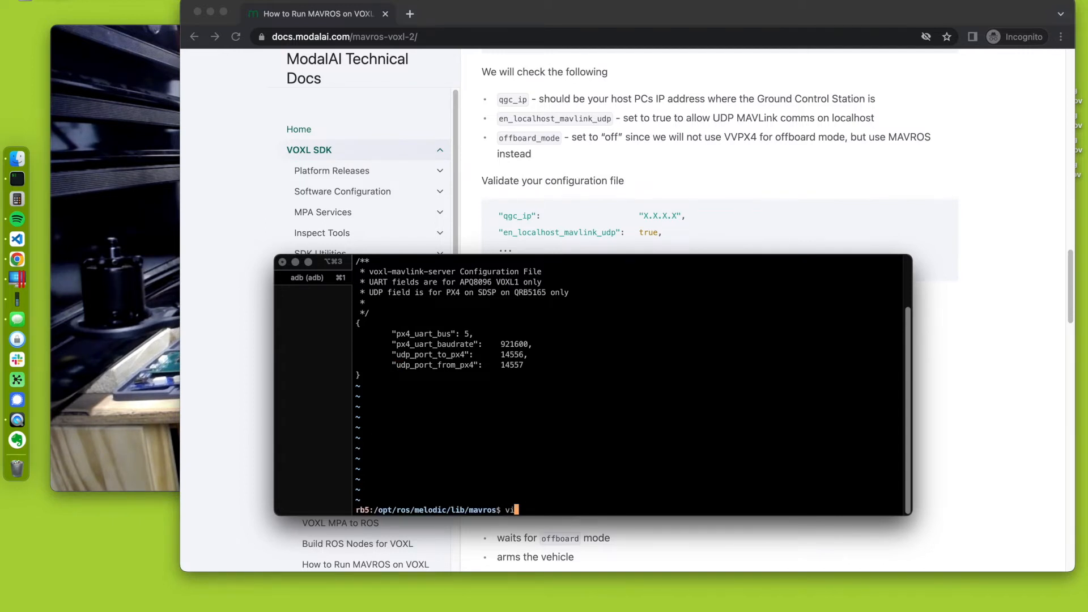
Open the voxl-px4 startup config and page through it, confirming UDP ports 14556 and 14557
text(/etc/moda)
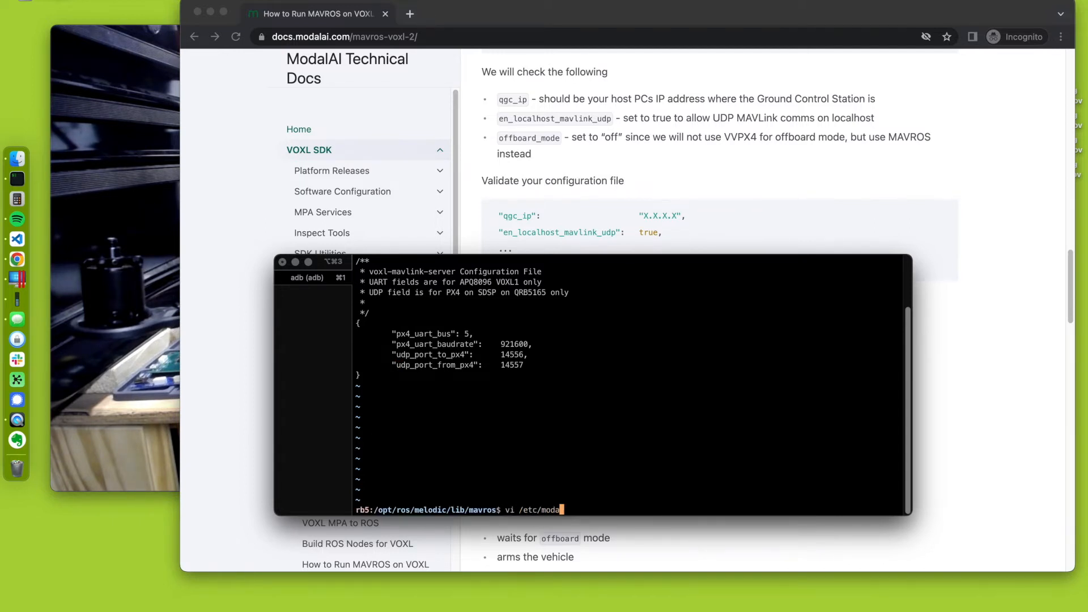
text(lai/voxl-px4)
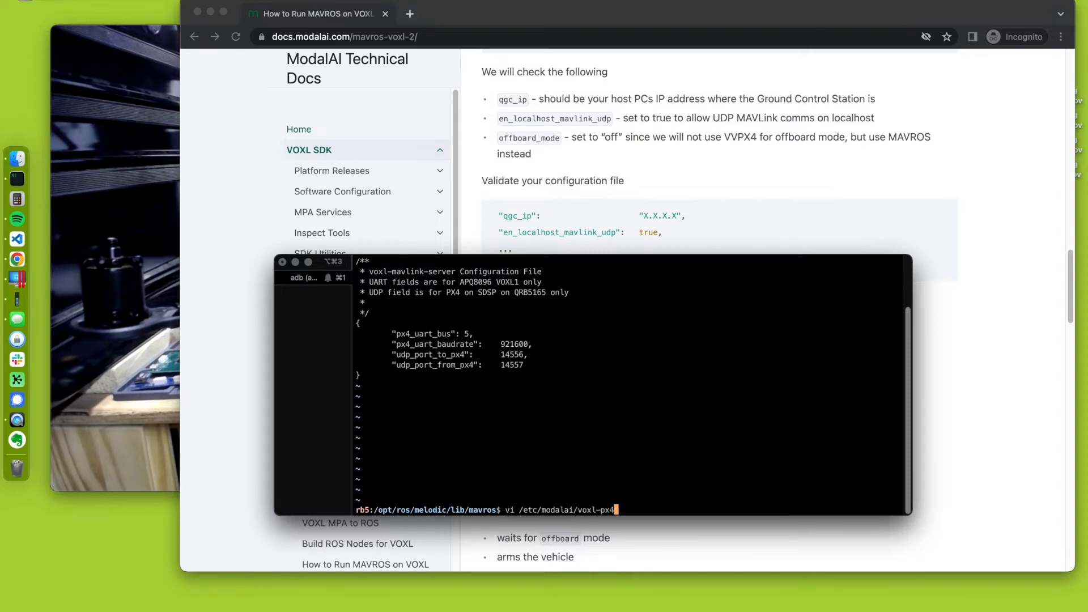
key(Return)
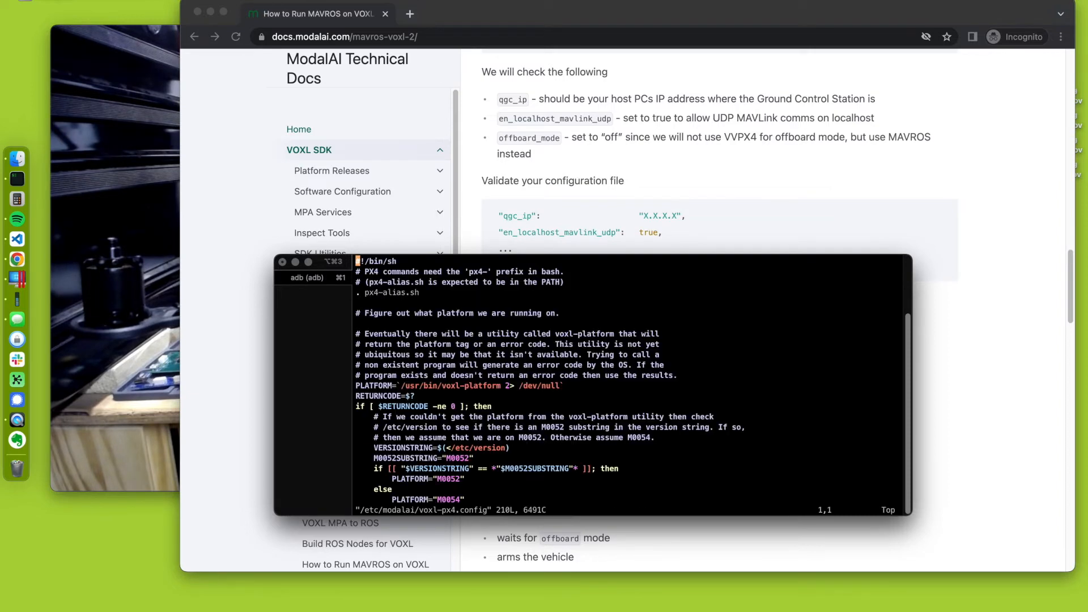
scroll(down, 3)
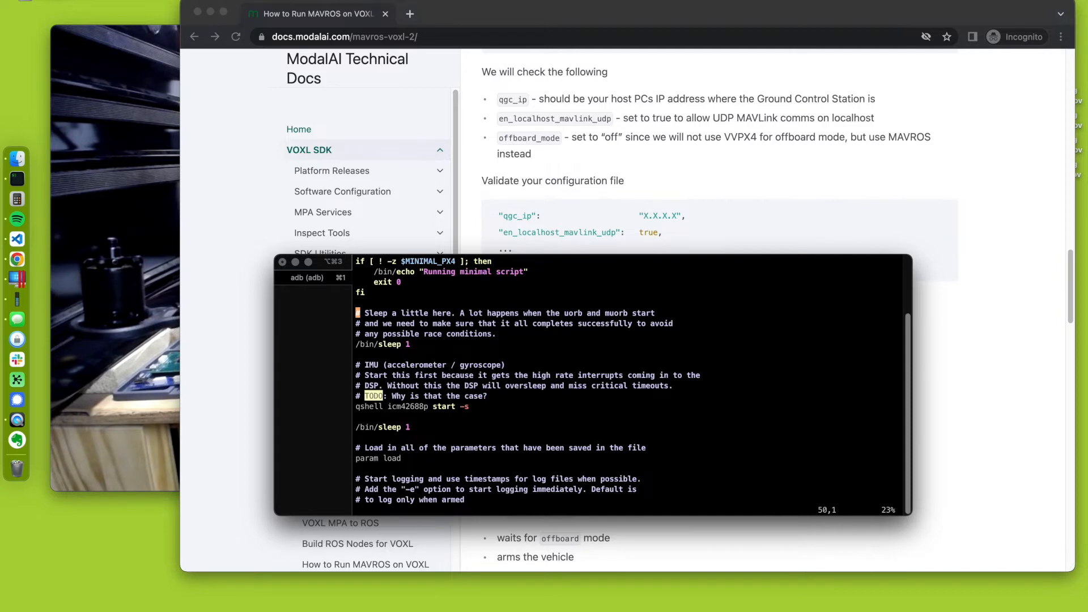
scroll(down, 3)
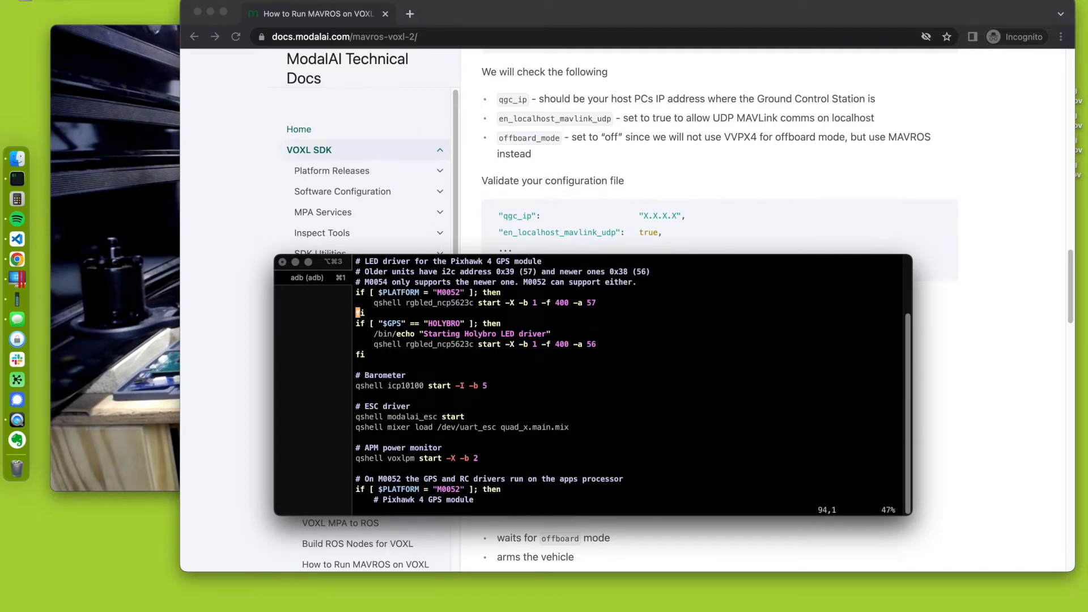
scroll(down, 3)
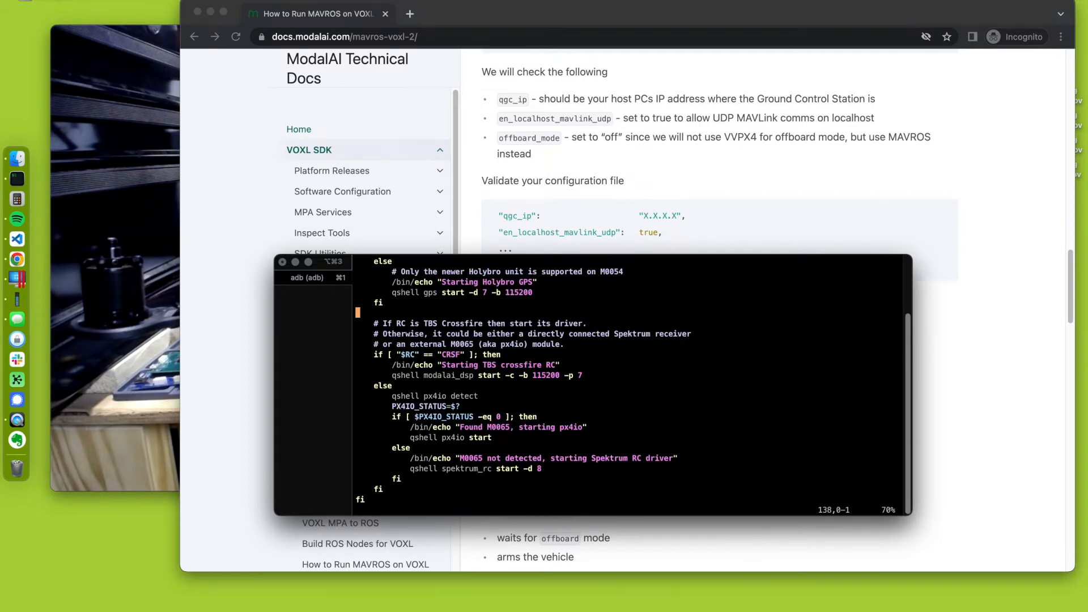
scroll(down, 3)
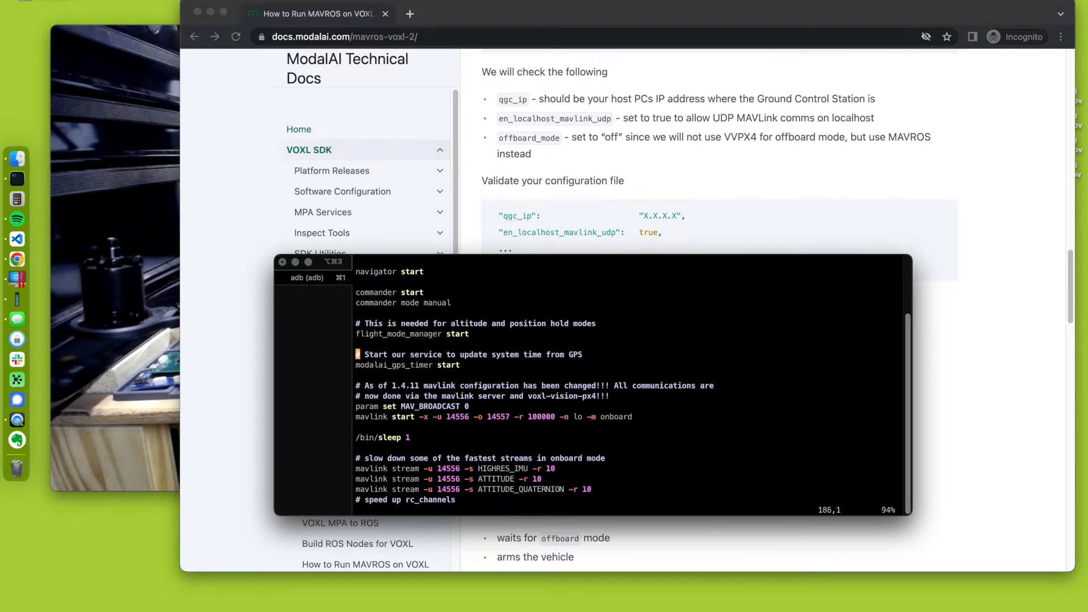
scroll(down, 3)
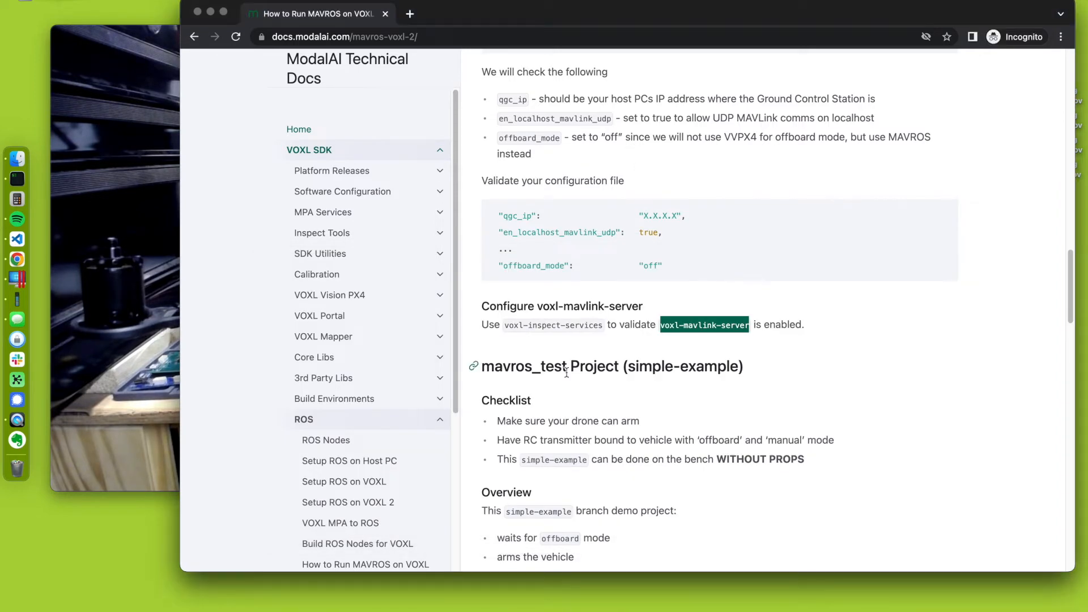
scroll(down, 3)
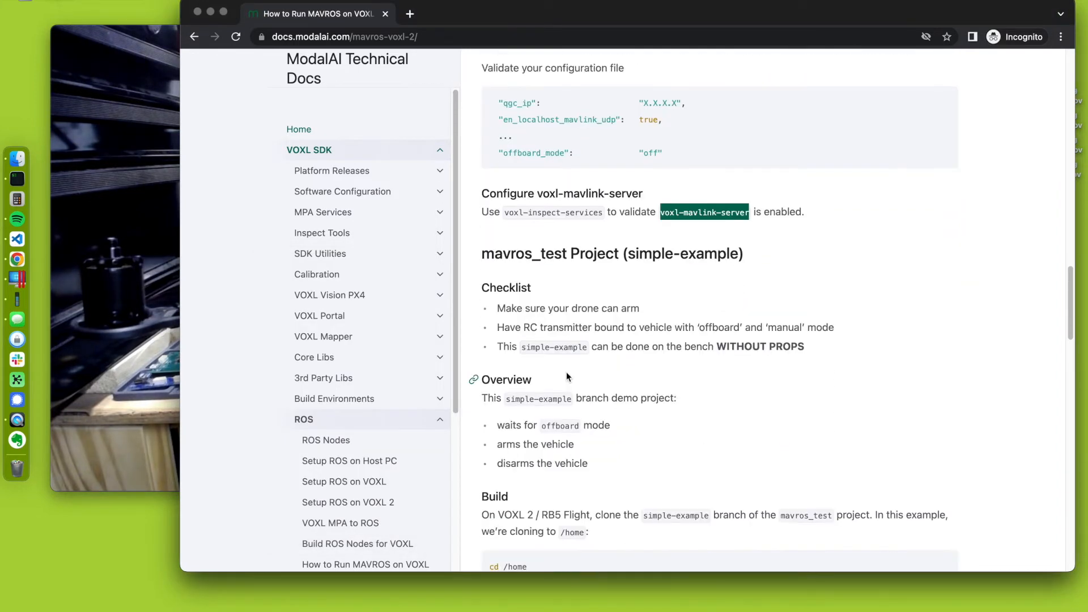
scroll(down, 3)
text(git)
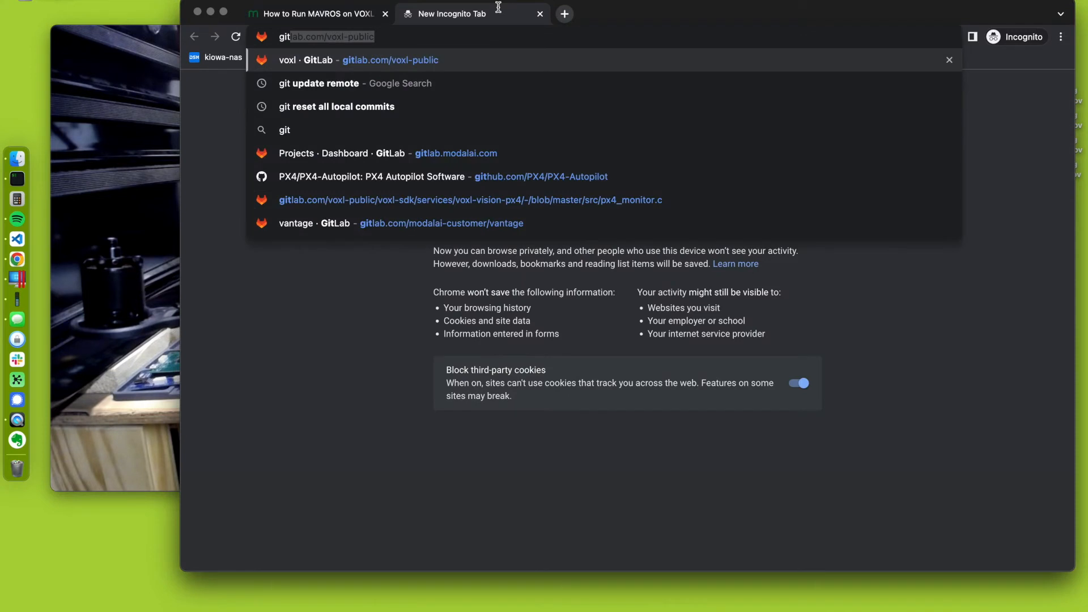
Open the mavros_test project in the voxl-public GitLab group on the simple-example branch
click(334, 59)
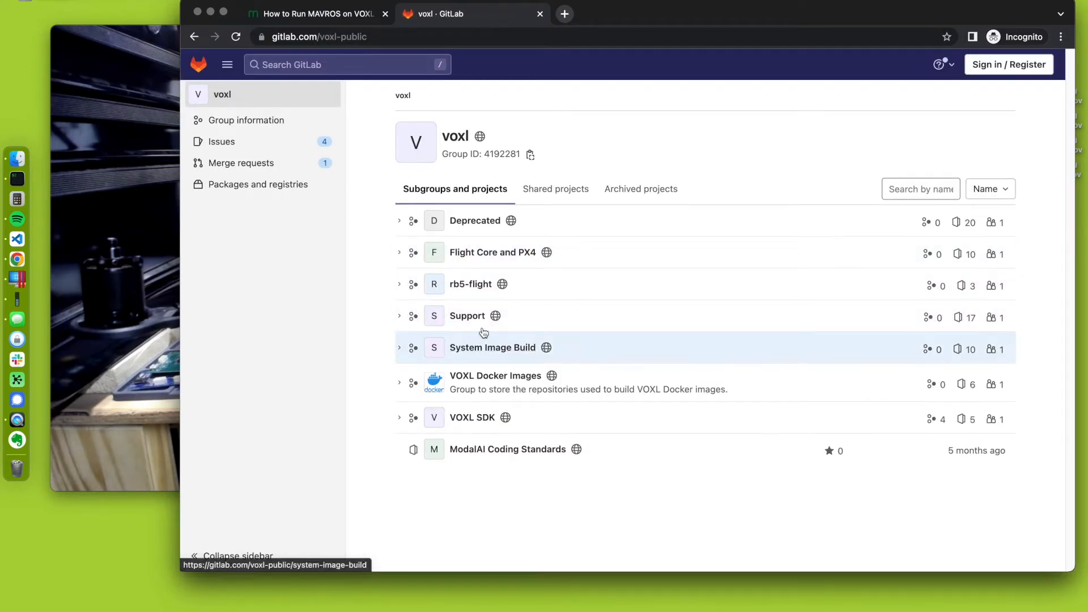
click(467, 315)
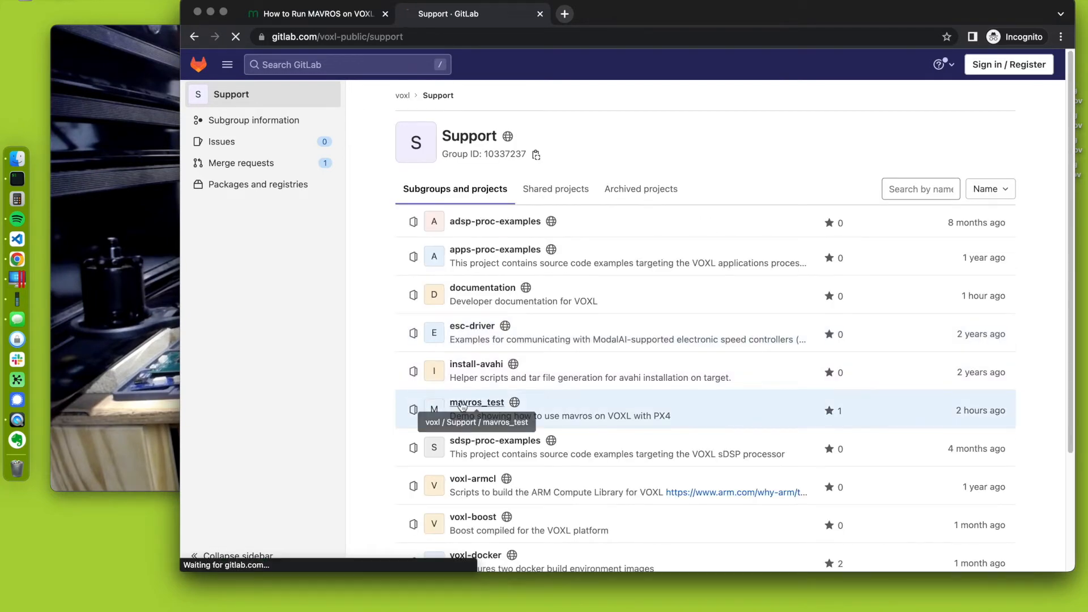
click(476, 402)
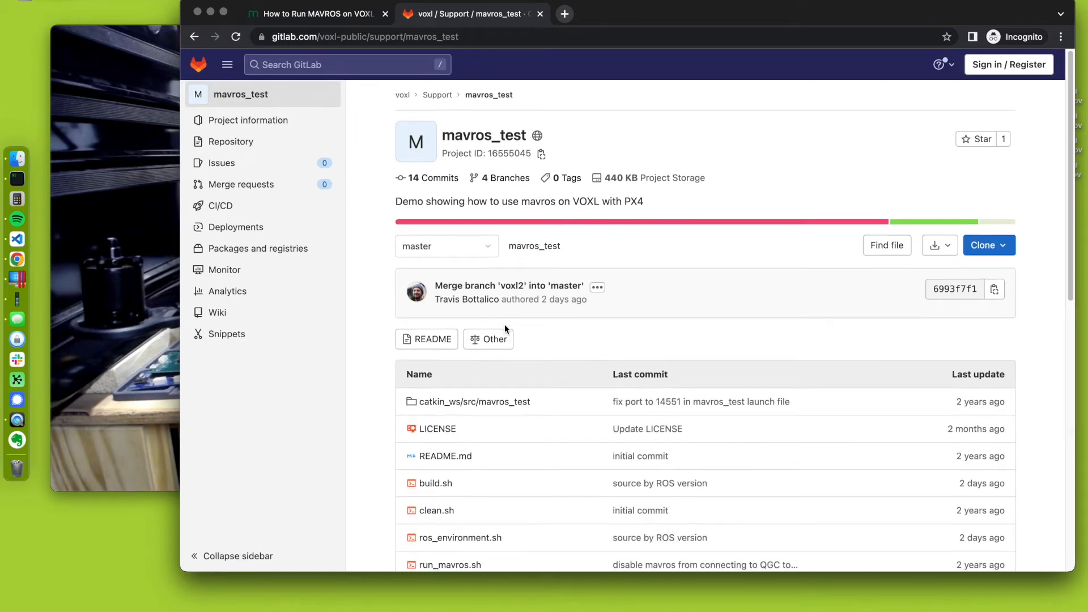
scroll(down, 3)
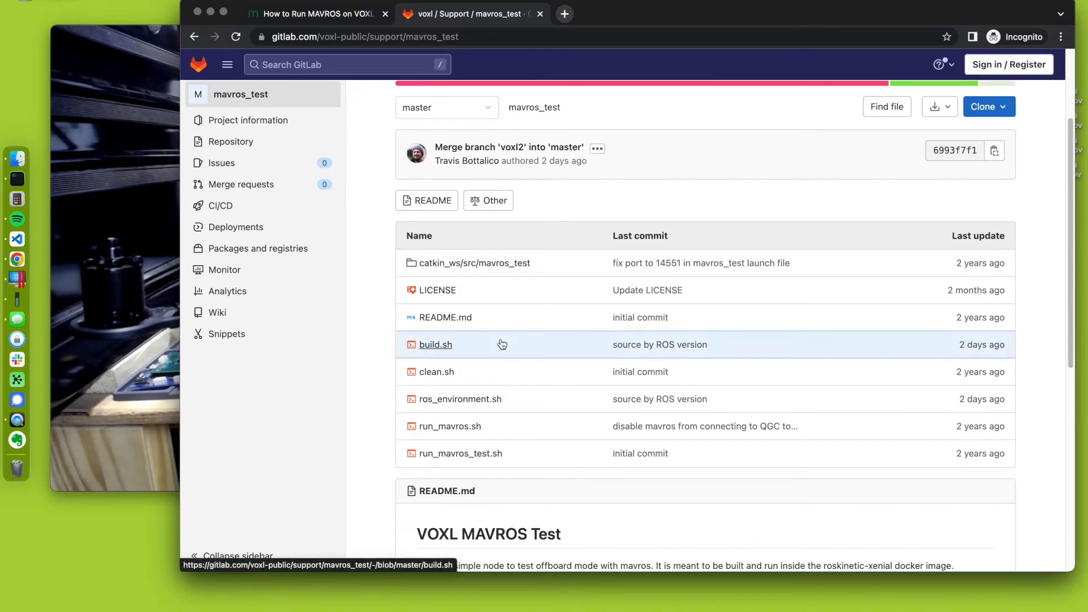
scroll(up, 3)
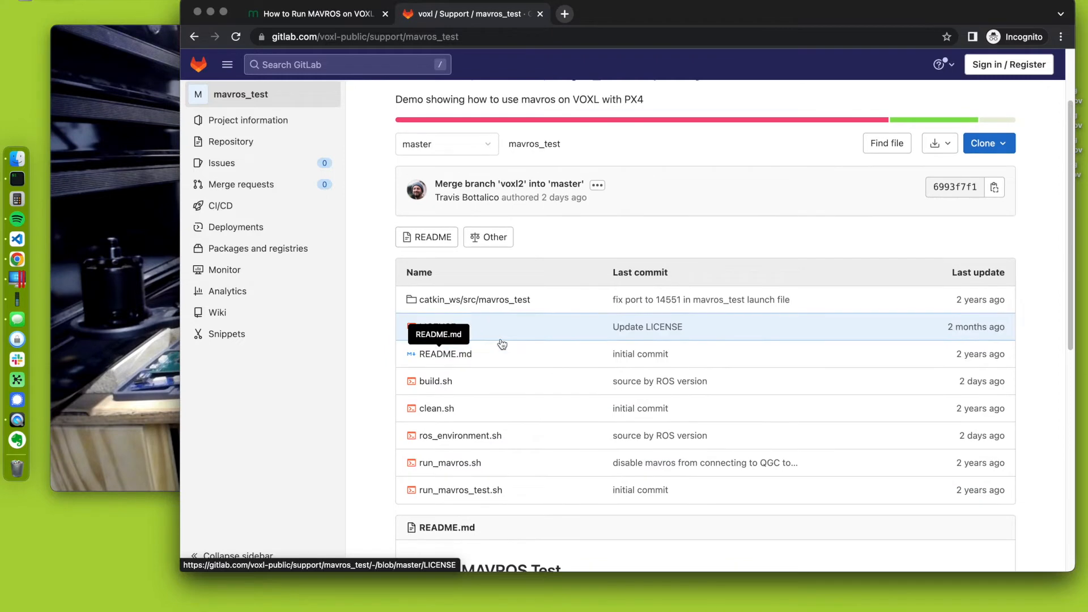
scroll(up, 3)
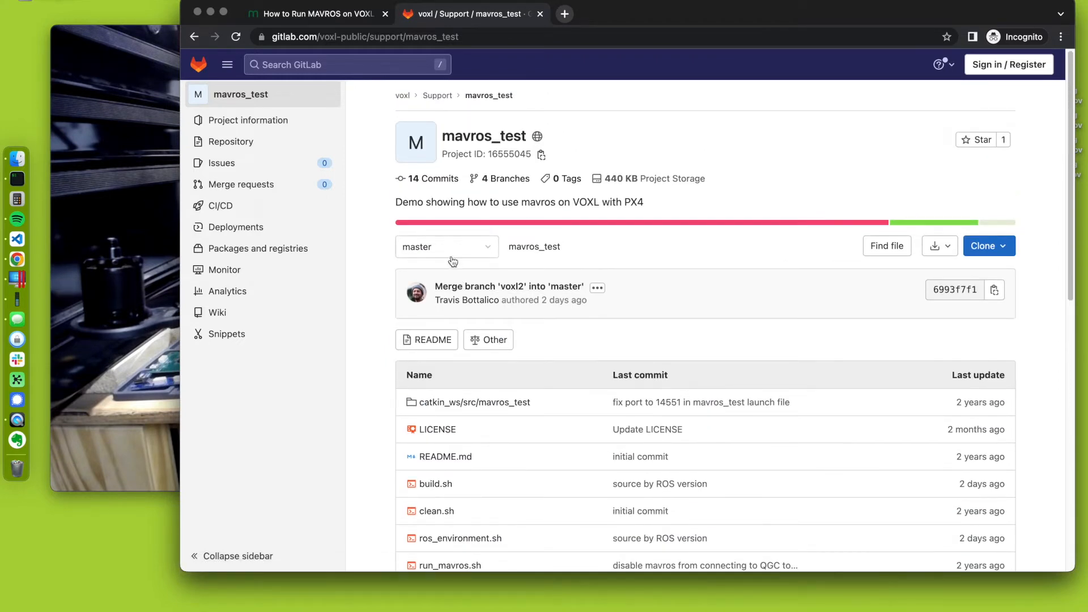
click(446, 247)
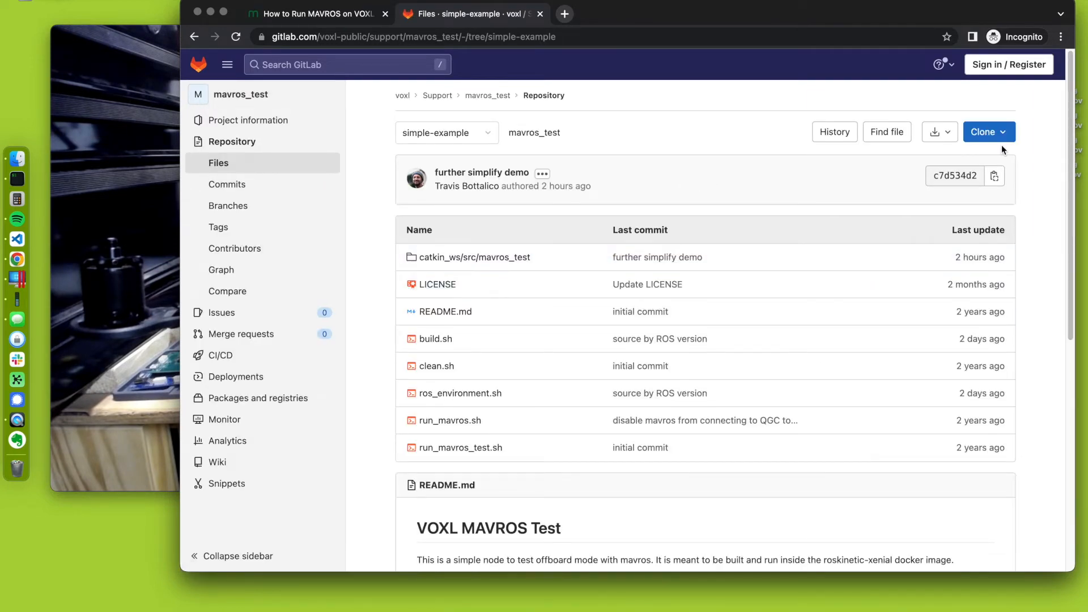
Clone mavros_test with git clone -b simple-example and enter the mavros_test folder
click(983, 132)
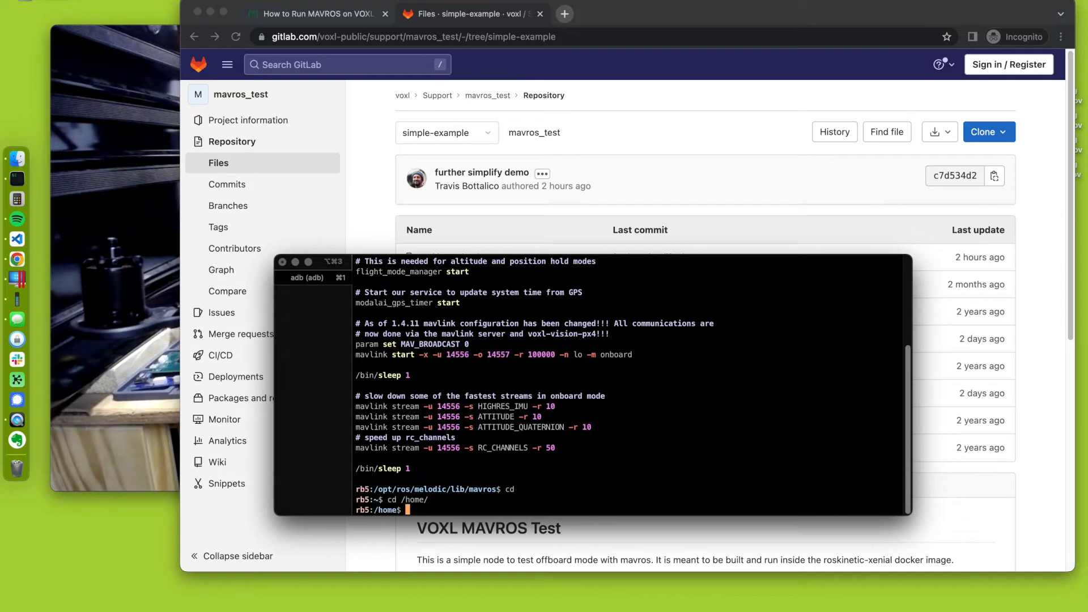
text(git clone -)
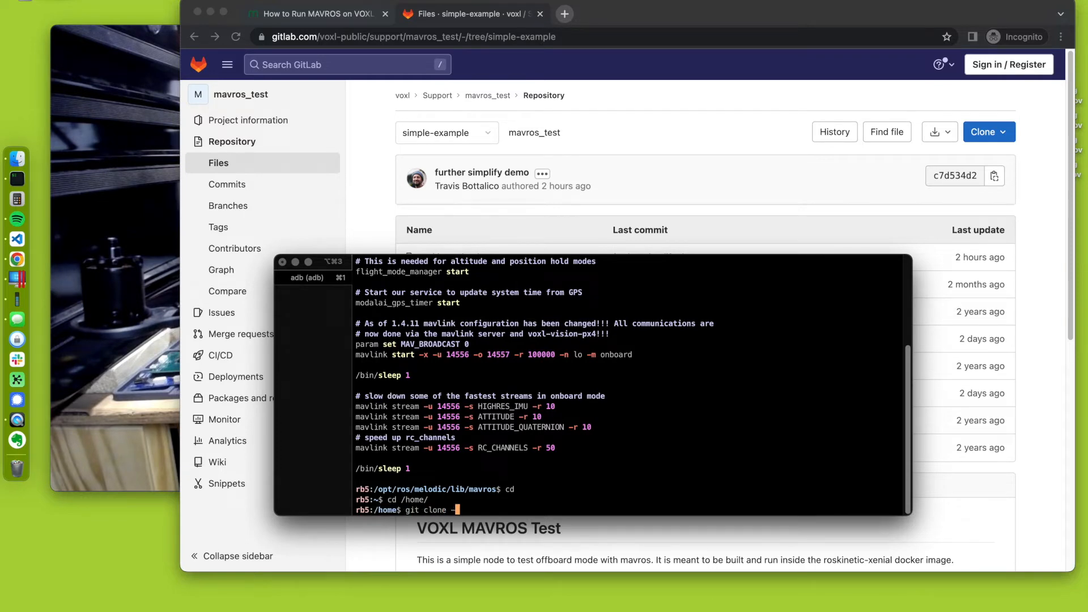
text(-b simple-example)
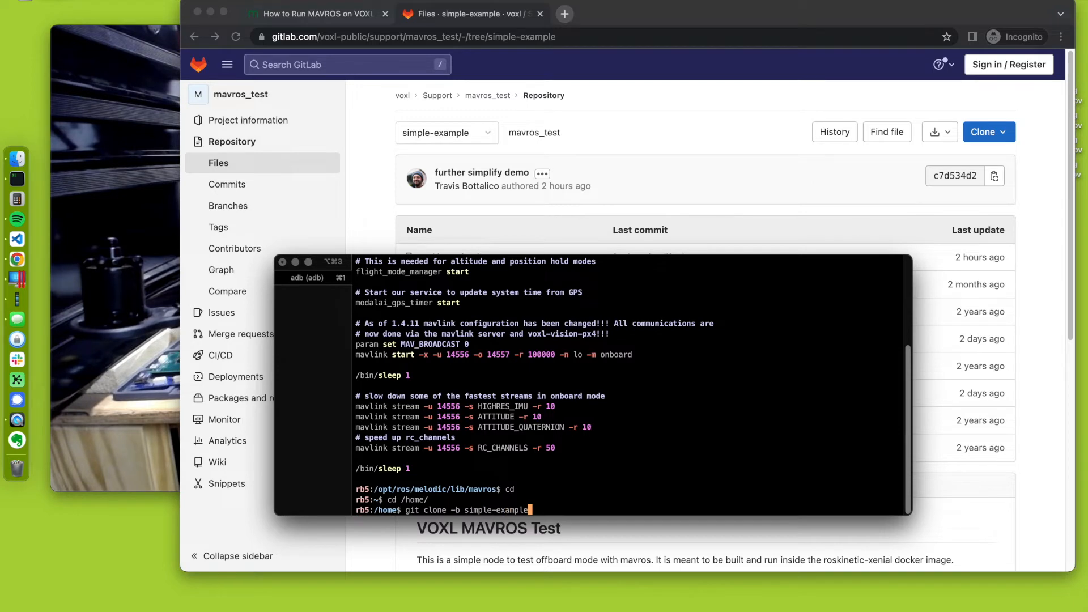
key(Return)
text(cd mavros_test/)
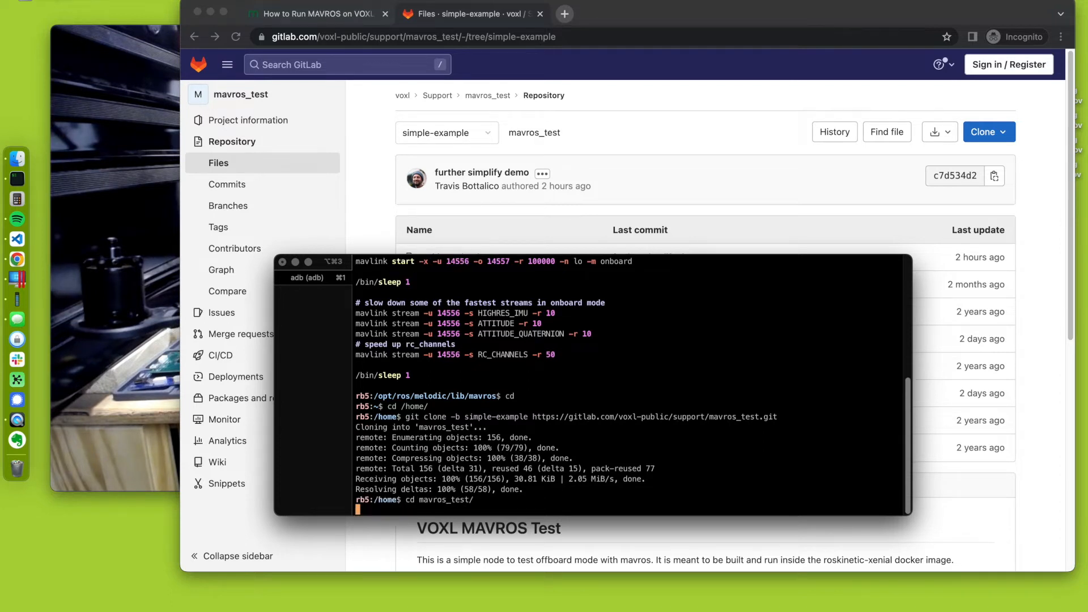
key(Return)
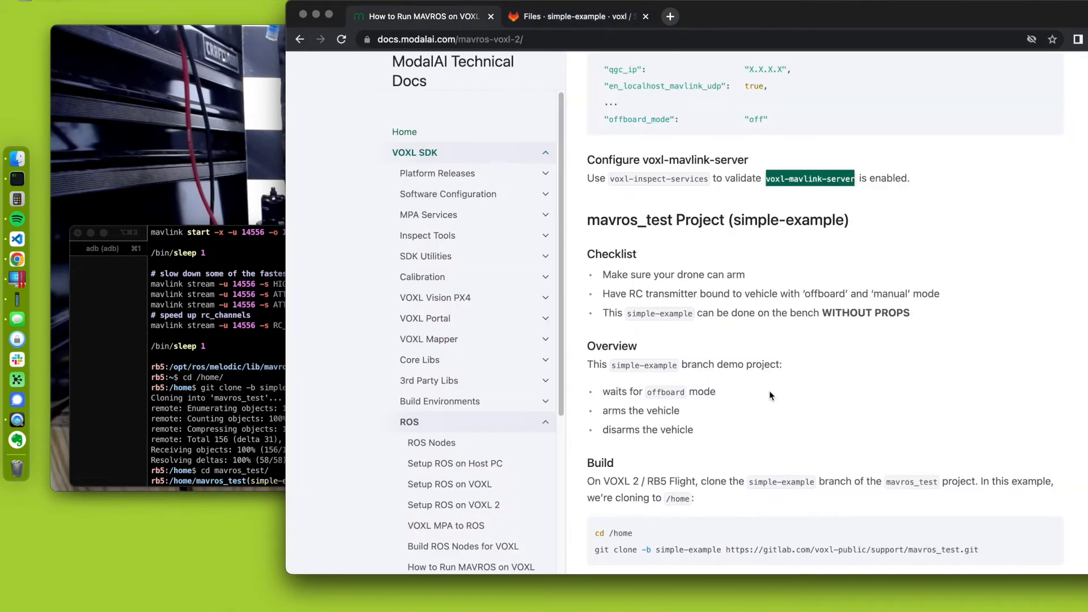
mouse_move(683, 378)
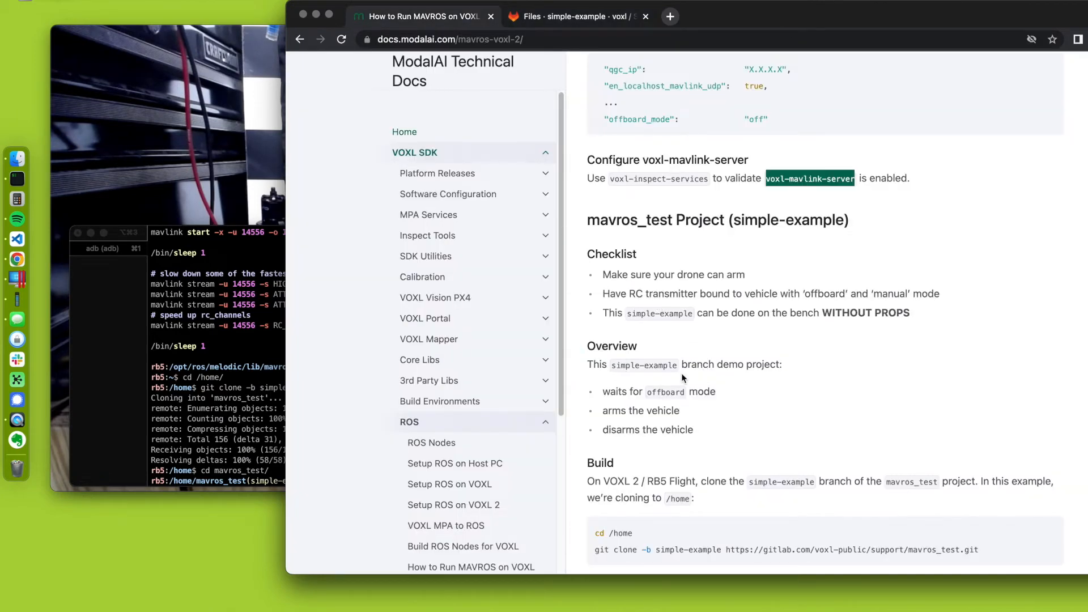
Scroll to the mavros_test simple-example section and select the clone command text
scroll(down, 3)
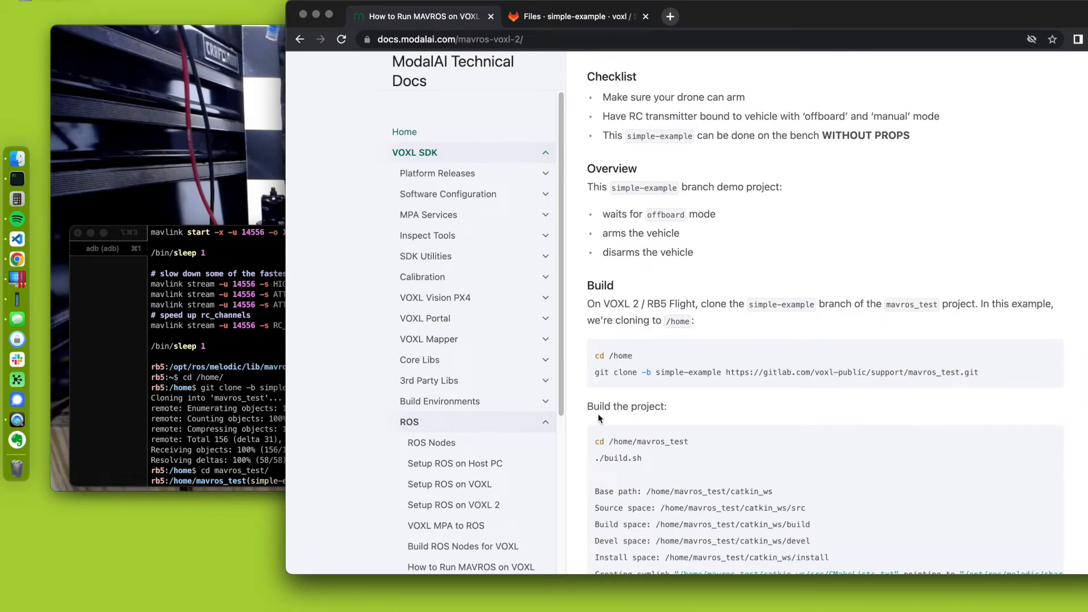
double_click(680, 372)
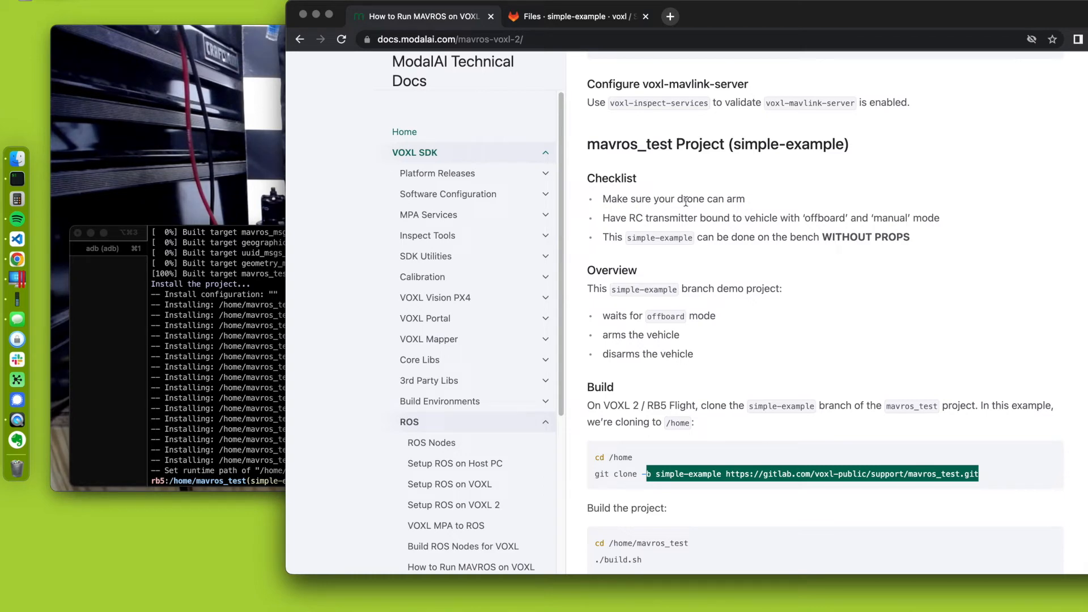
mouse_move(281, 307)
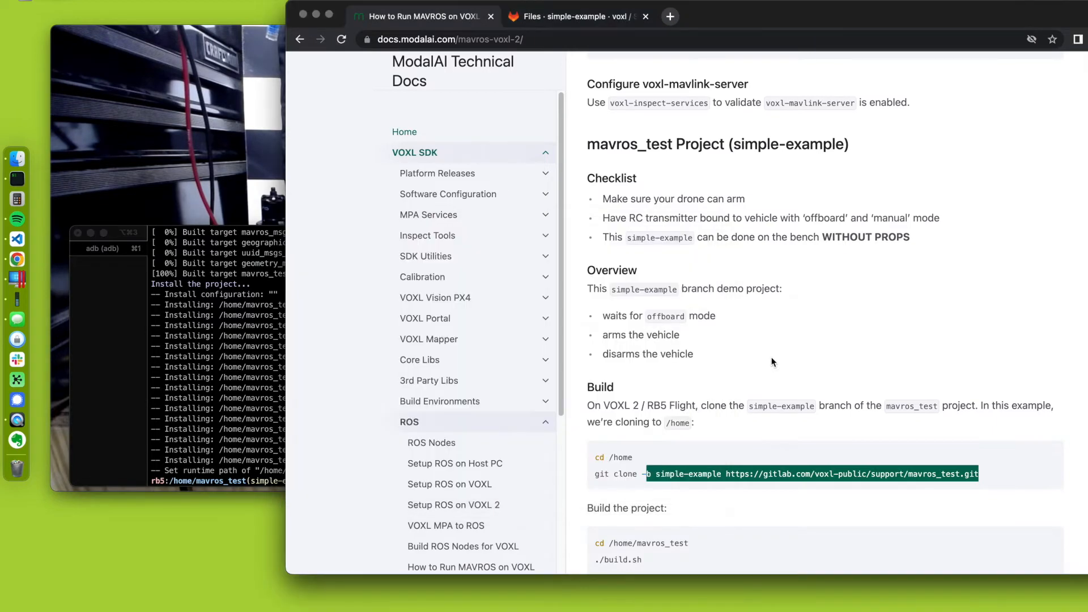
mouse_move(742, 320)
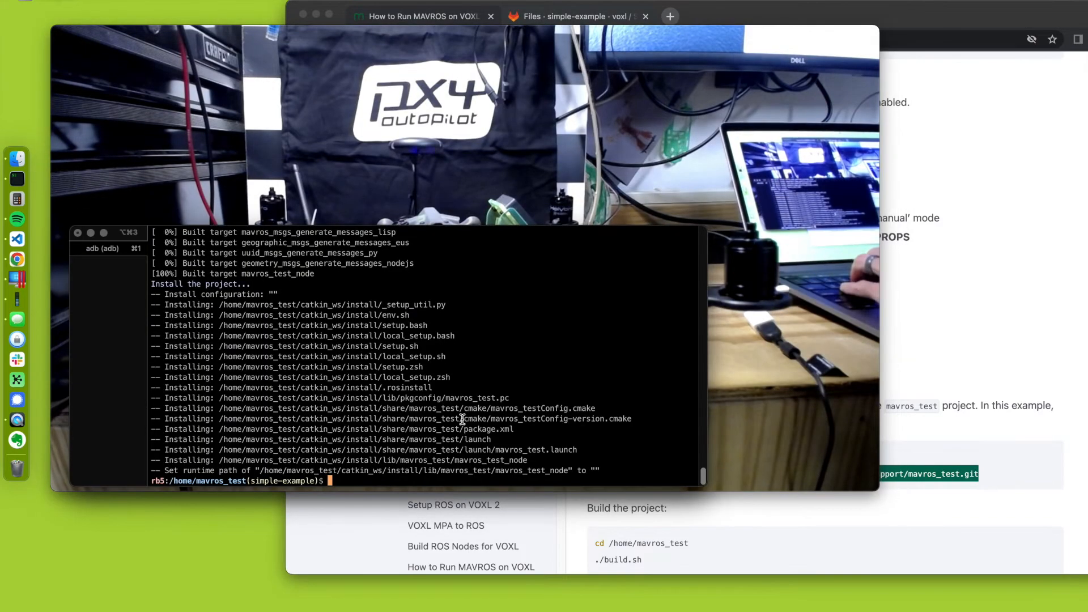
Clear the terminal and start typing voxl-bind -s for Spektrum binding options
text(voxl)
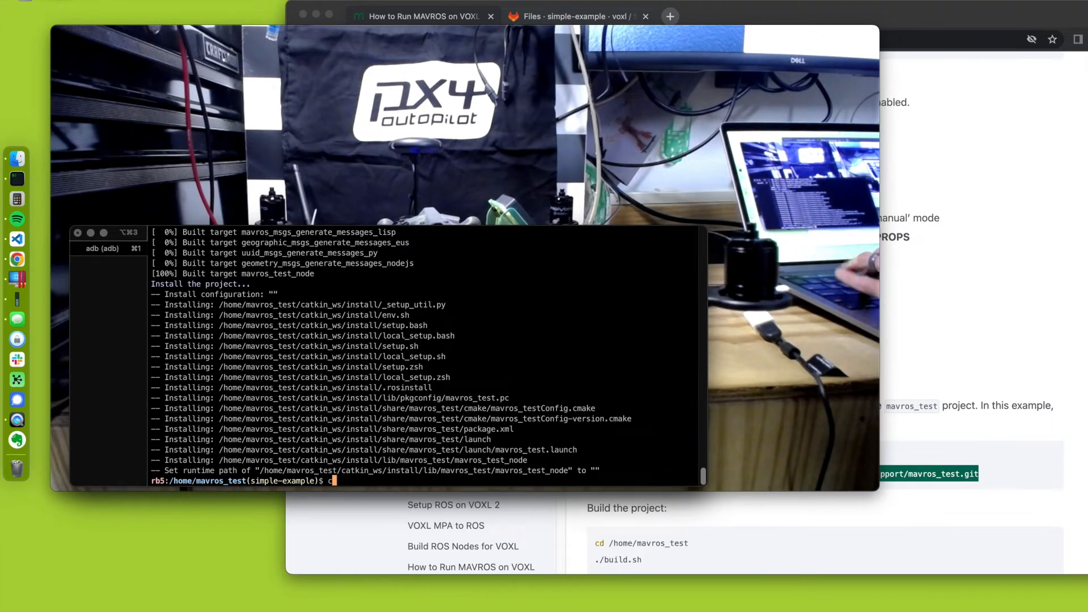
text(cle)
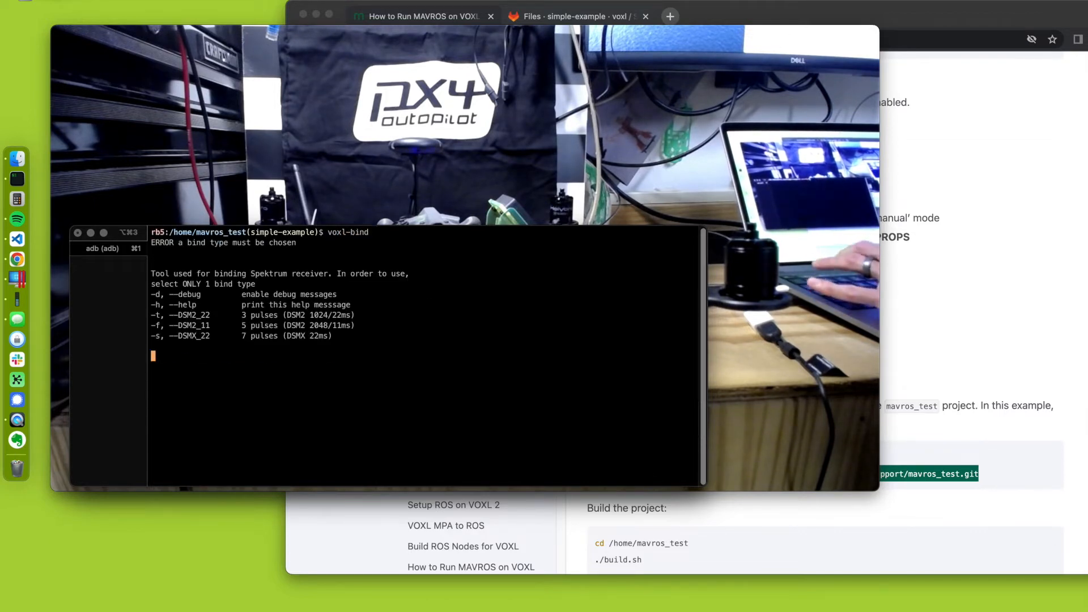
key(Return)
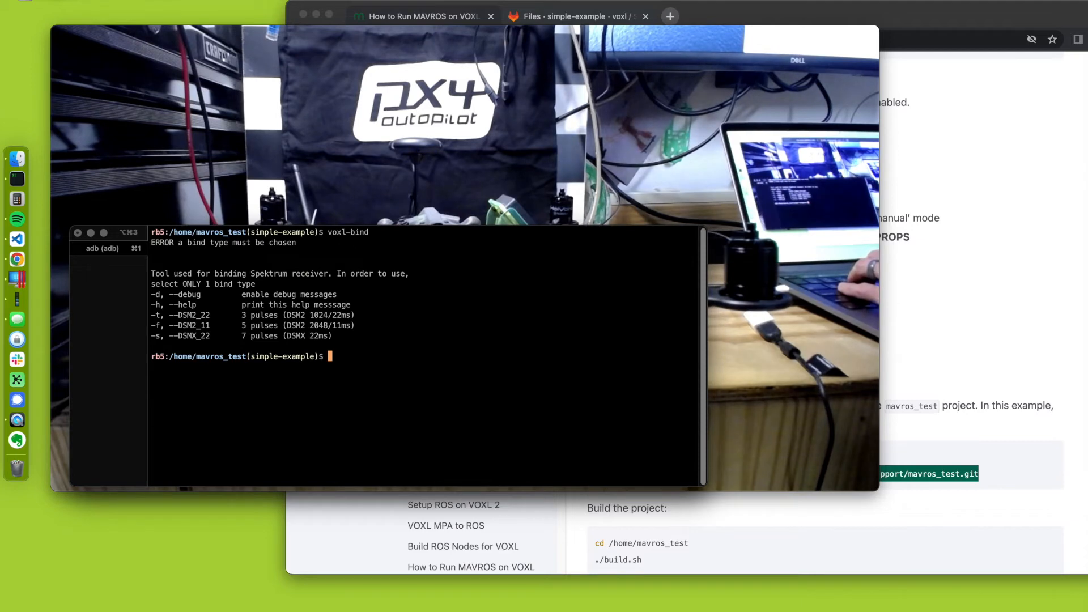
text(voxl-bind -s)
text(qg)
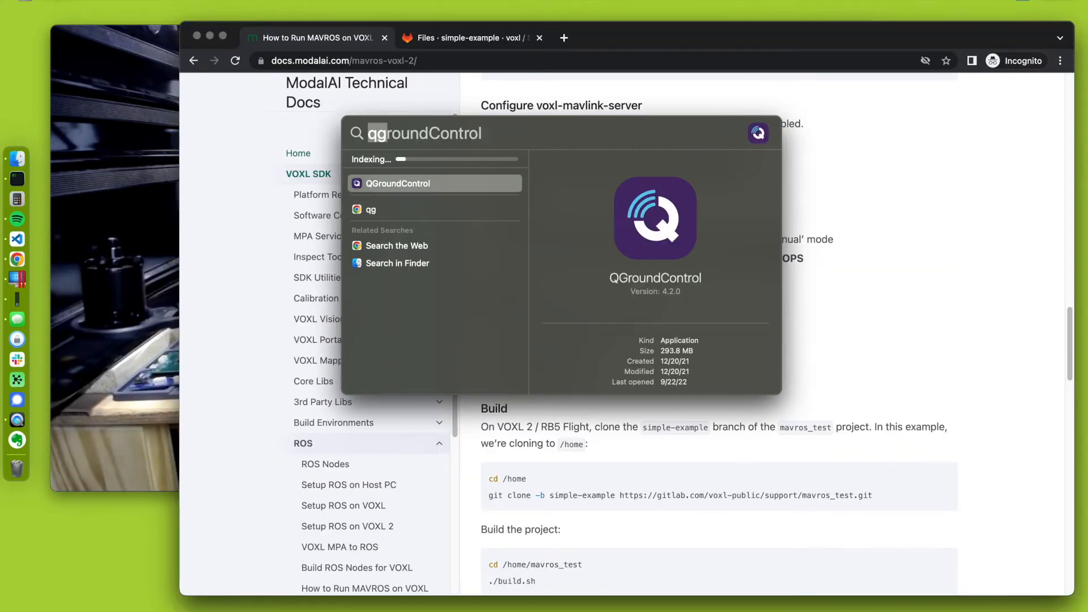
Launch QGroundControl and check Offboard and Manual modes in Vehicle Setup's Flight Modes summary
key(Escape)
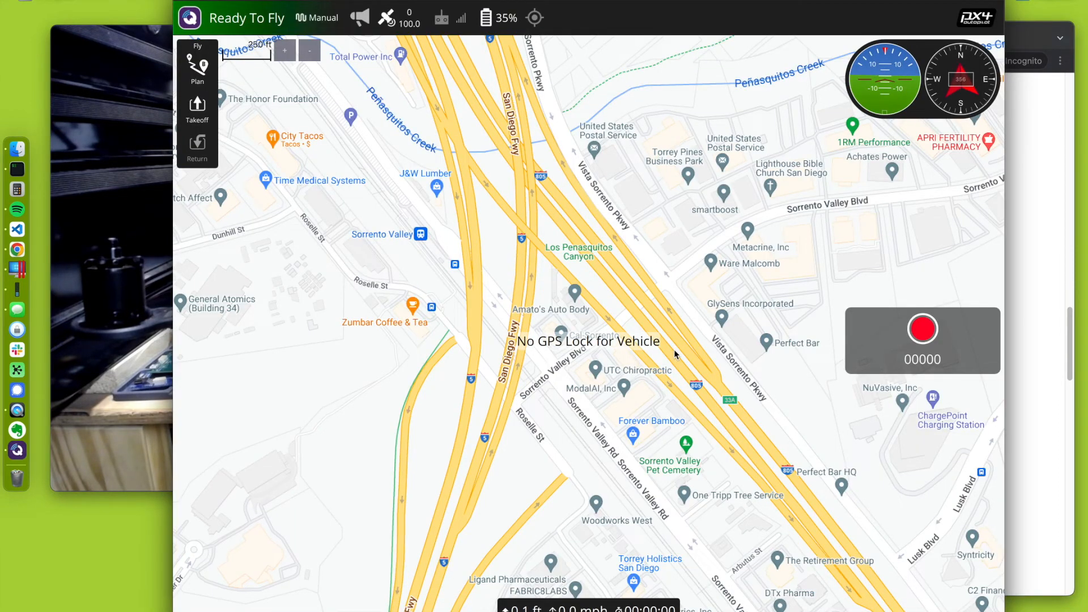
click(189, 18)
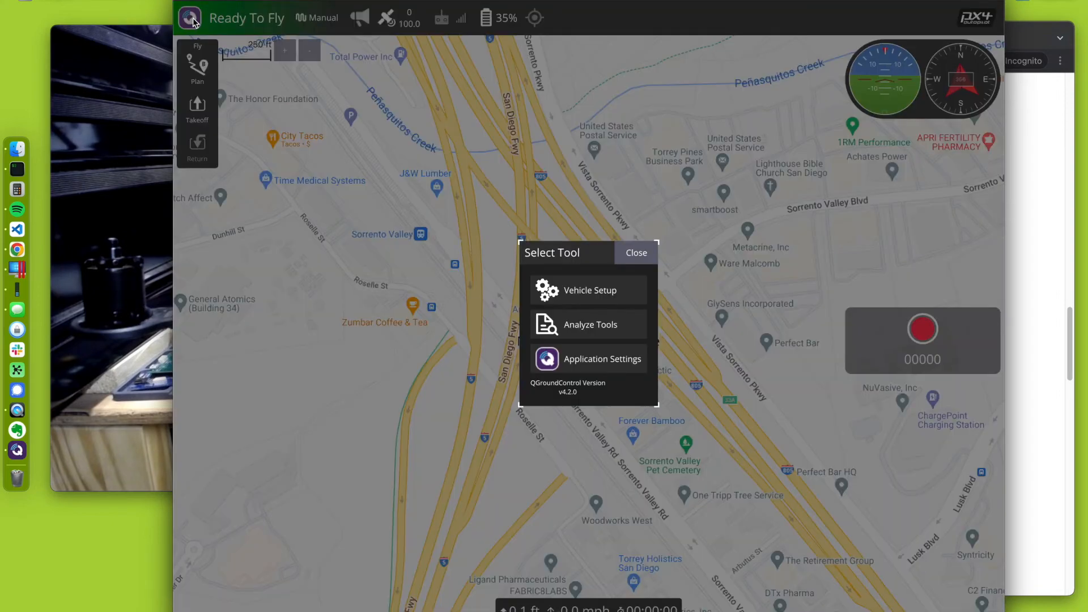
click(594, 290)
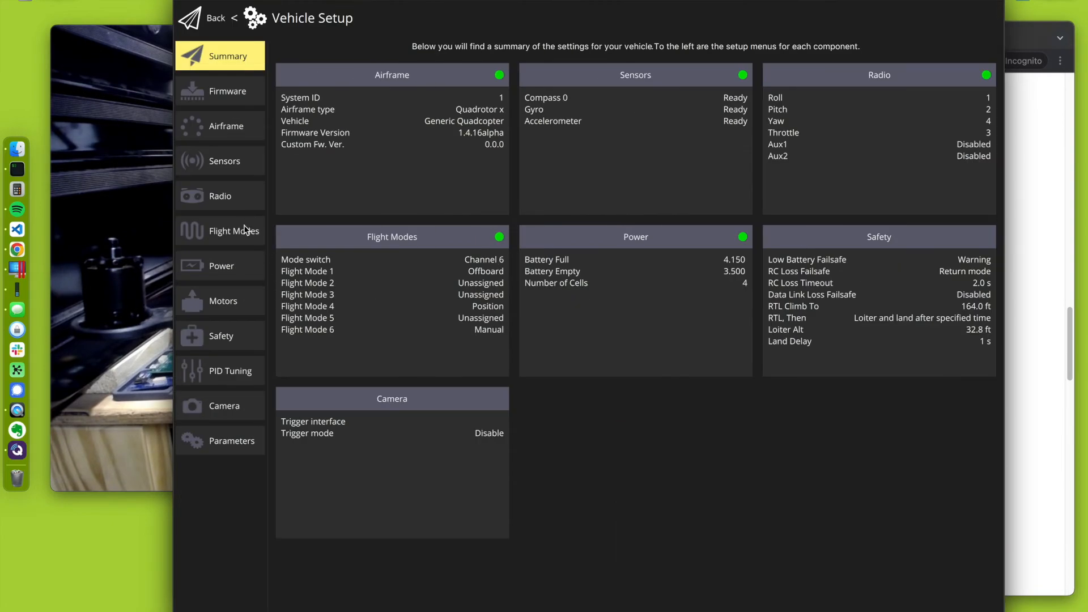
click(232, 230)
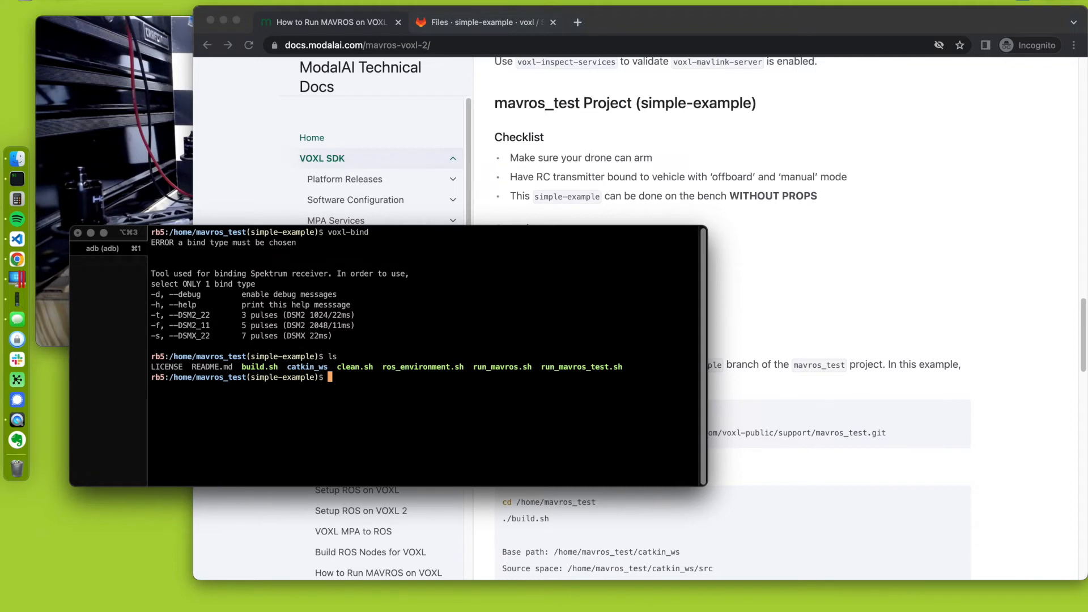
mouse_move(562, 346)
text(./b)
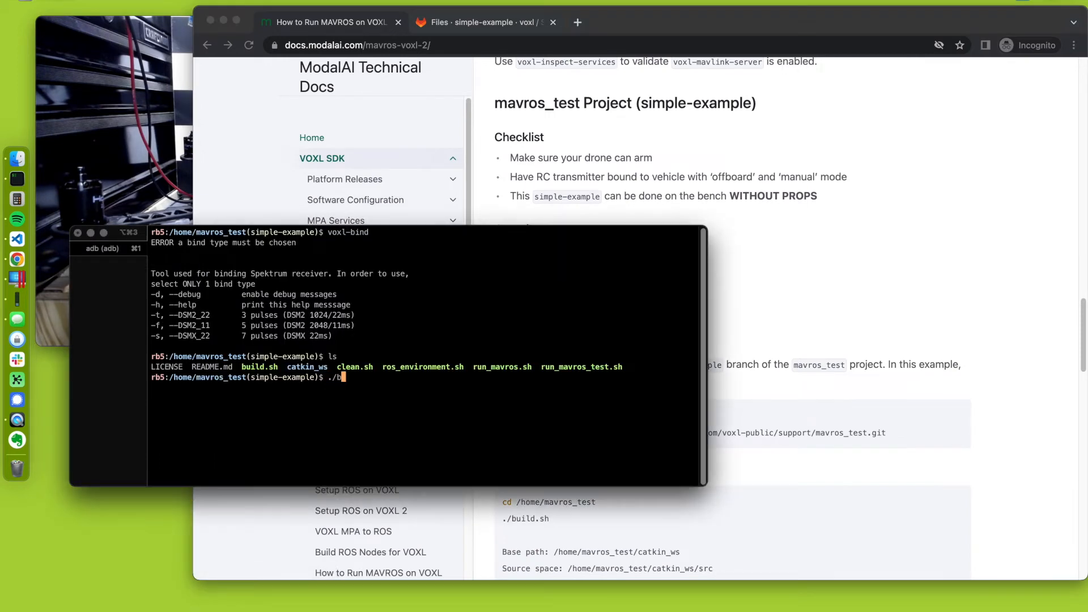
Rerun mavros_test's build.sh script, which reports install files up to date
key(Return)
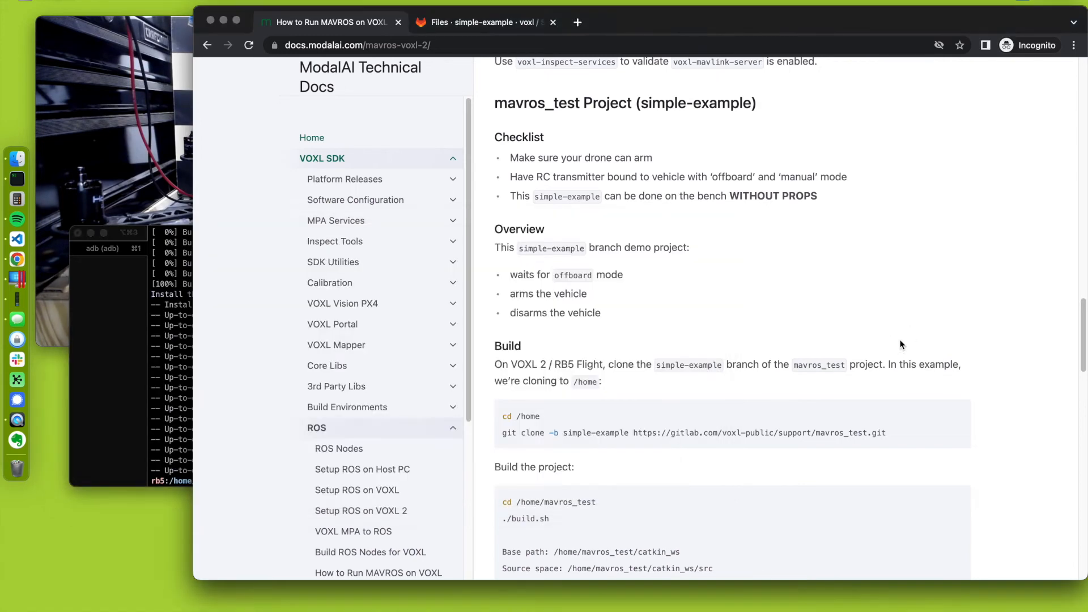
Scroll the docs to Configure ROS ENV and highlight the ros_environment.sh file name
scroll(down, 3)
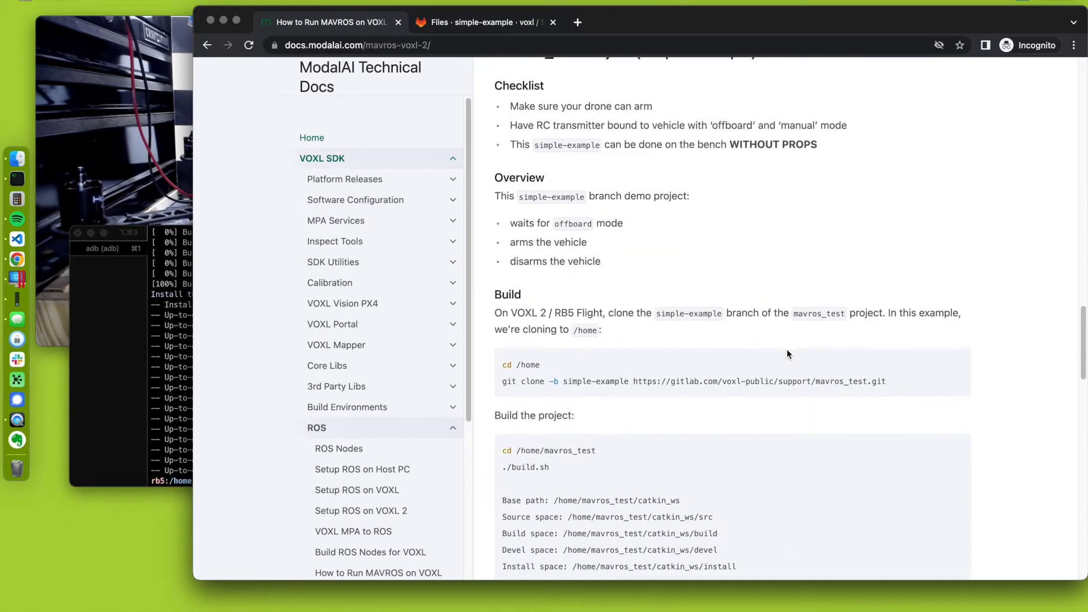
mouse_move(563, 124)
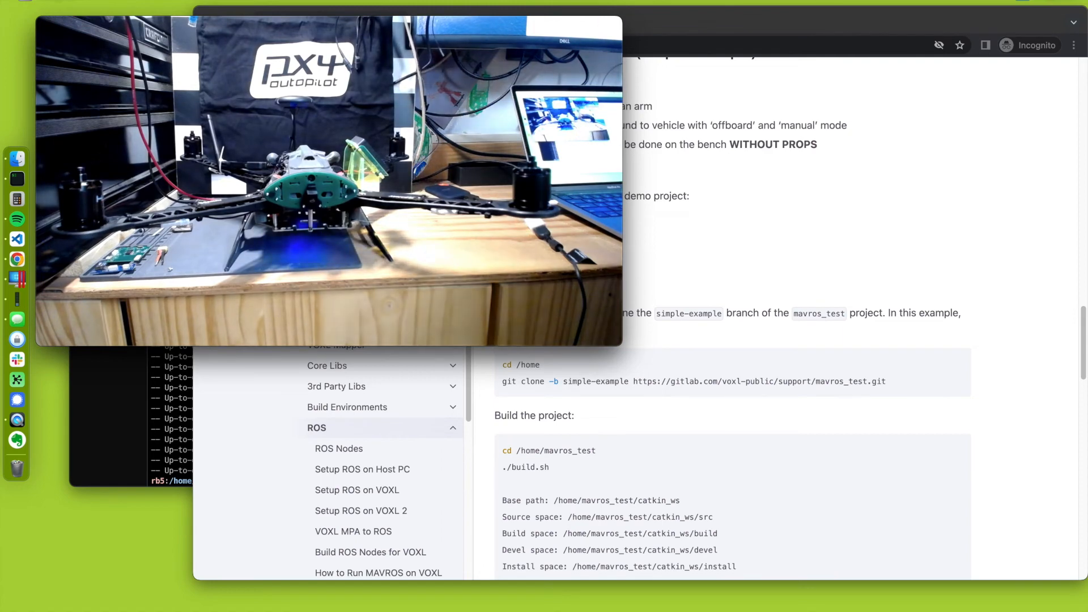
mouse_move(892, 137)
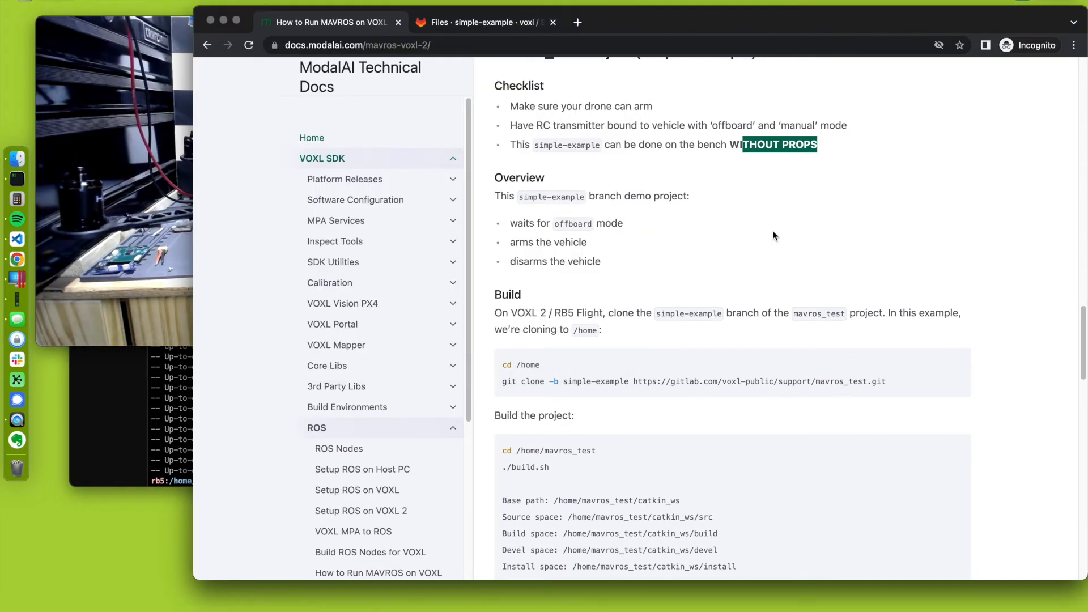
scroll(down, 3)
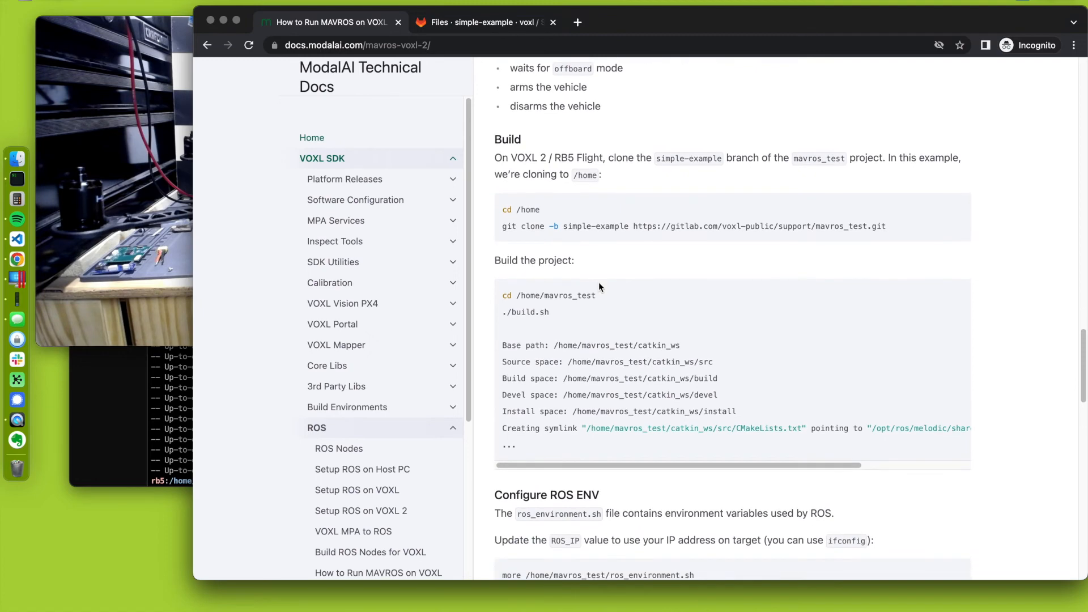
scroll(down, 3)
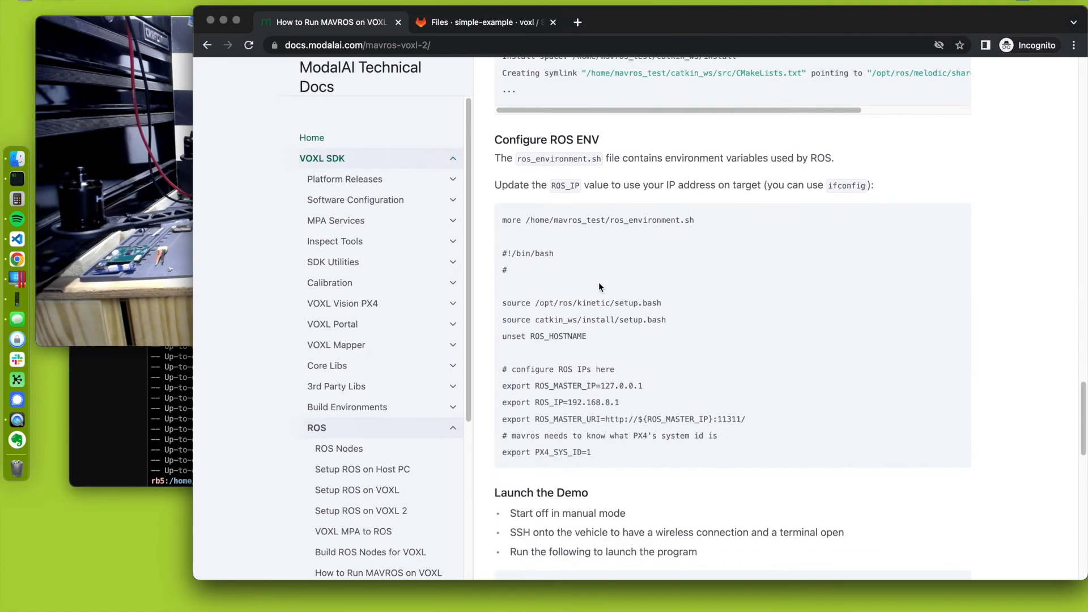
mouse_move(517, 170)
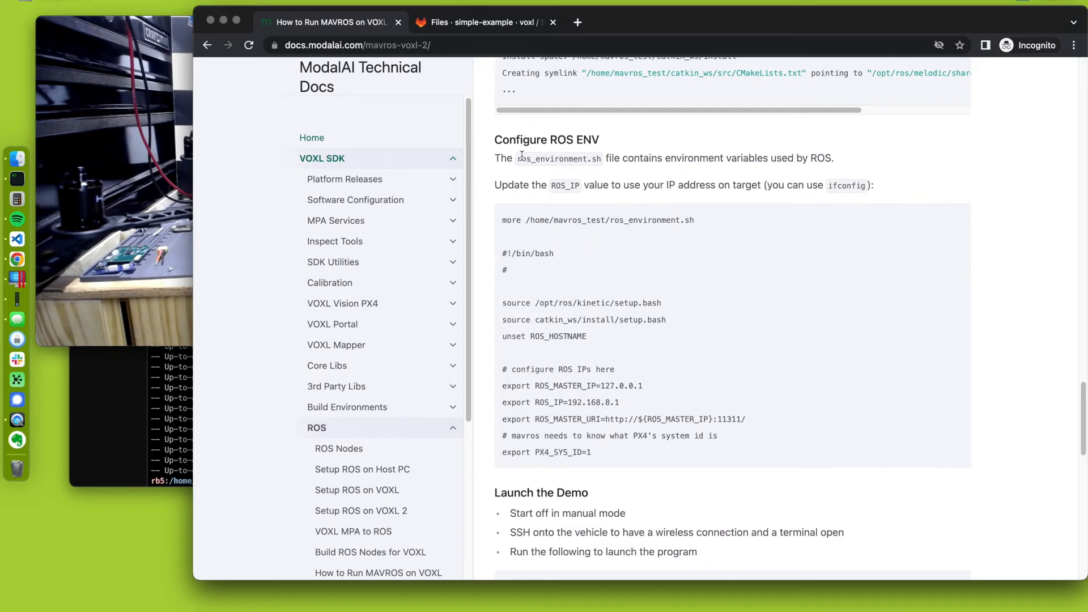
double_click(558, 158)
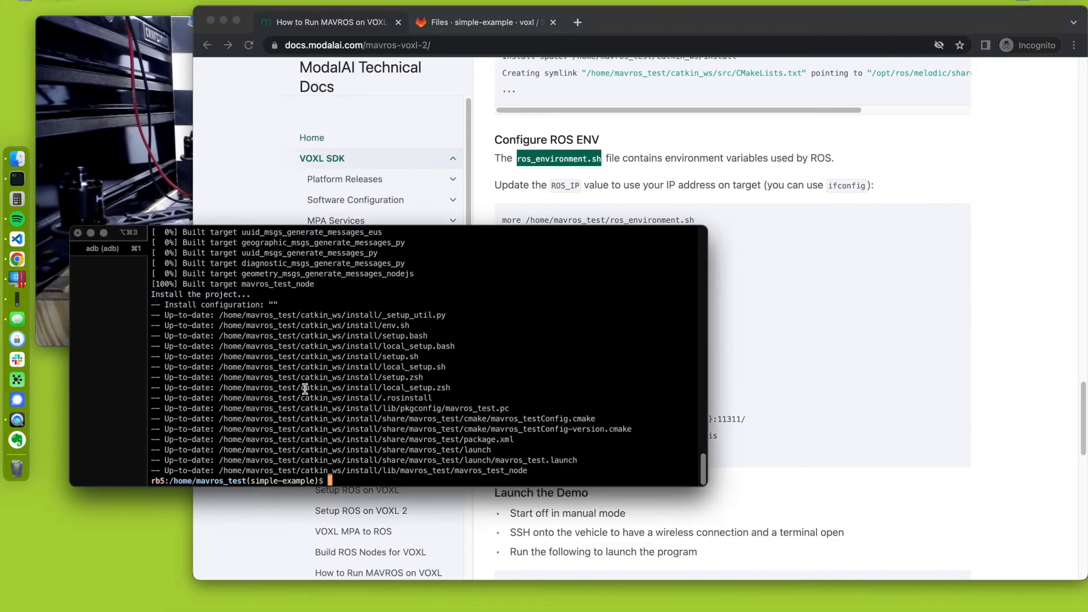
Open ros_environment.sh in vi and change the ROS_IP address ending to 126
text(vi ros_environment.sh)
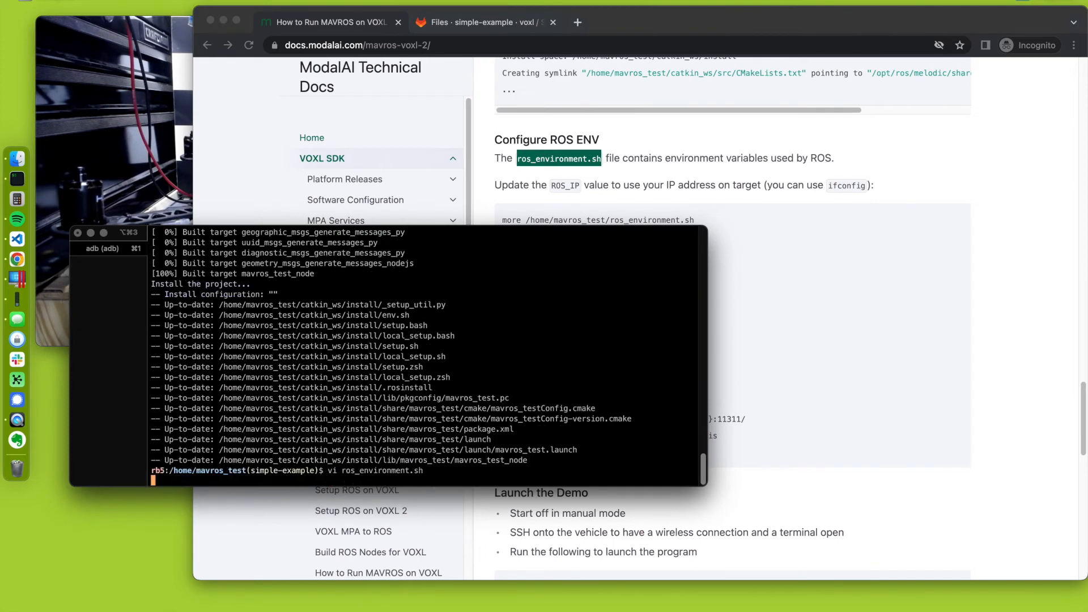
key(Return)
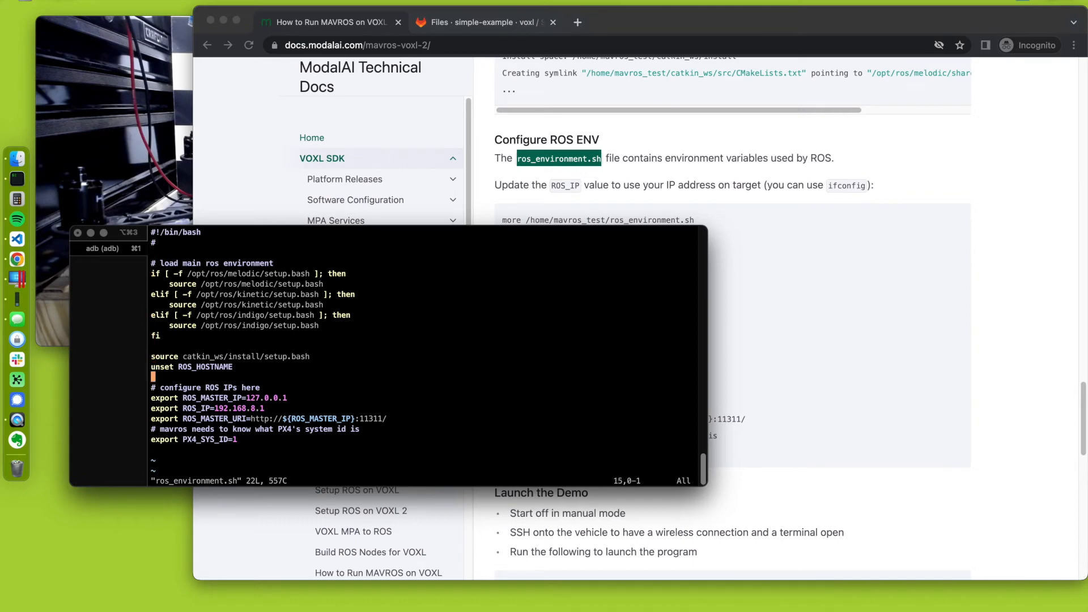
key(Down)
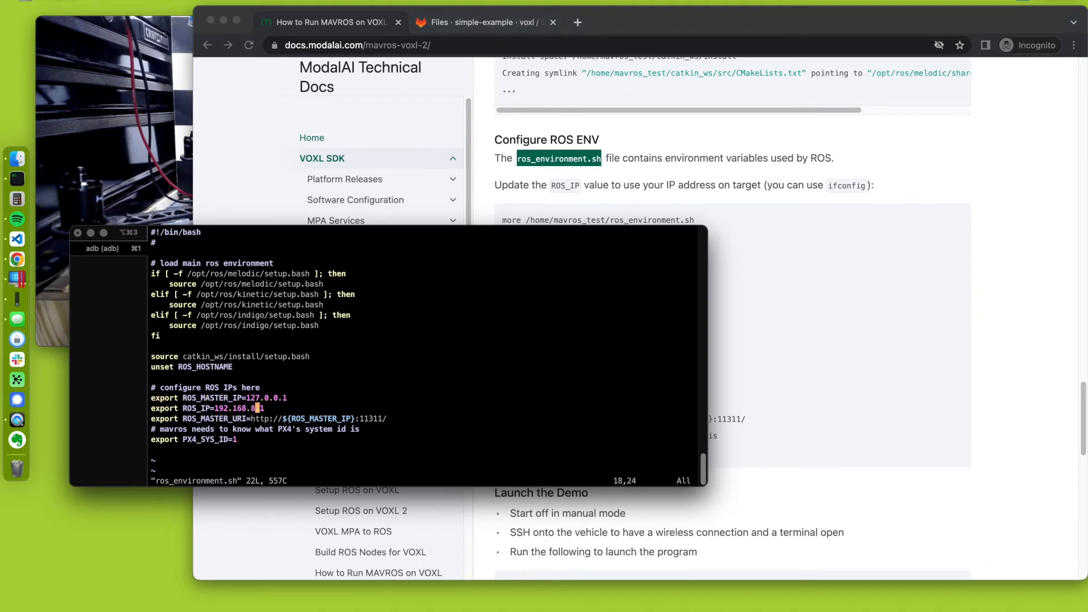
key(i)
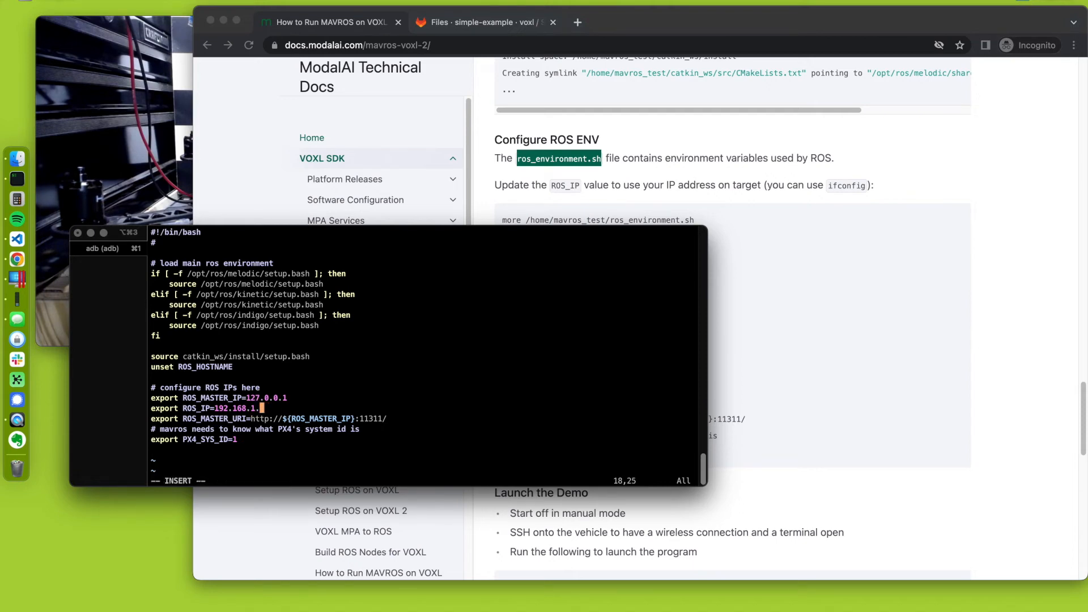
text(126)
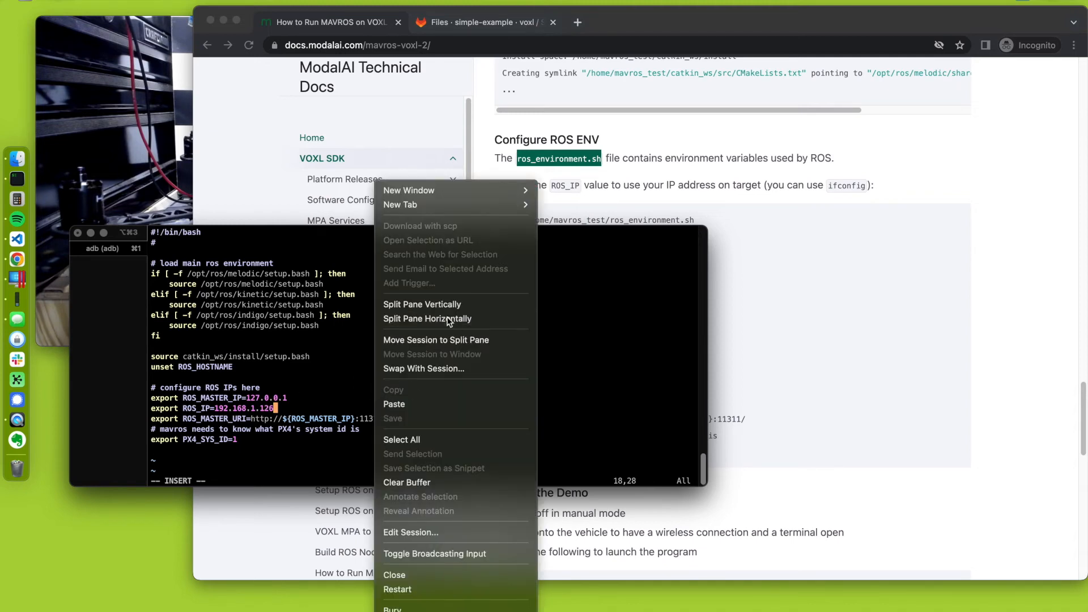
Confirm 192.168.1.126 with ifconfig in a split pane, then save the file with :wq
click(427, 318)
text(ifcon)
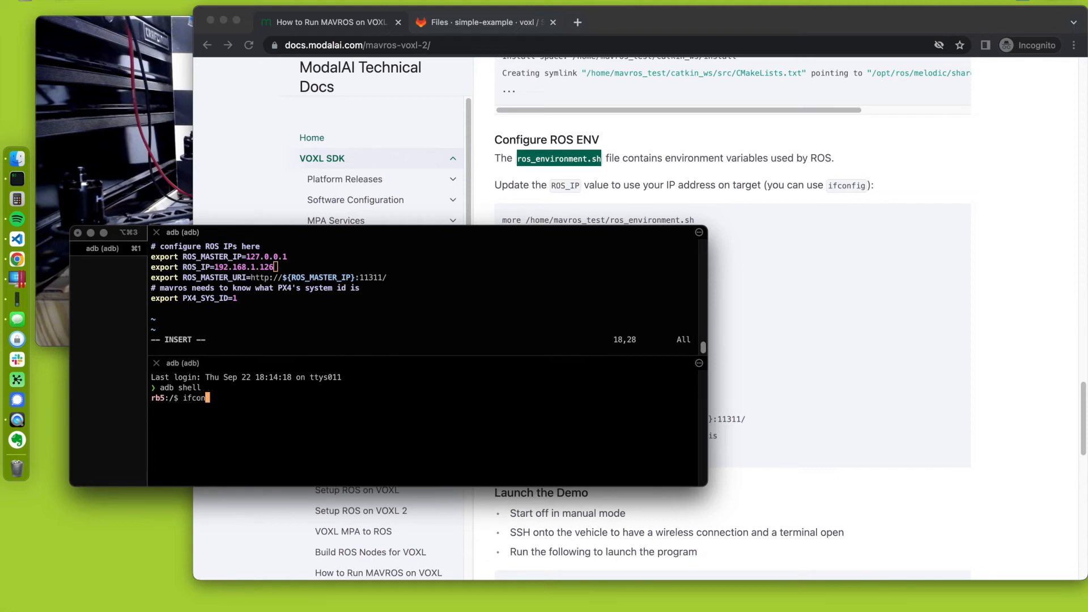
key(Return)
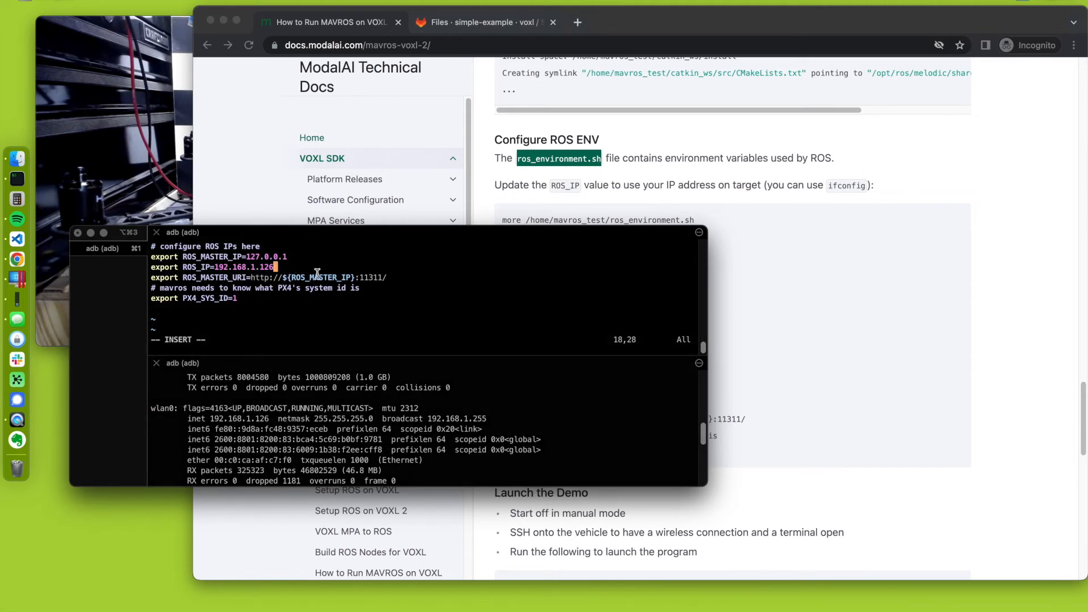
key(Escape)
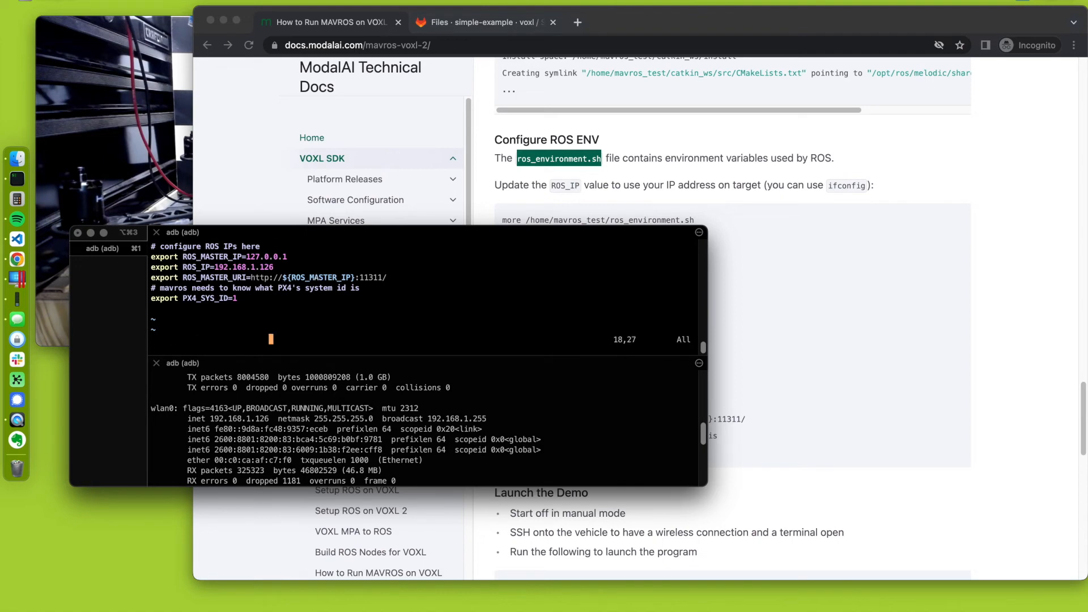
text(:wq)
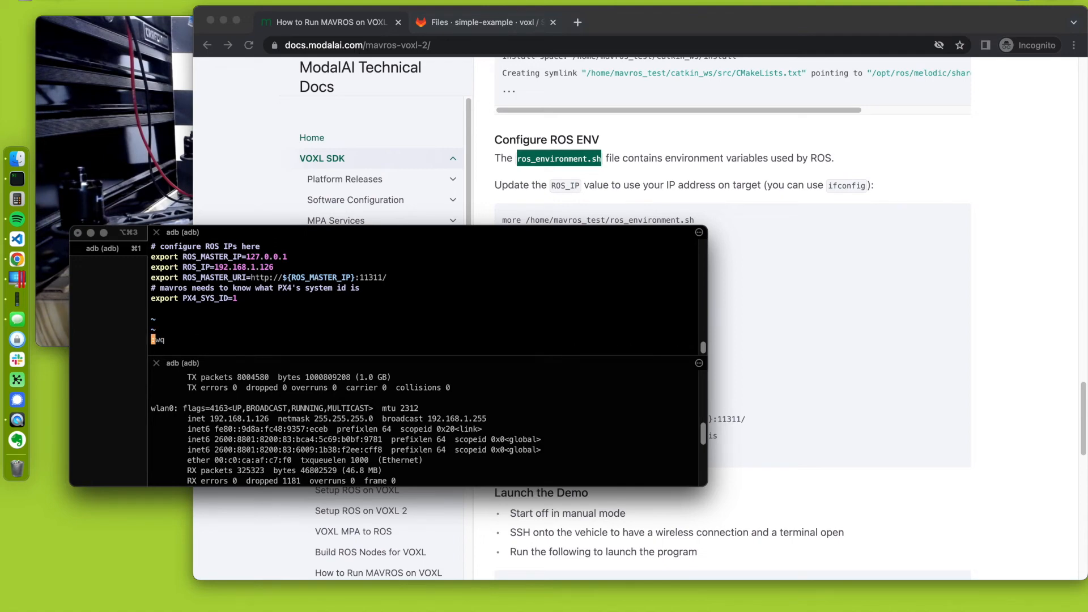
key(Return)
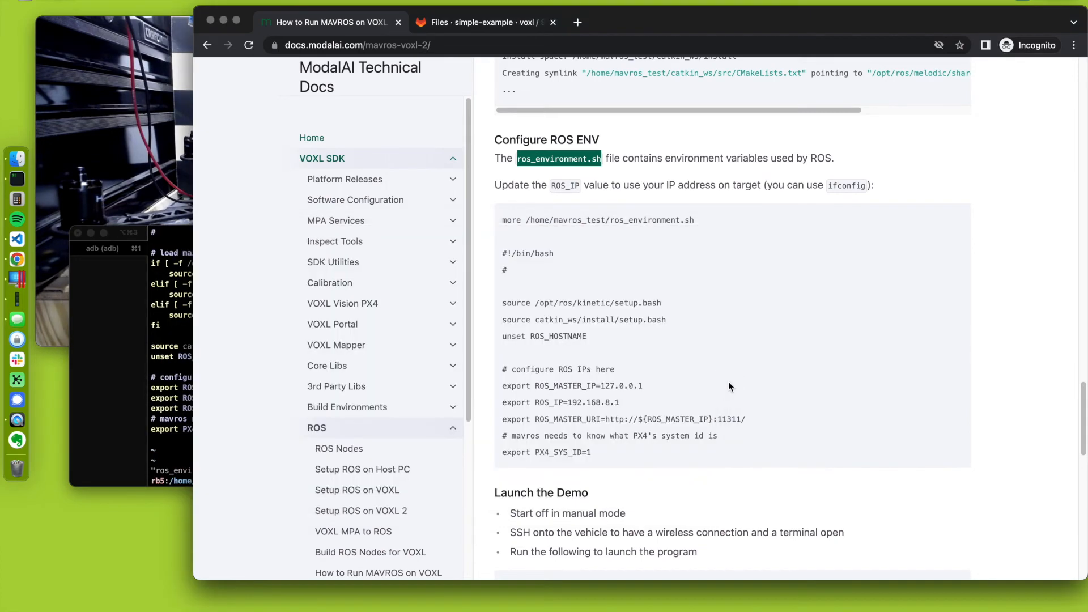
Scroll through Launch the Demo and the run_mavros_test.sh output log, then back to Configure ROS ENV
scroll(down, 3)
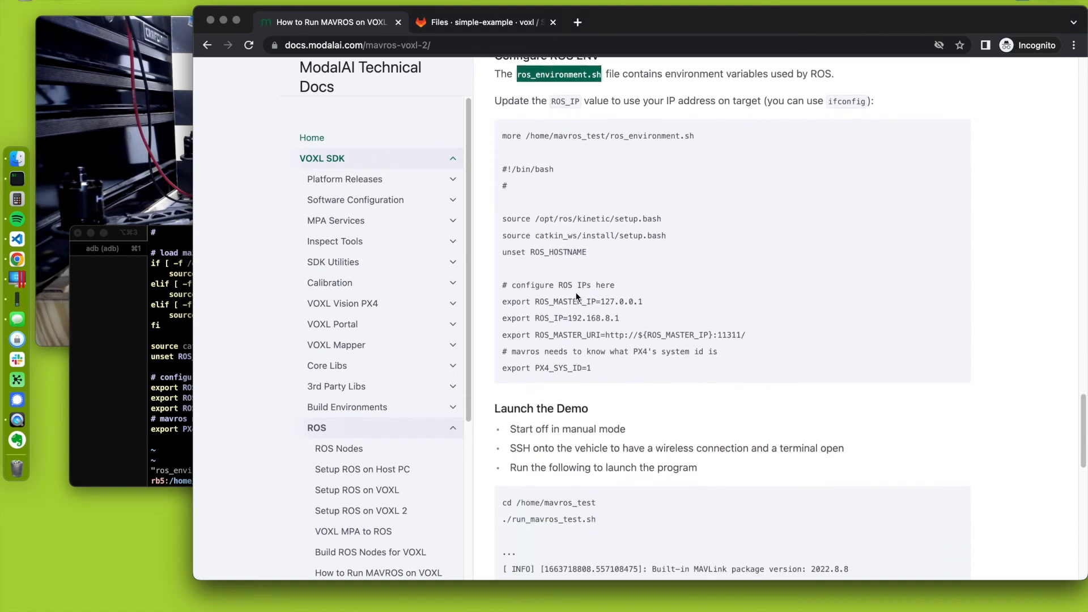
scroll(down, 3)
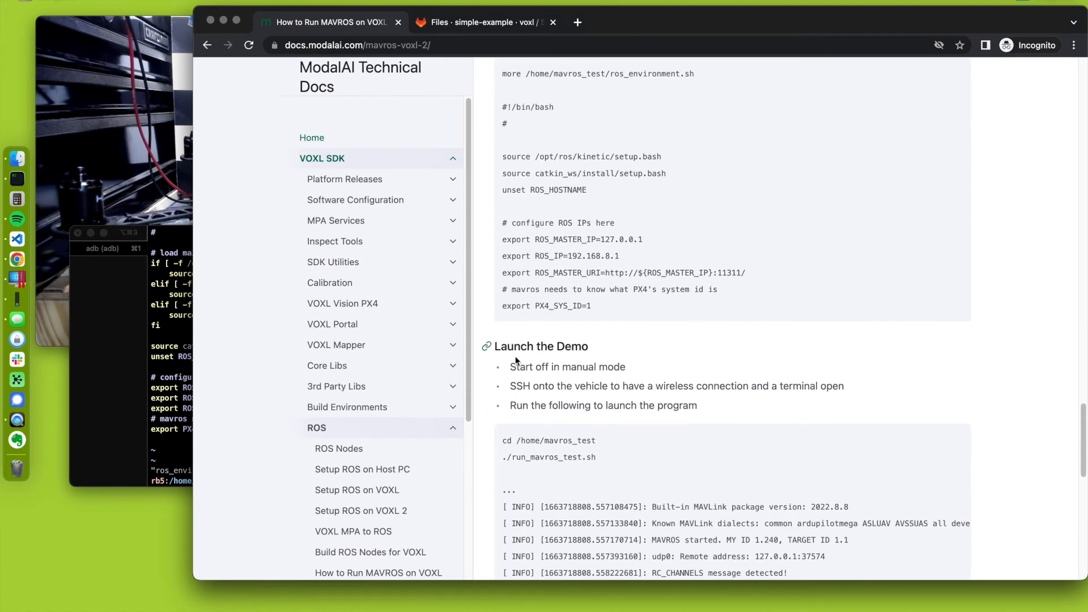
mouse_move(264, 76)
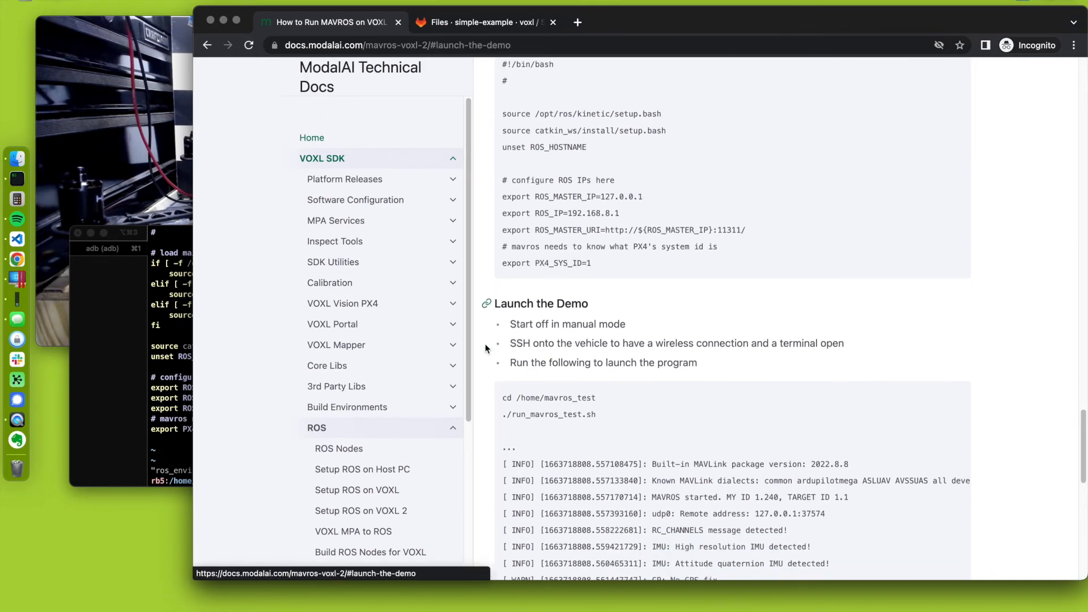
scroll(down, 3)
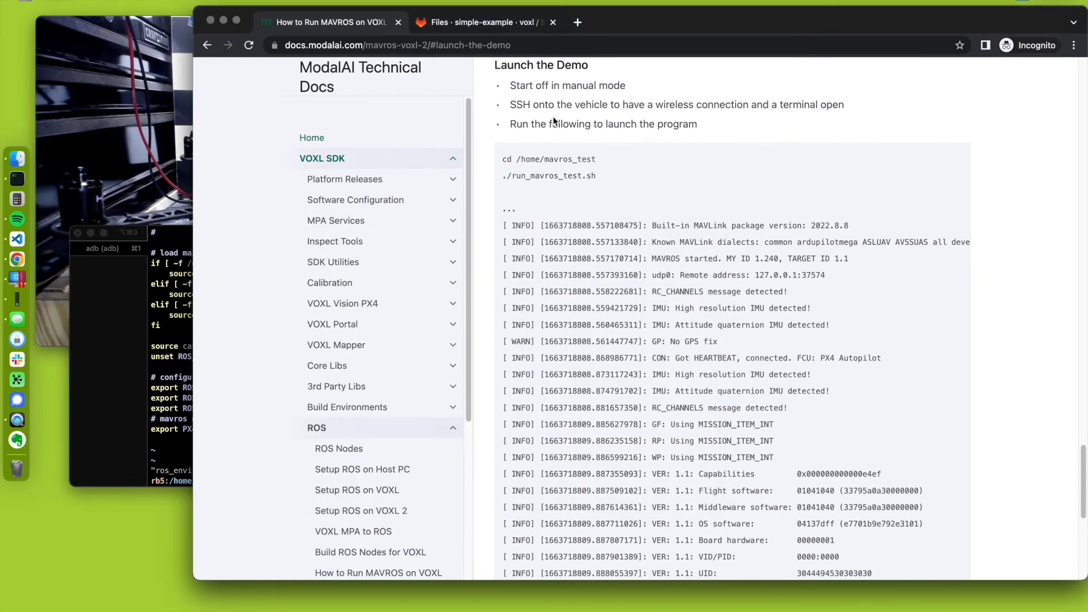
mouse_move(242, 476)
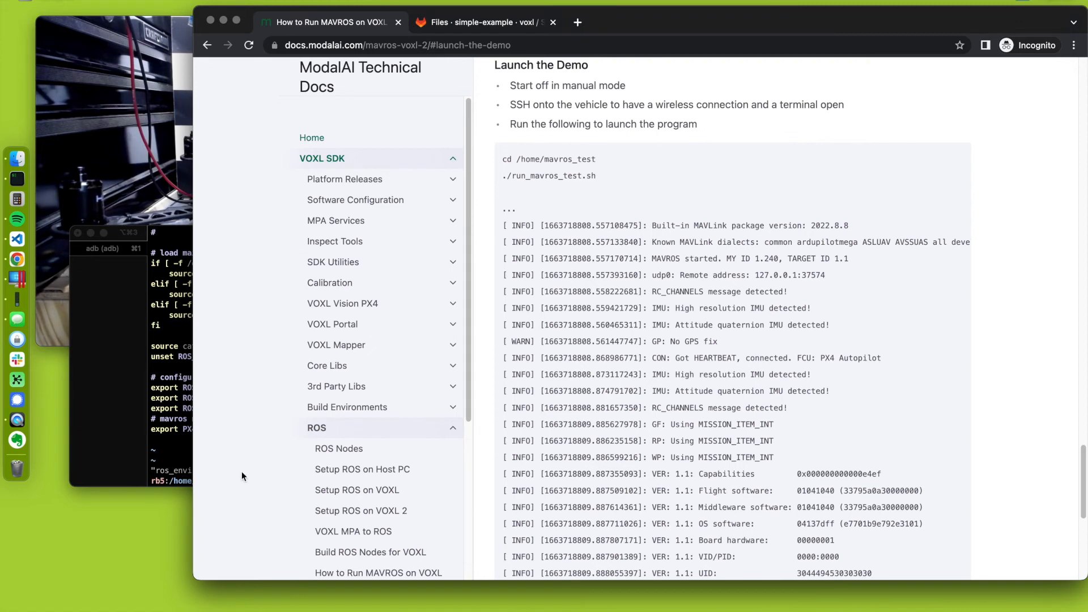
mouse_move(523, 258)
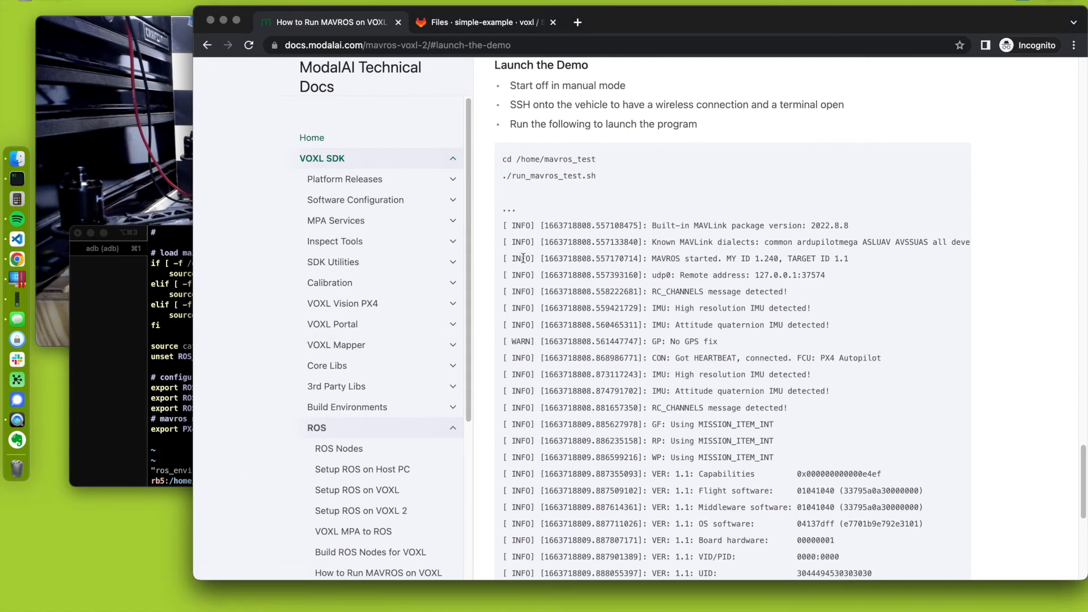
scroll(up, 3)
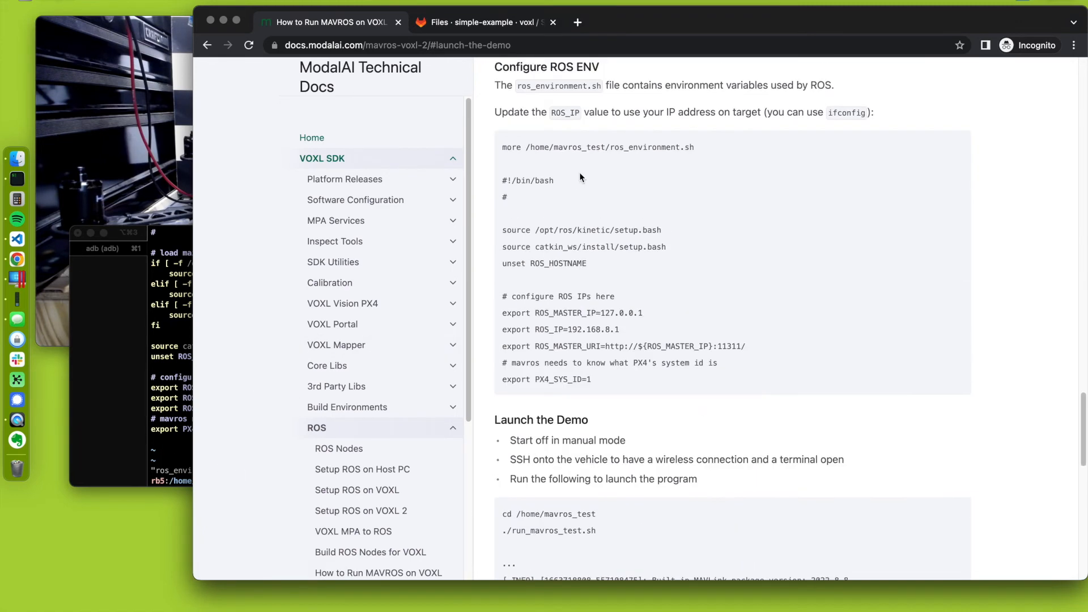
scroll(down, 3)
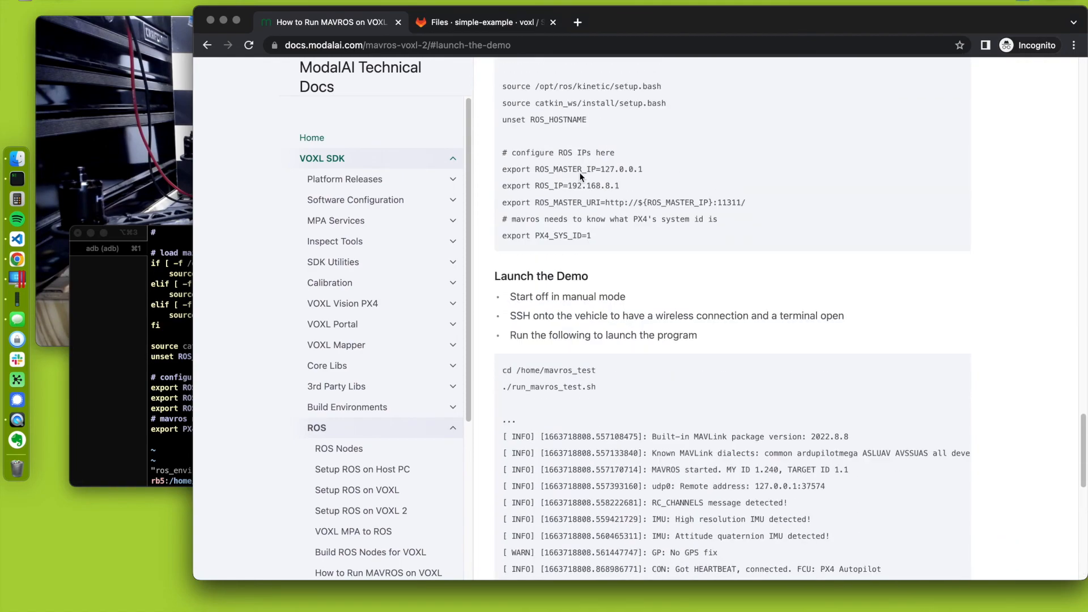
scroll(up, 3)
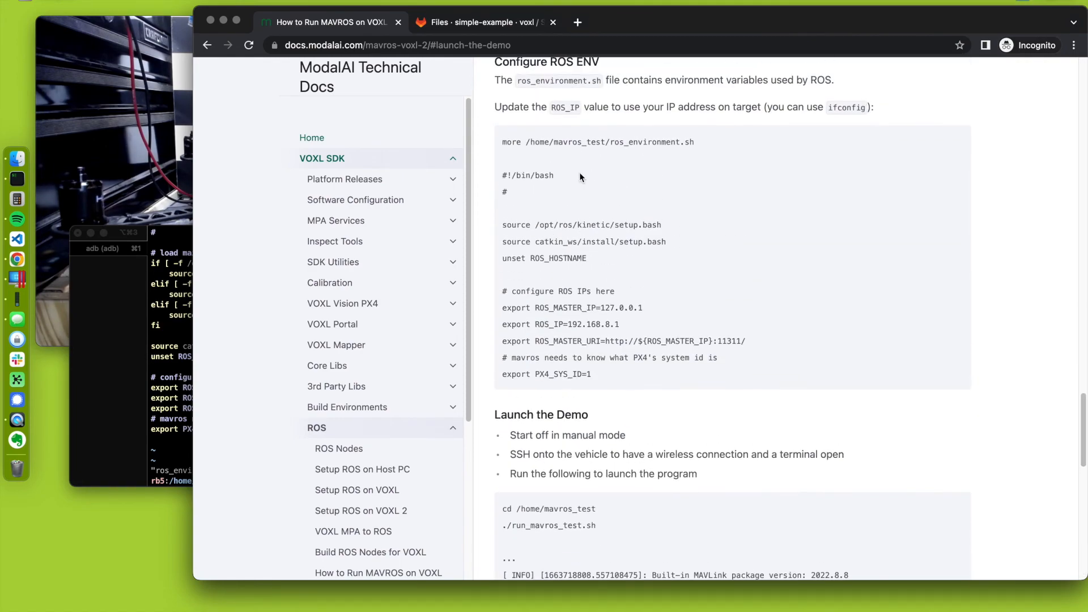
mouse_move(553, 435)
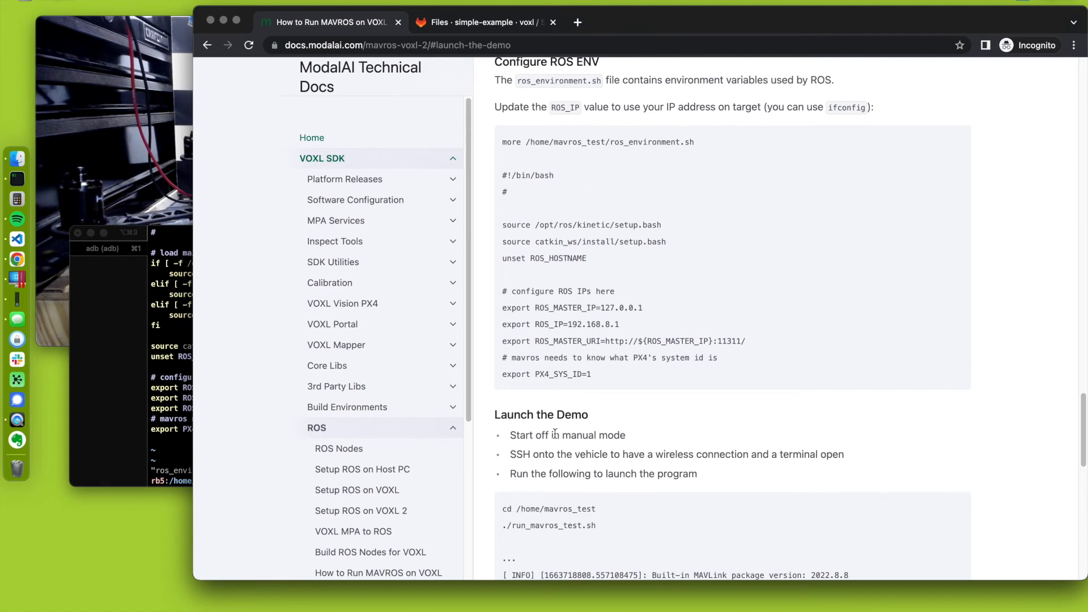
mouse_move(360, 366)
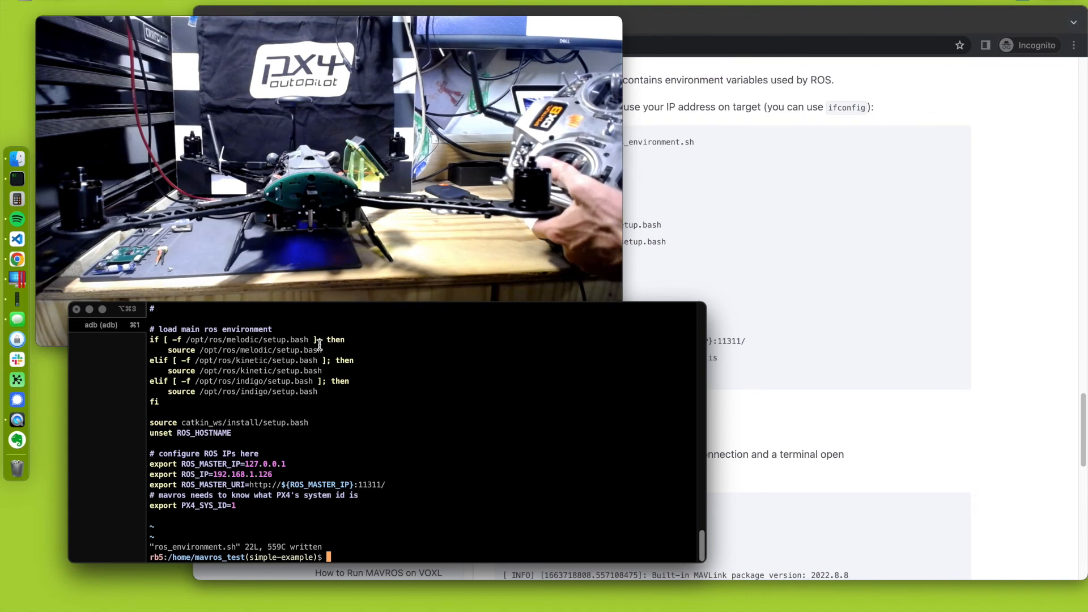
List the mavros_test folder and start ./run_mavros_test.sh on the board
text(./r)
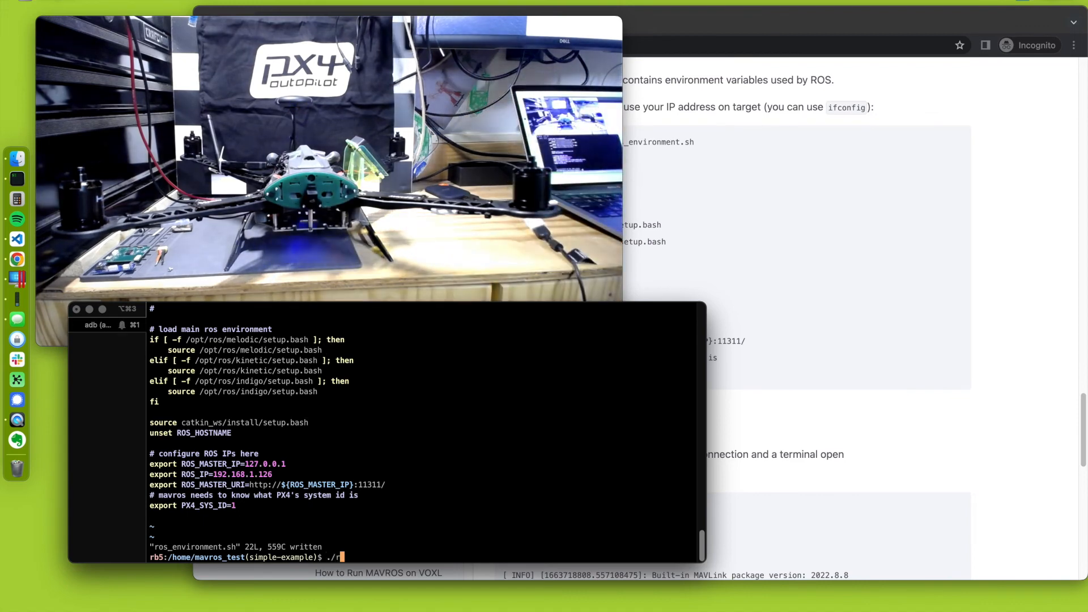
key(Return)
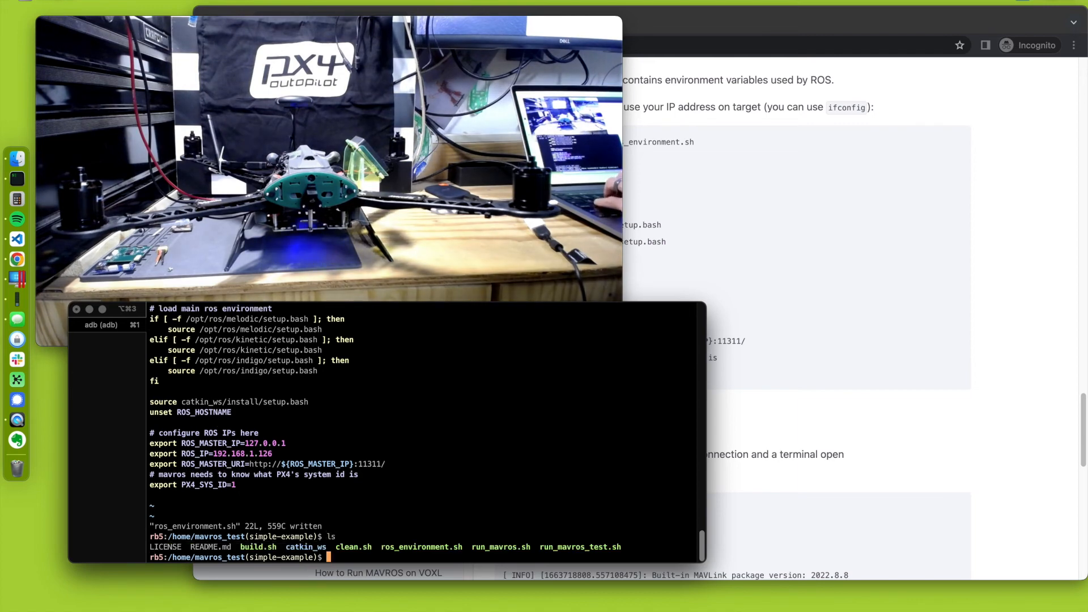
text(./run_mavros)
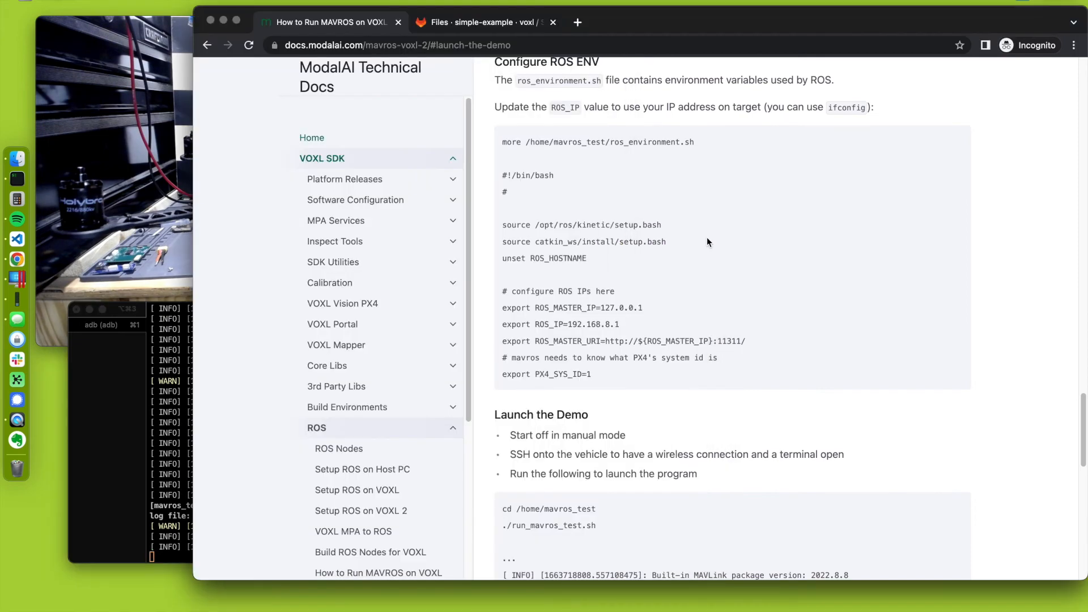
Open mavros_test.launch in the GitLab repository and review its UDP settings
click(482, 22)
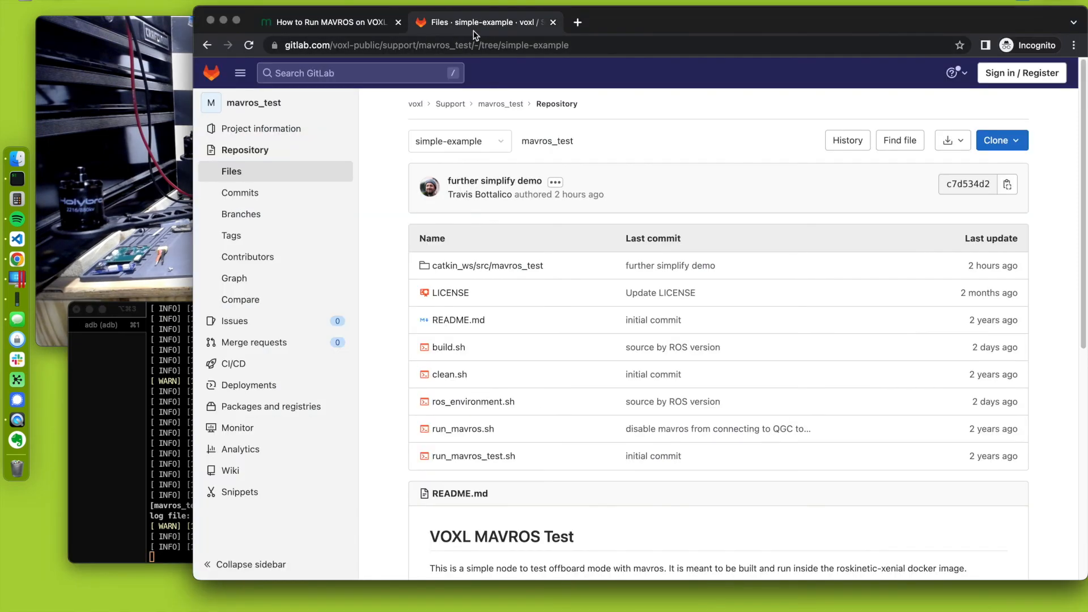
click(486, 265)
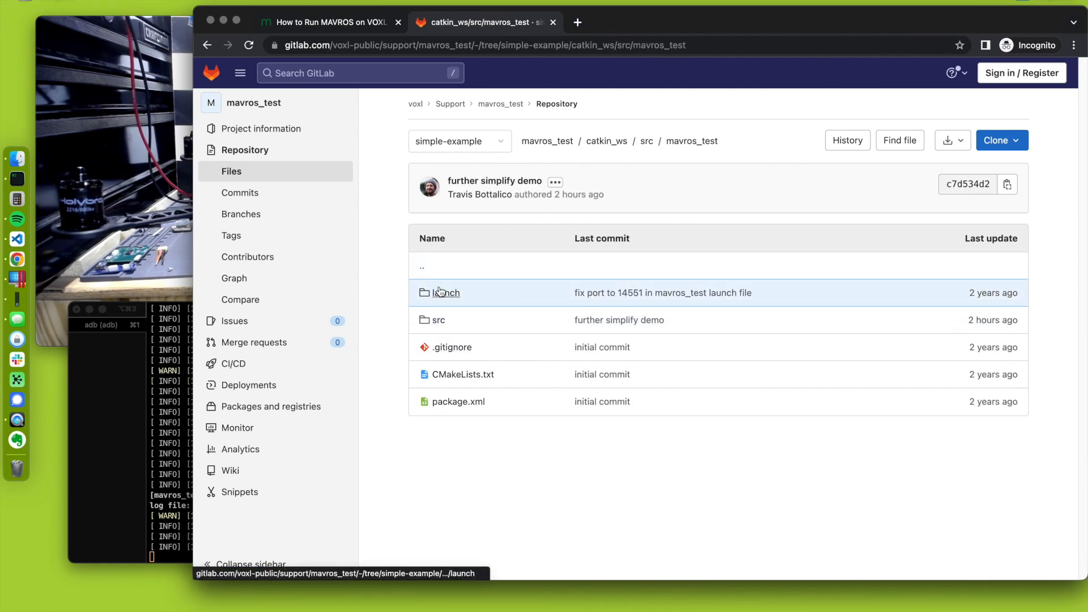
click(446, 292)
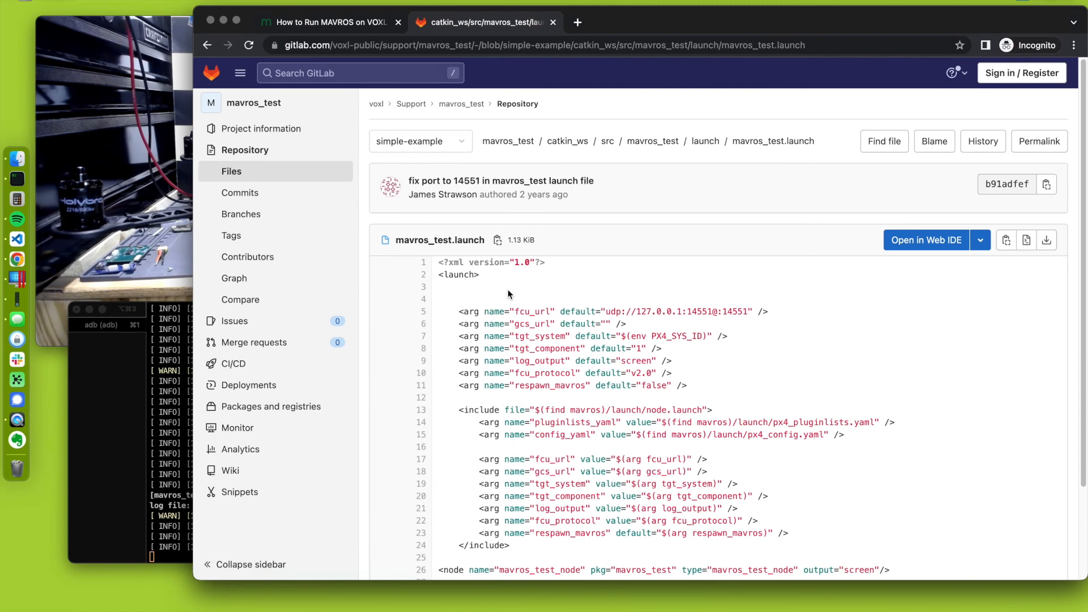
scroll(down, 3)
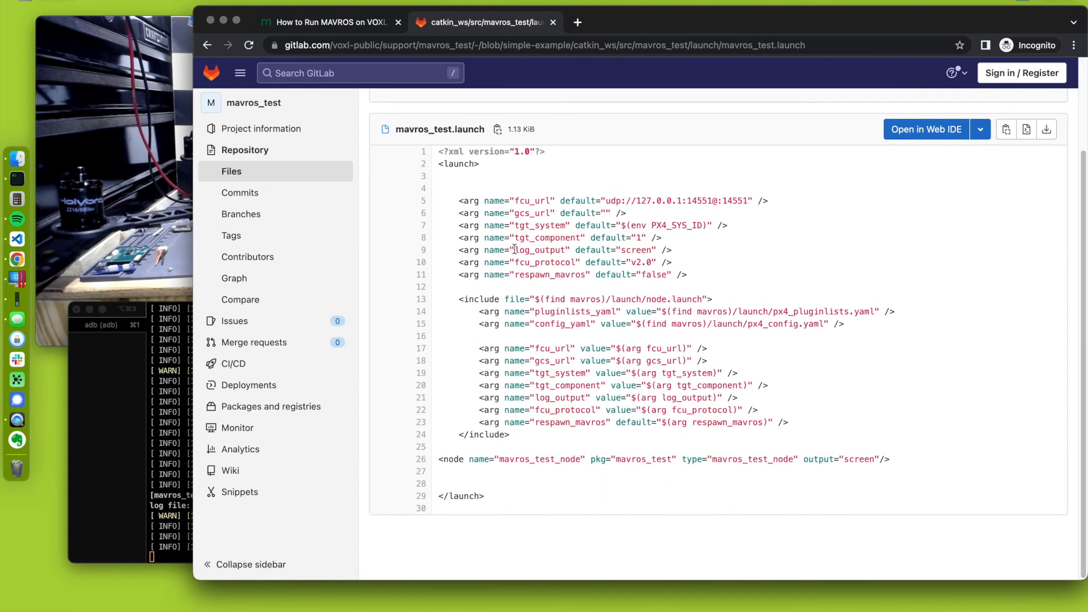
mouse_move(616, 303)
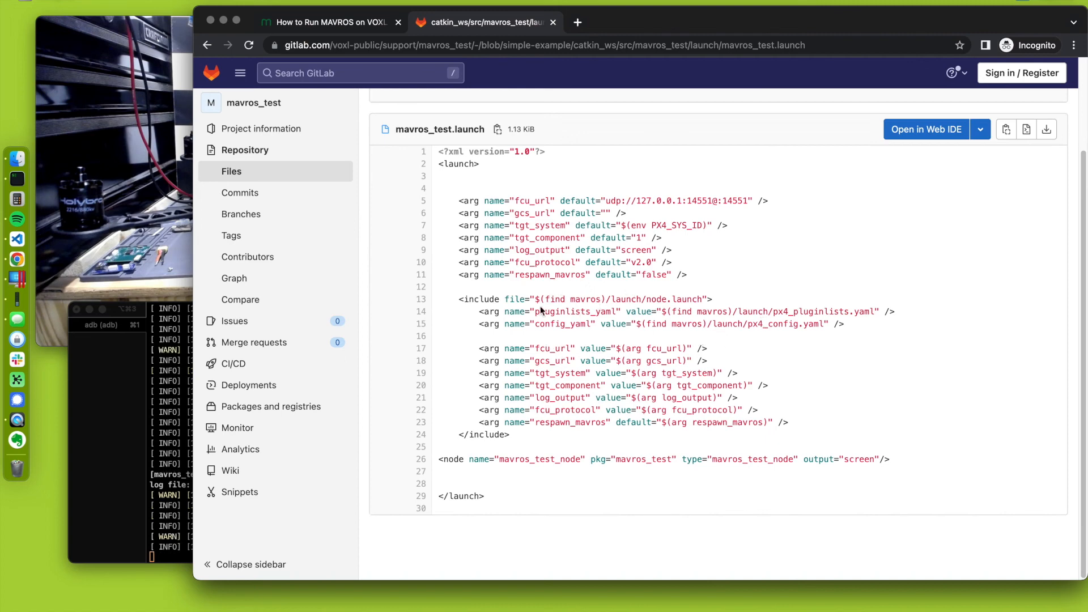
mouse_move(666, 239)
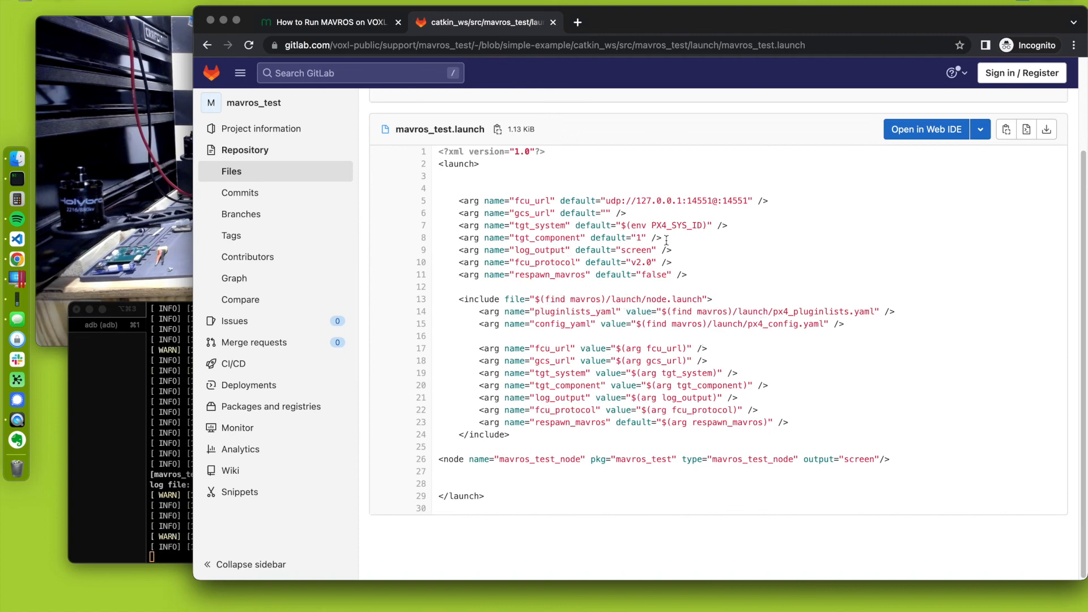
mouse_move(609, 201)
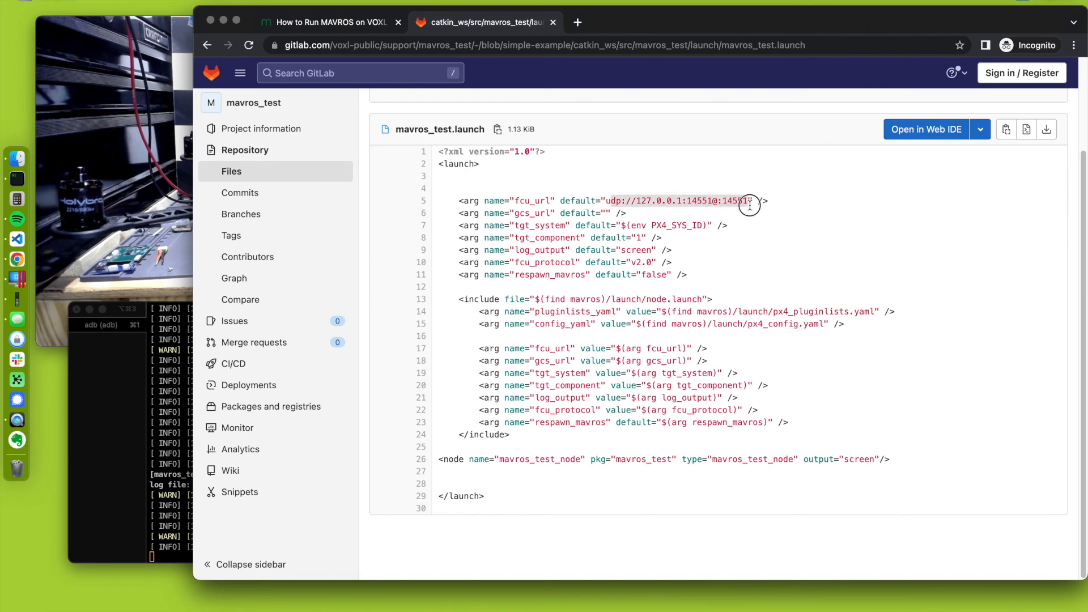
scroll(up, 3)
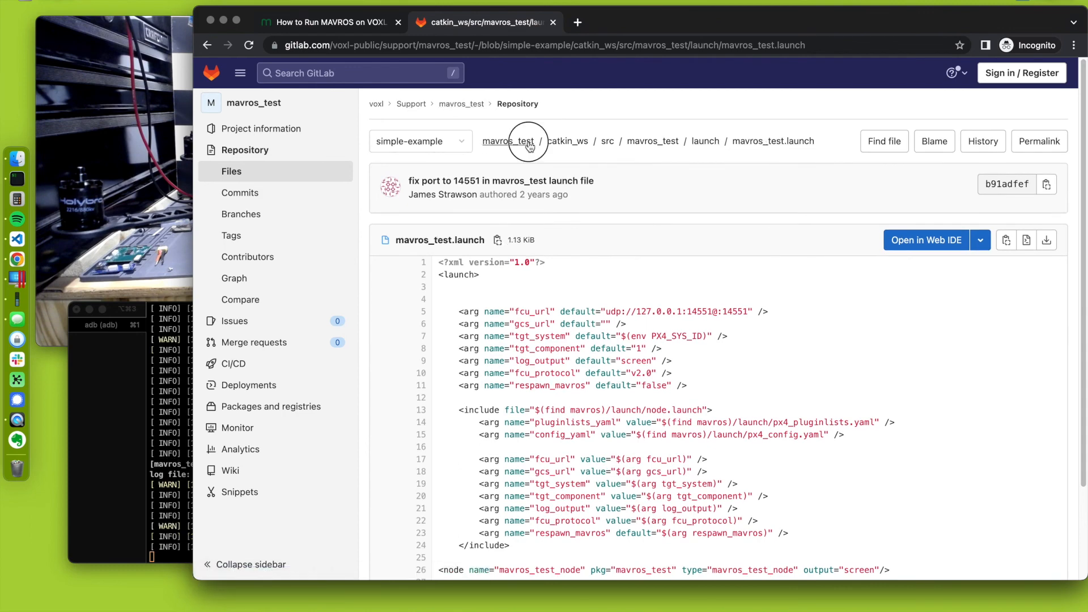
Open run_mavros_test.sh and highlight the mavros_test.launch it roslaunches
click(513, 141)
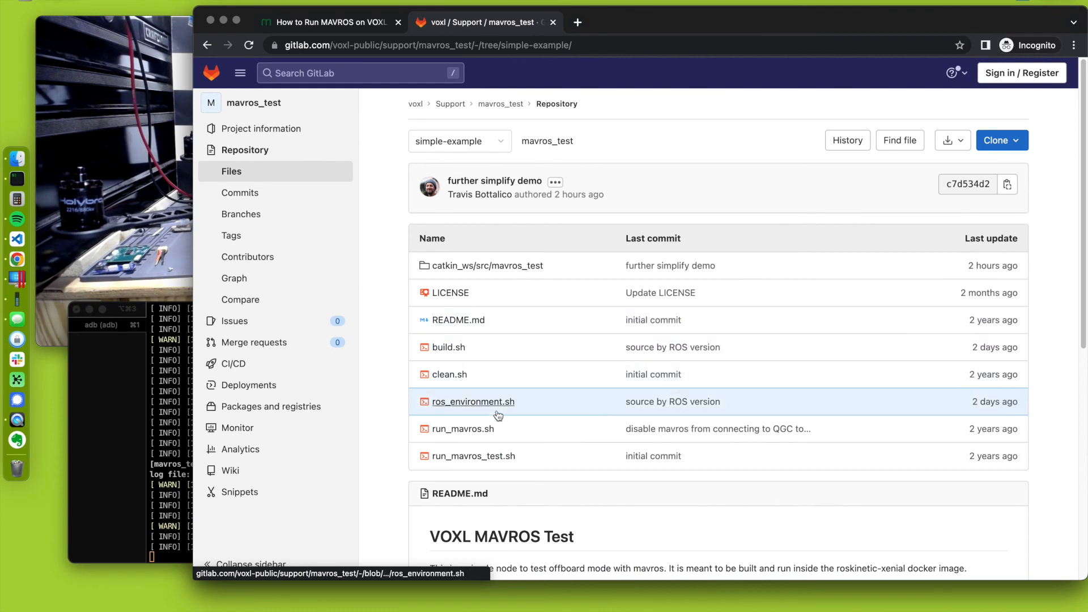
click(473, 455)
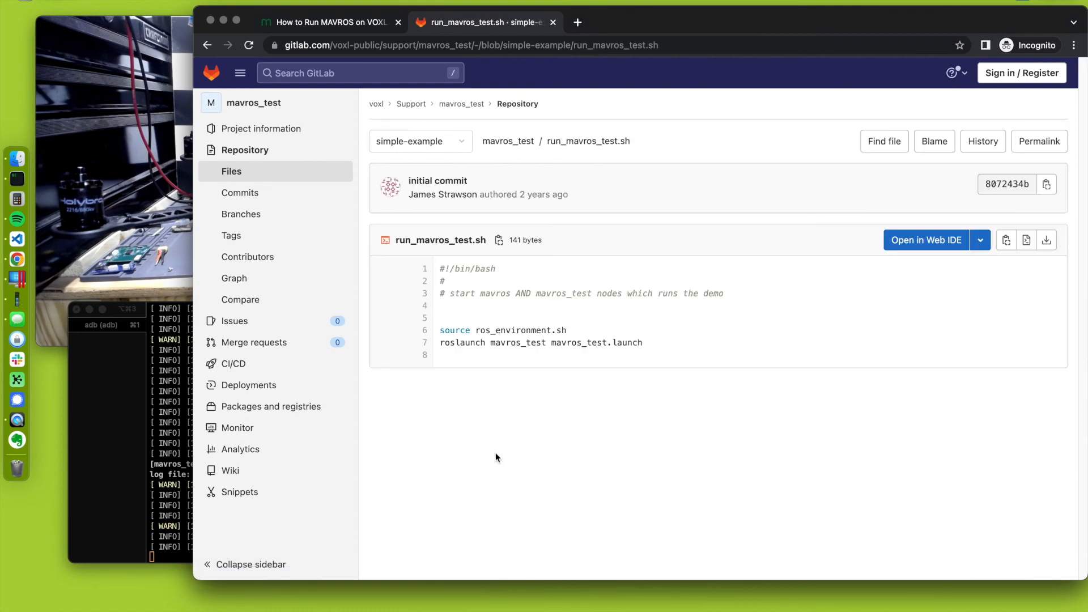
mouse_move(648, 349)
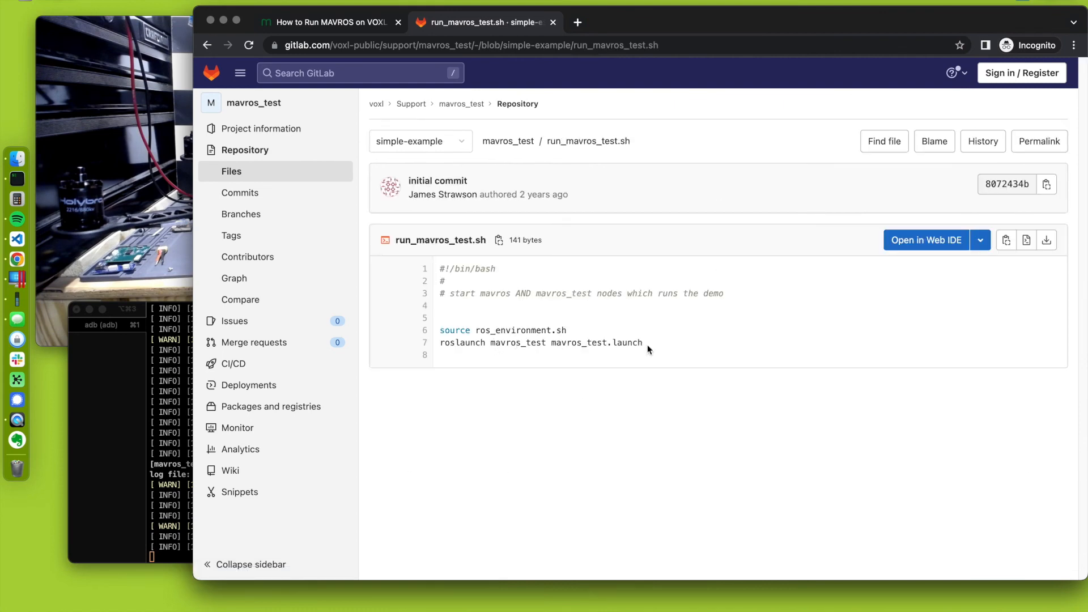
double_click(595, 343)
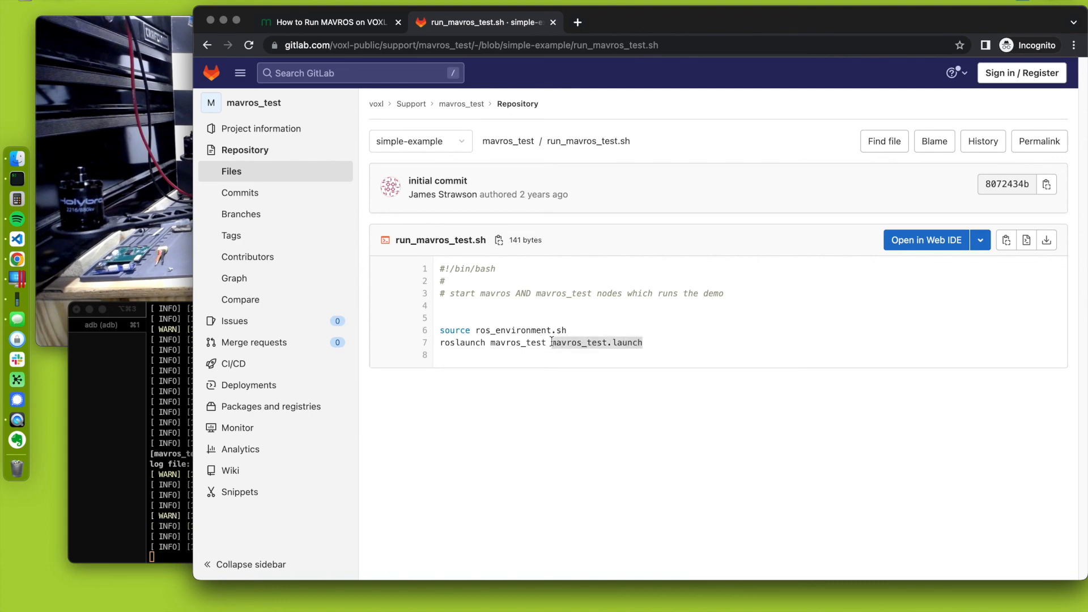
mouse_move(218, 47)
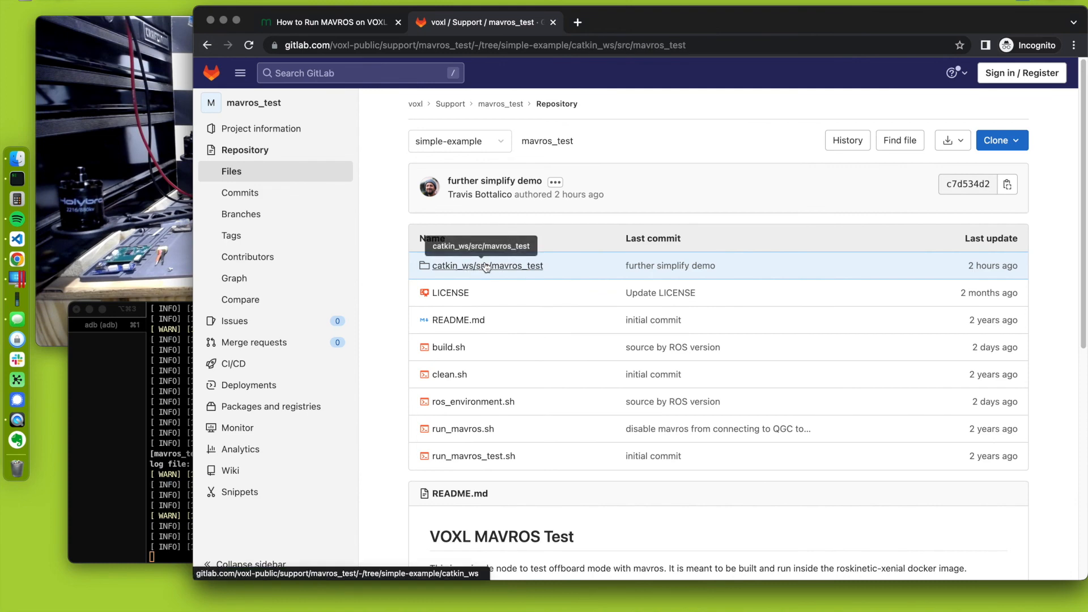
Go to the package's src folder and read the start of mavros_test_node.cpp
click(487, 265)
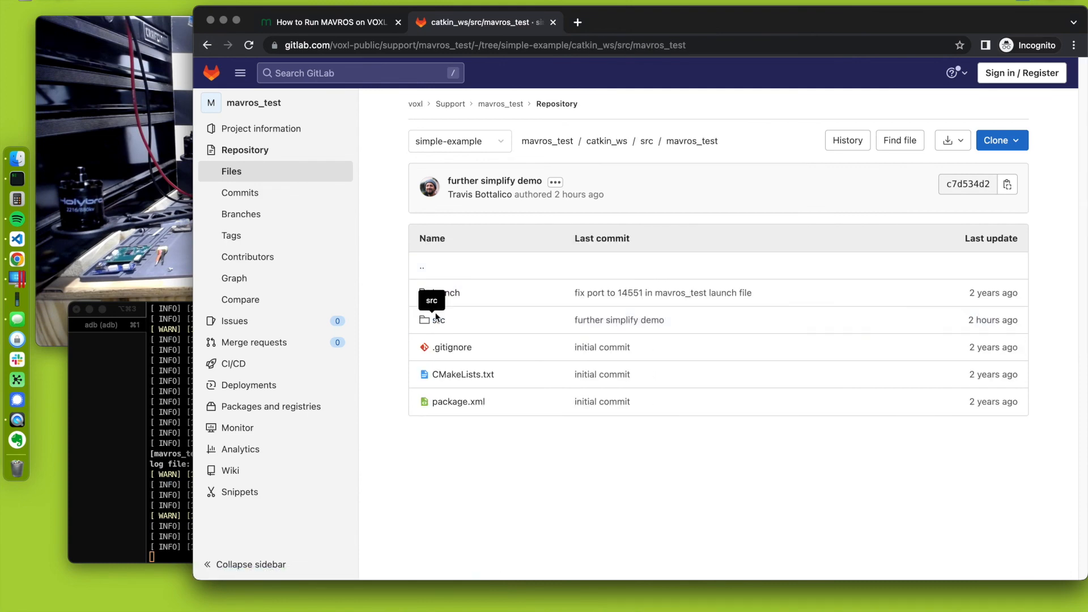
click(436, 319)
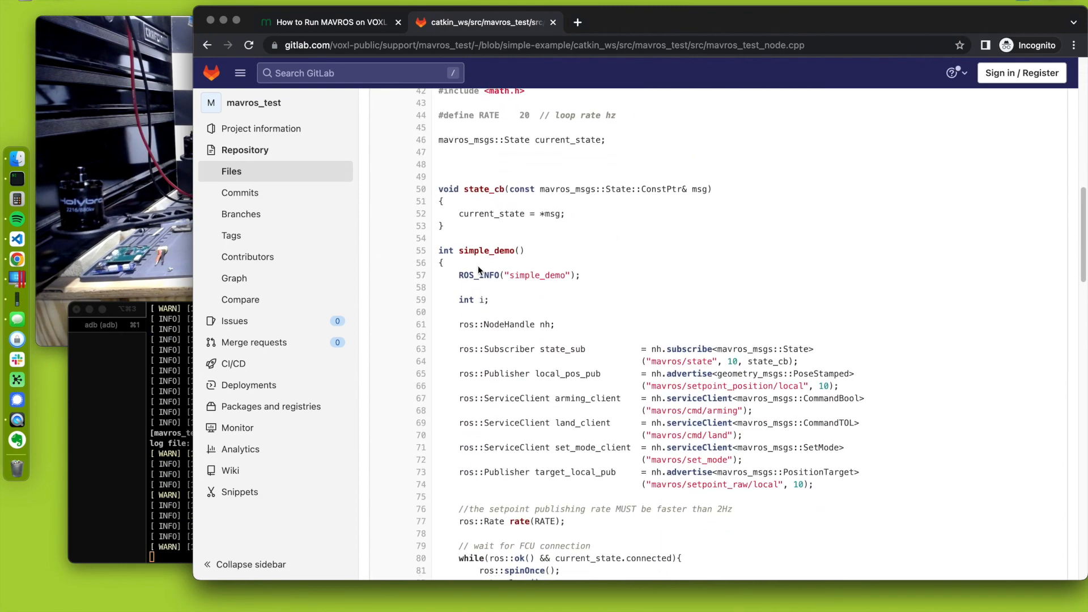
scroll(down, 3)
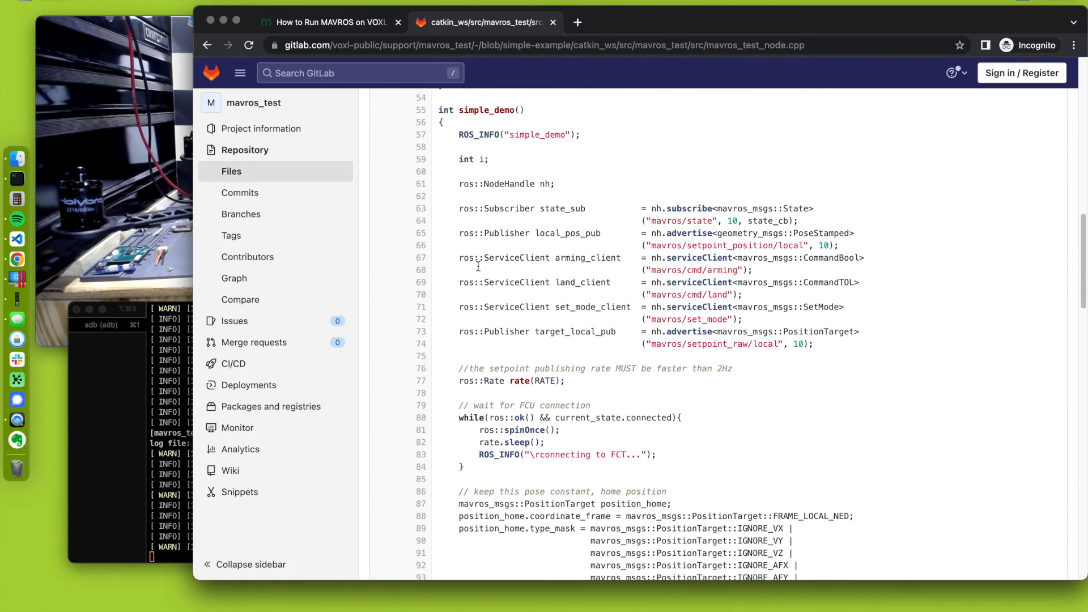
scroll(down, 3)
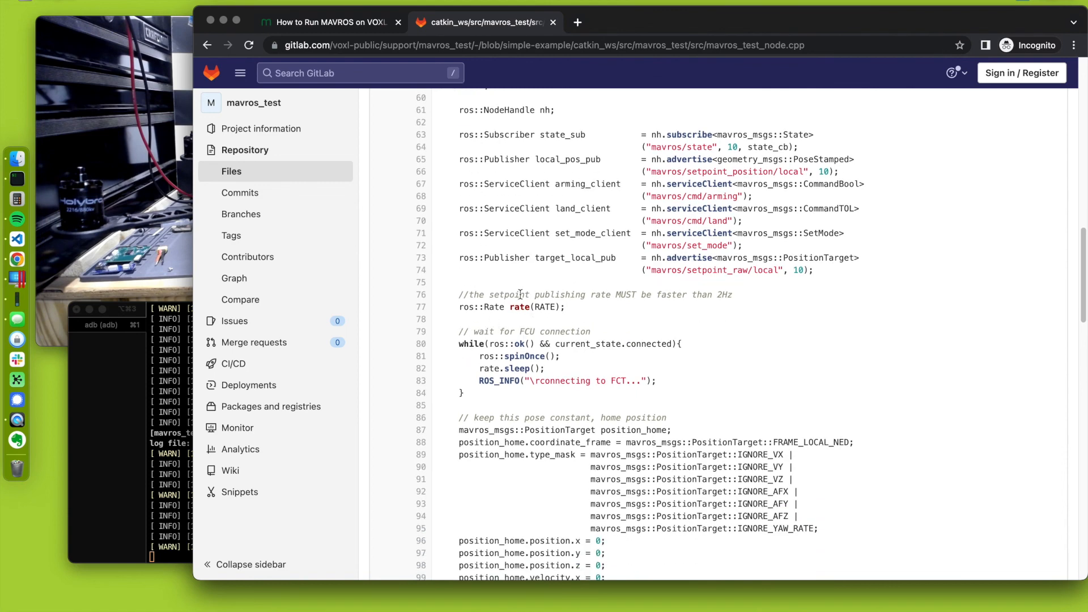
mouse_move(531, 305)
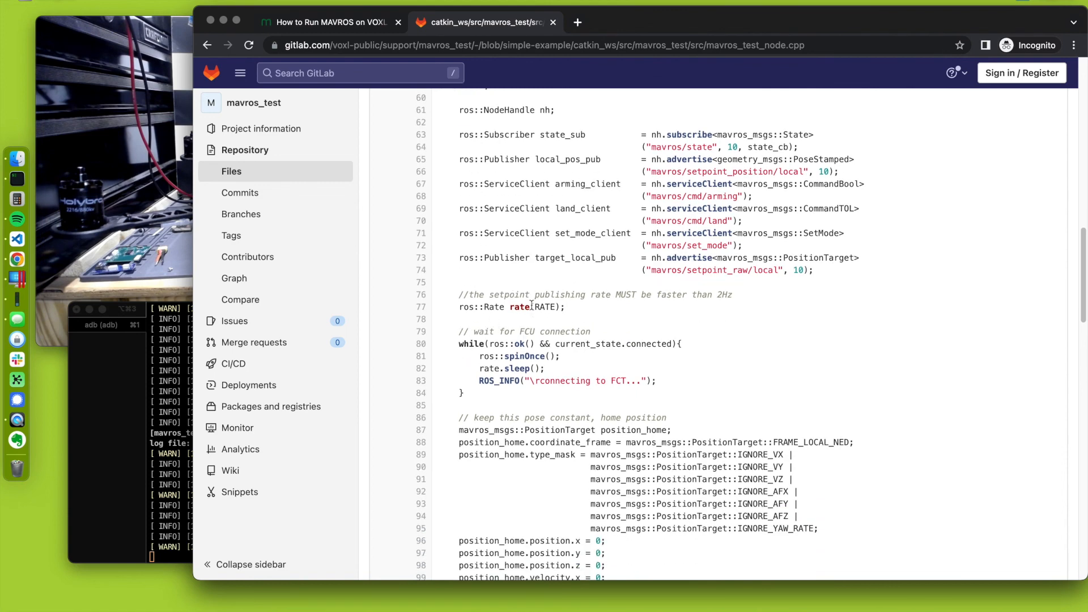
scroll(down, 3)
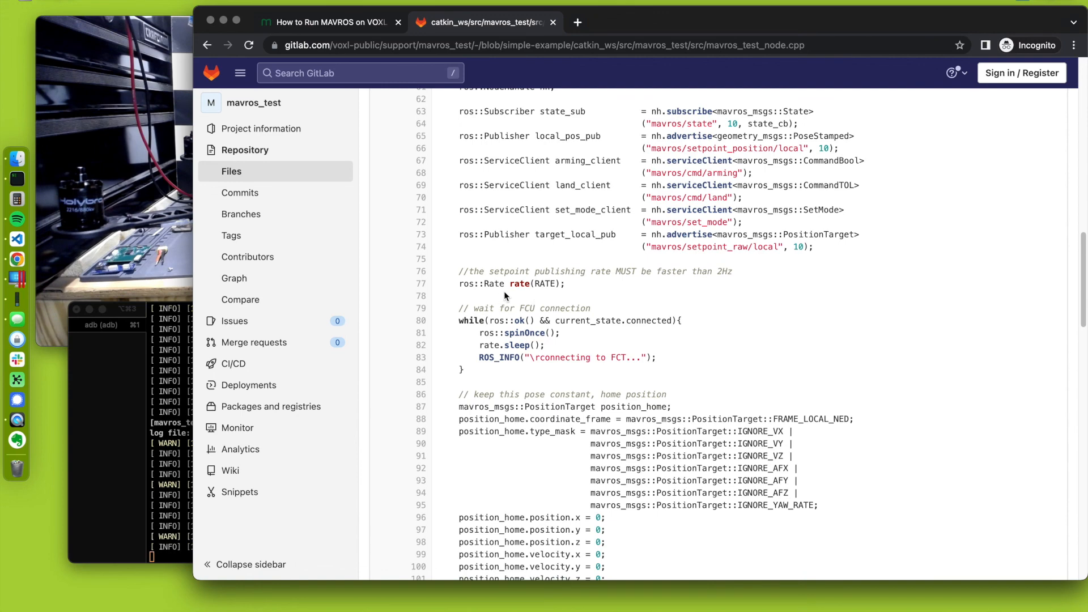
scroll(down, 3)
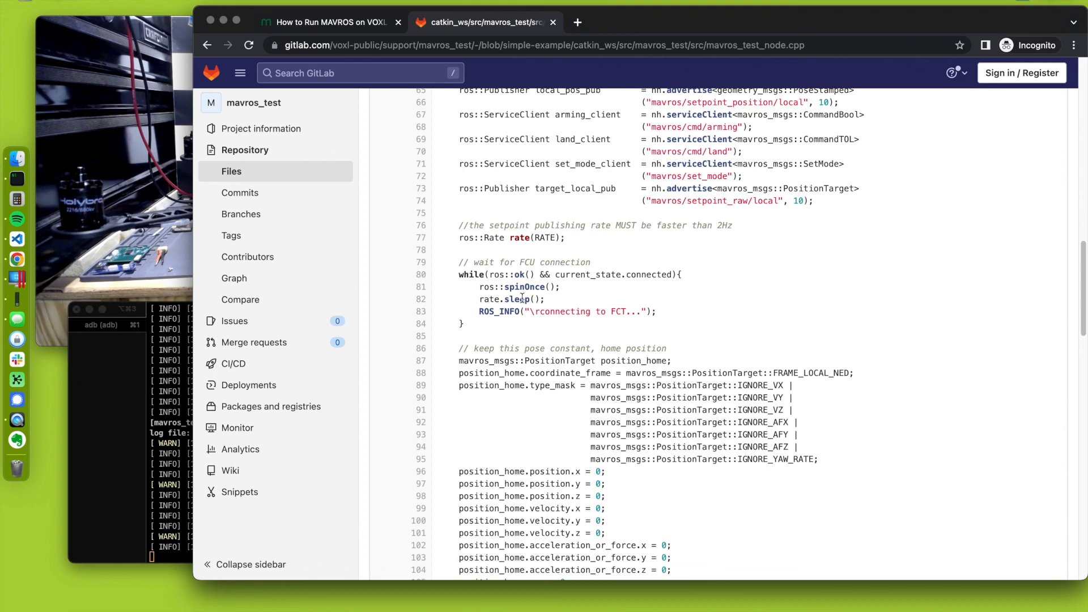
Scroll through the arming, disarming and main() sections to the end of the file
scroll(up, 3)
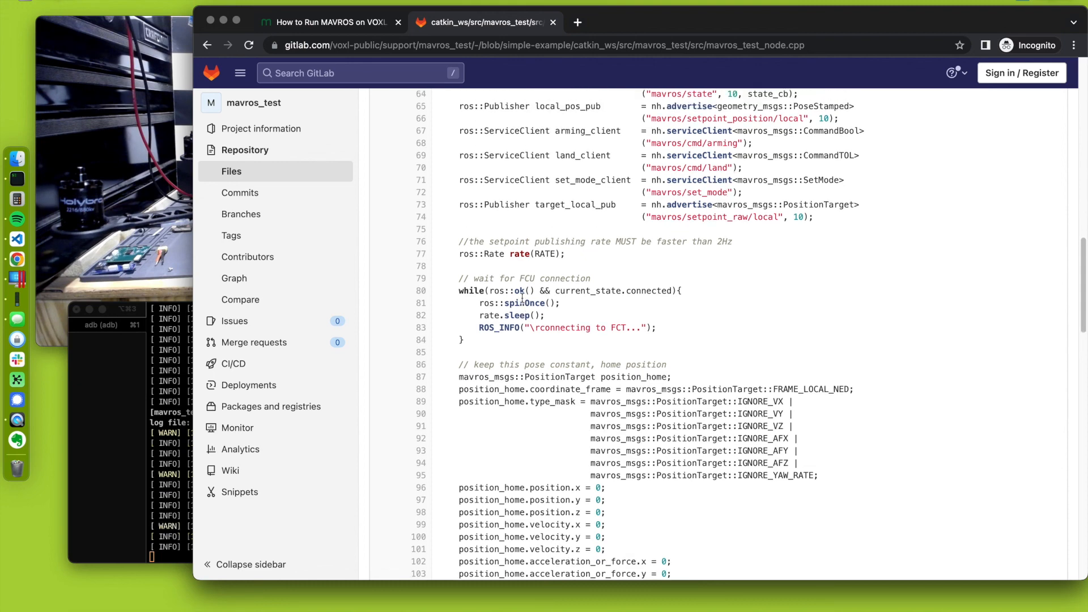
scroll(down, 3)
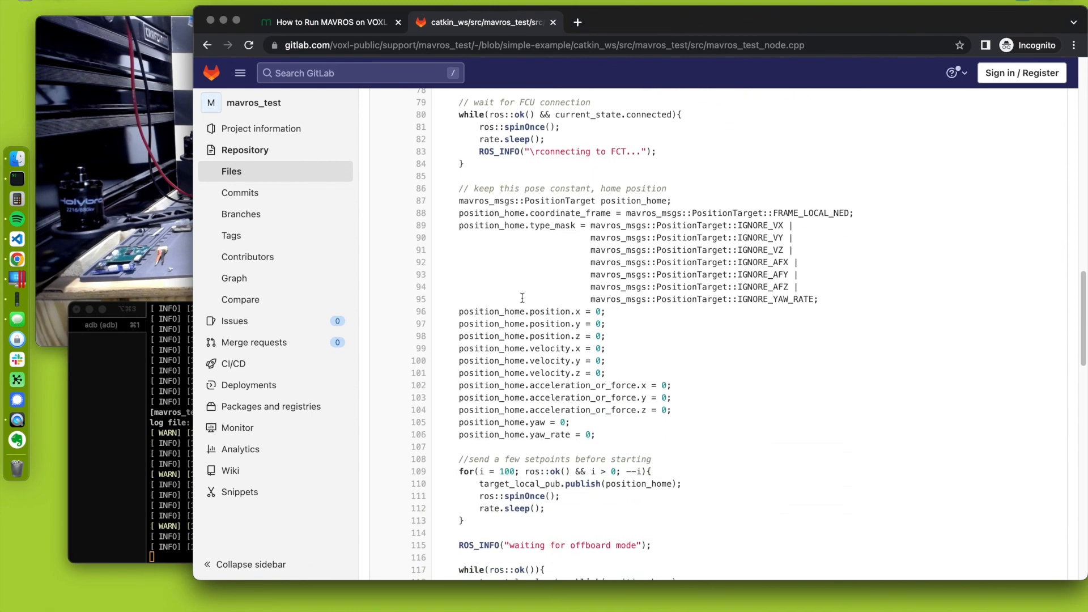
scroll(down, 3)
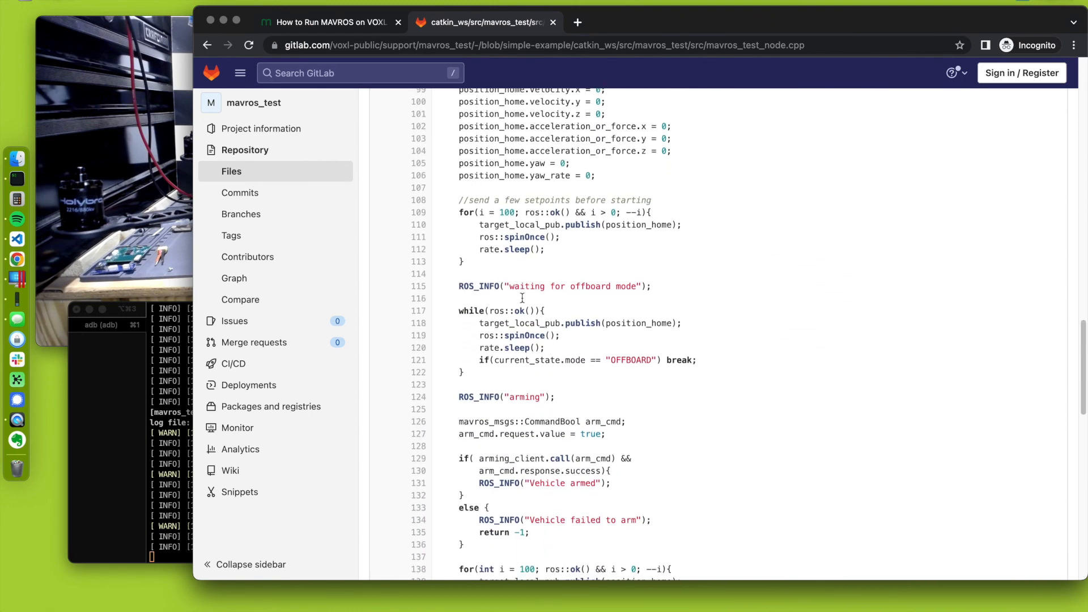
scroll(down, 3)
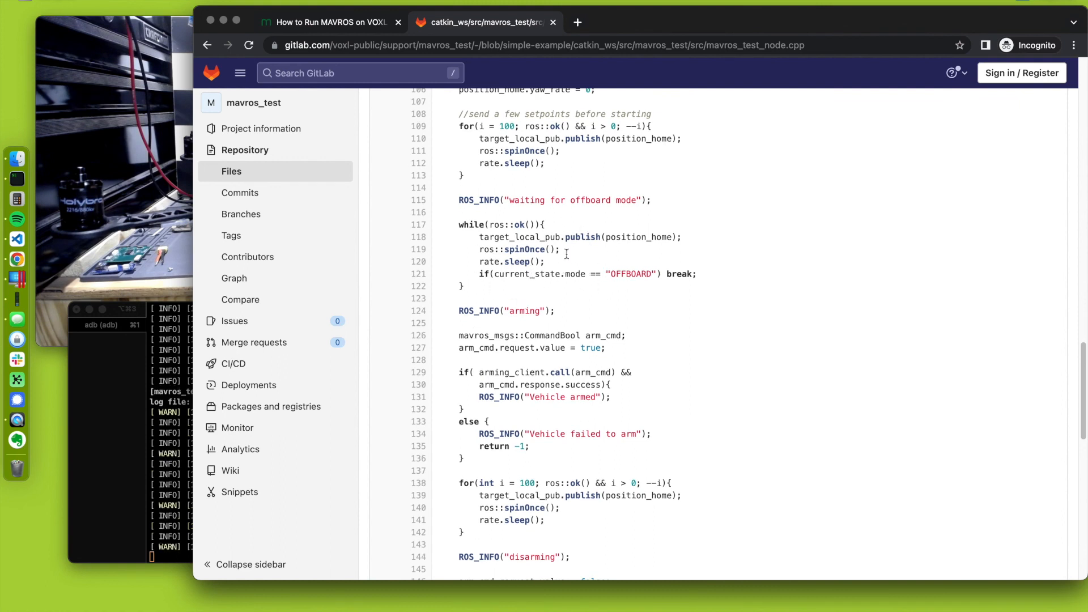
scroll(down, 3)
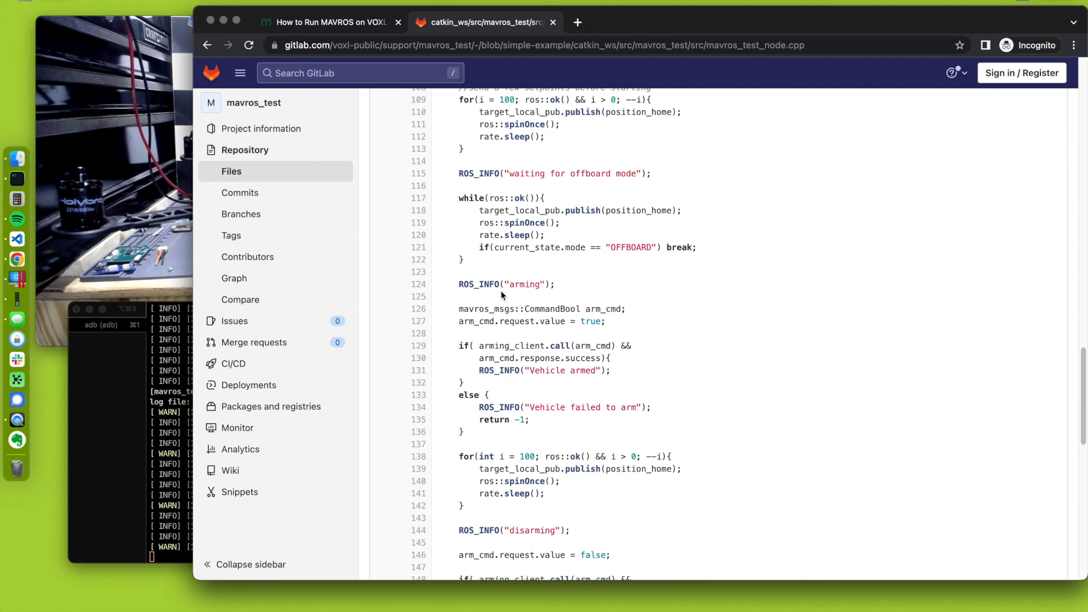
mouse_move(576, 345)
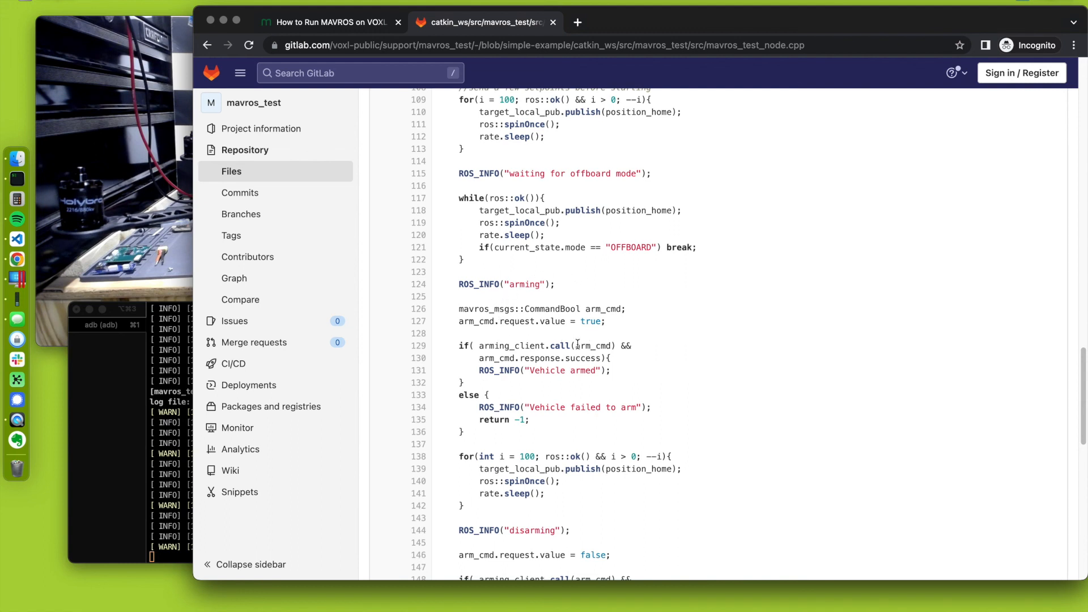
scroll(down, 3)
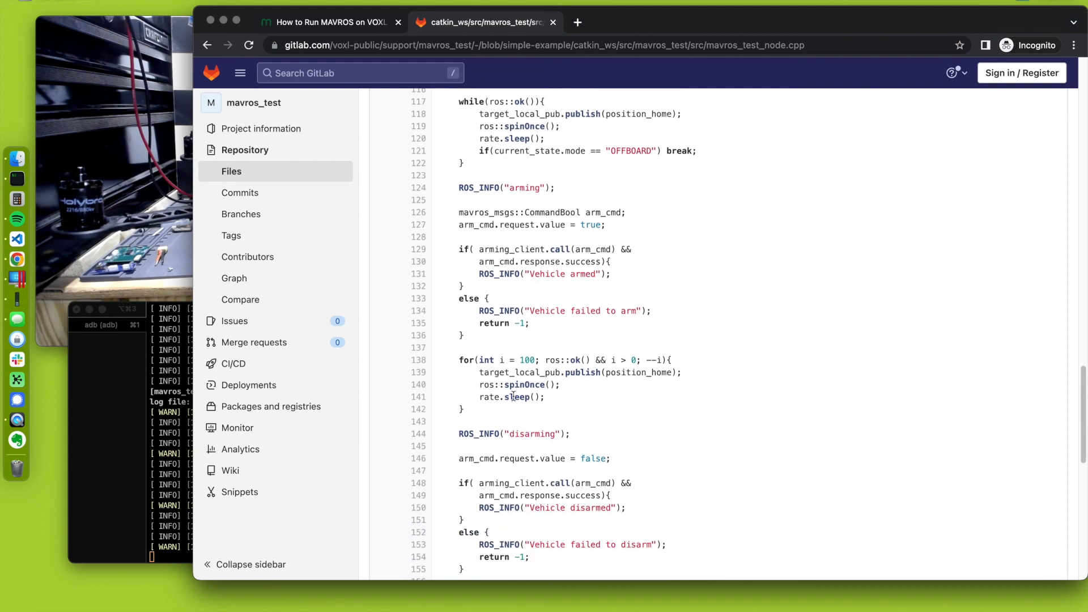
scroll(down, 3)
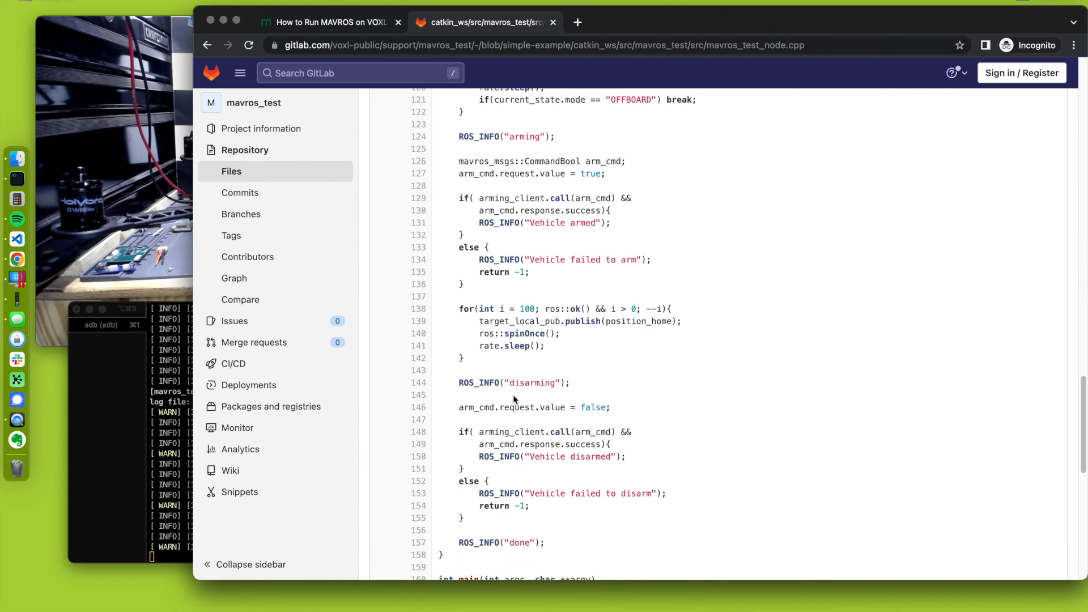
scroll(down, 3)
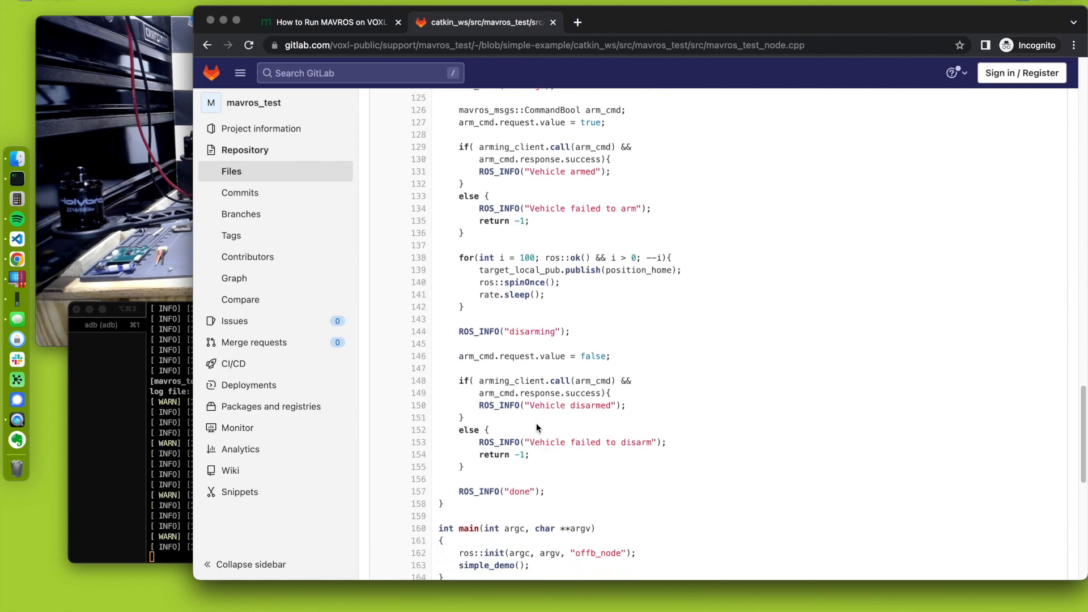
scroll(down, 3)
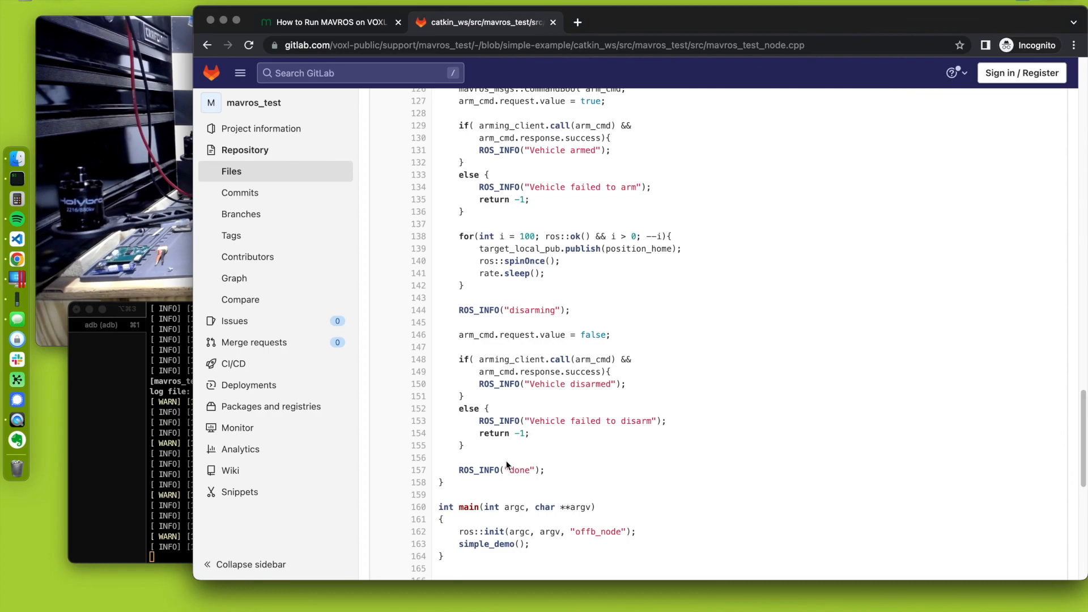